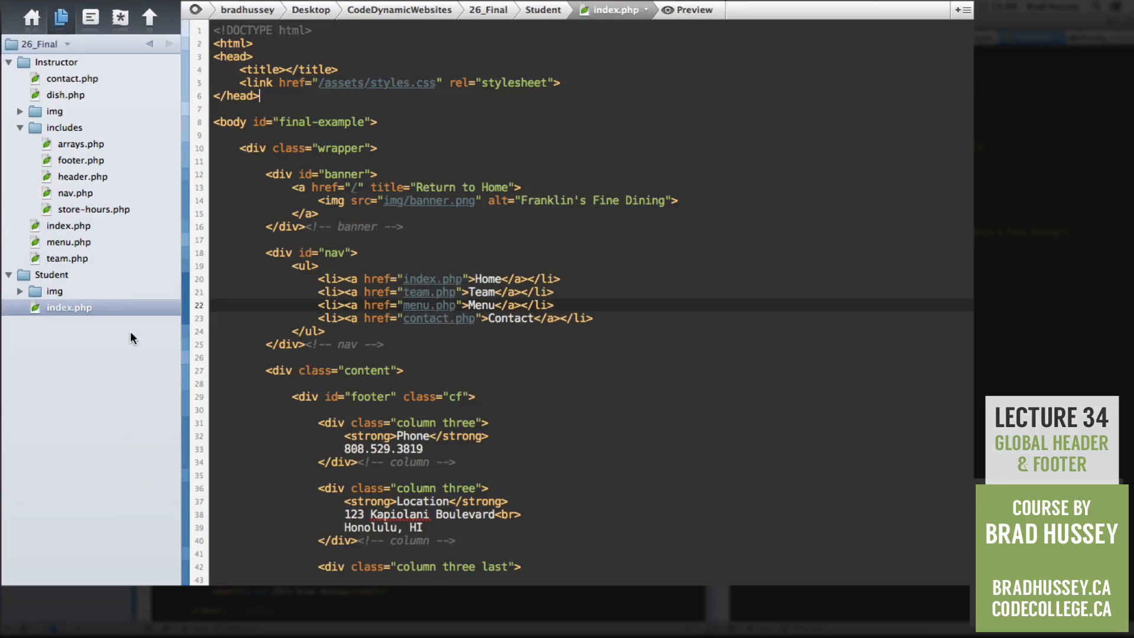
mouse_move(397, 337)
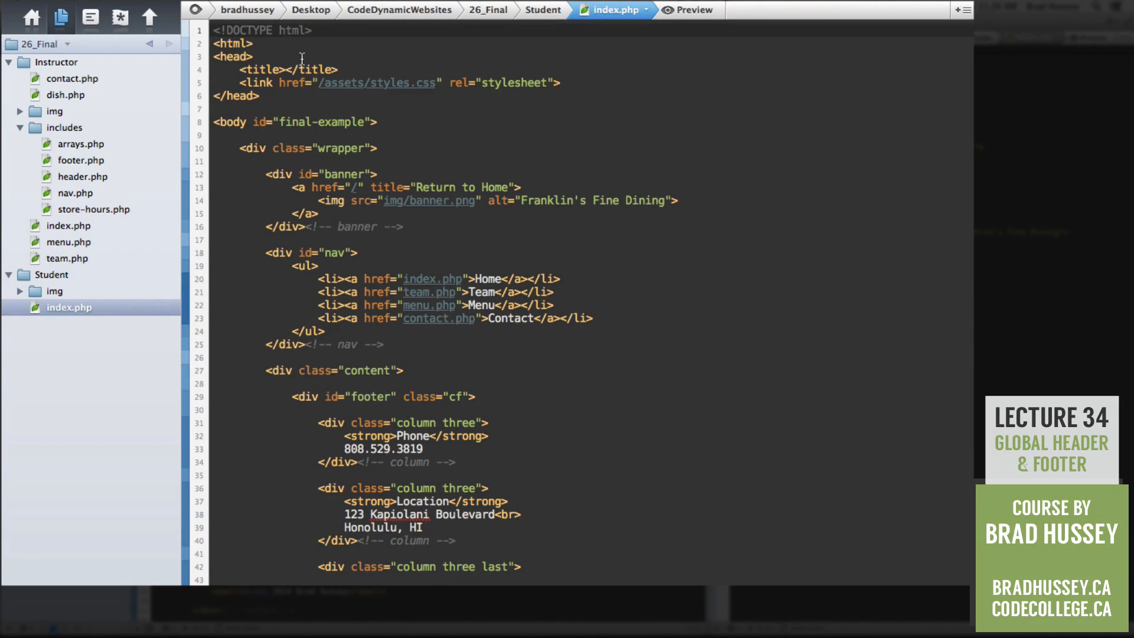
- Cut lines 1–27 of index.php, from the doctype through the content div
scroll("down", 3)
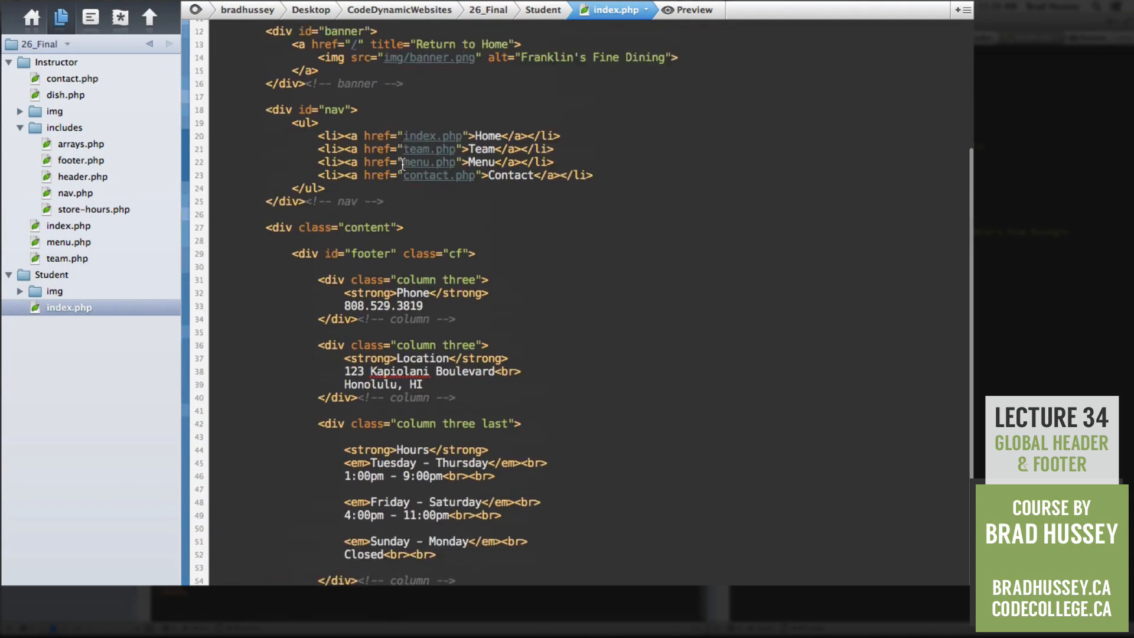
scroll("up", 3)
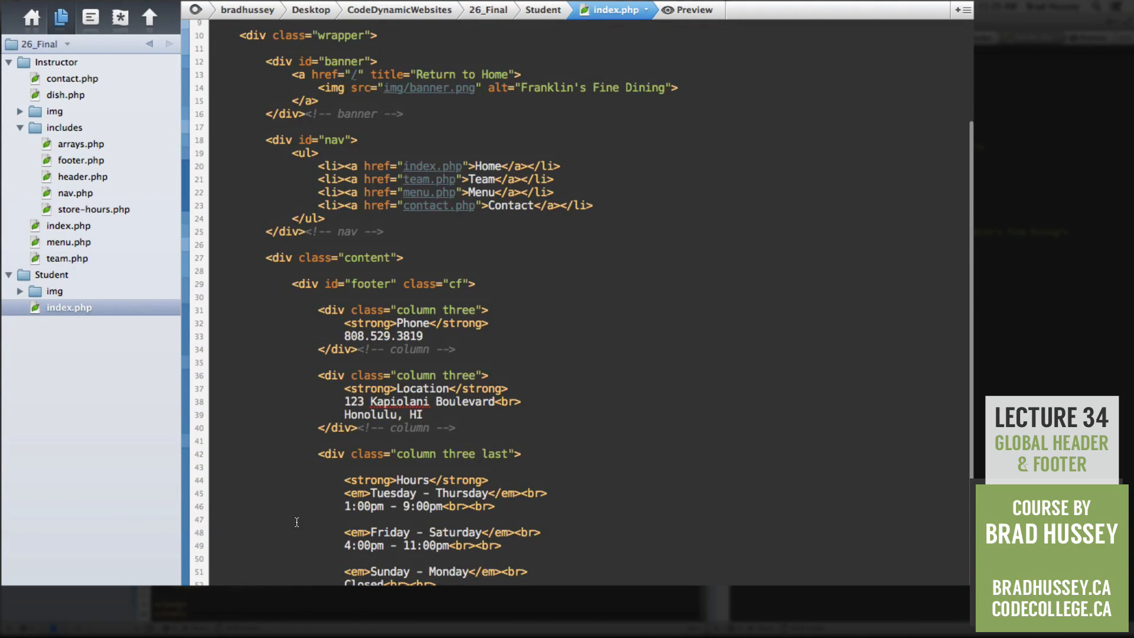
scroll("up", 3)
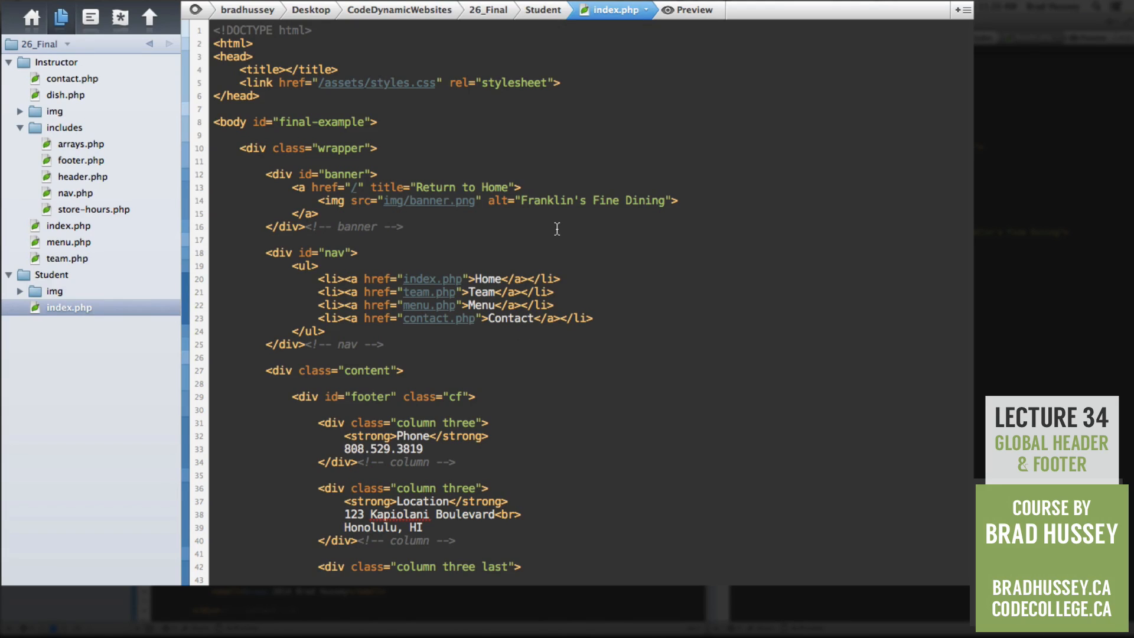
mouse_move(447, 136)
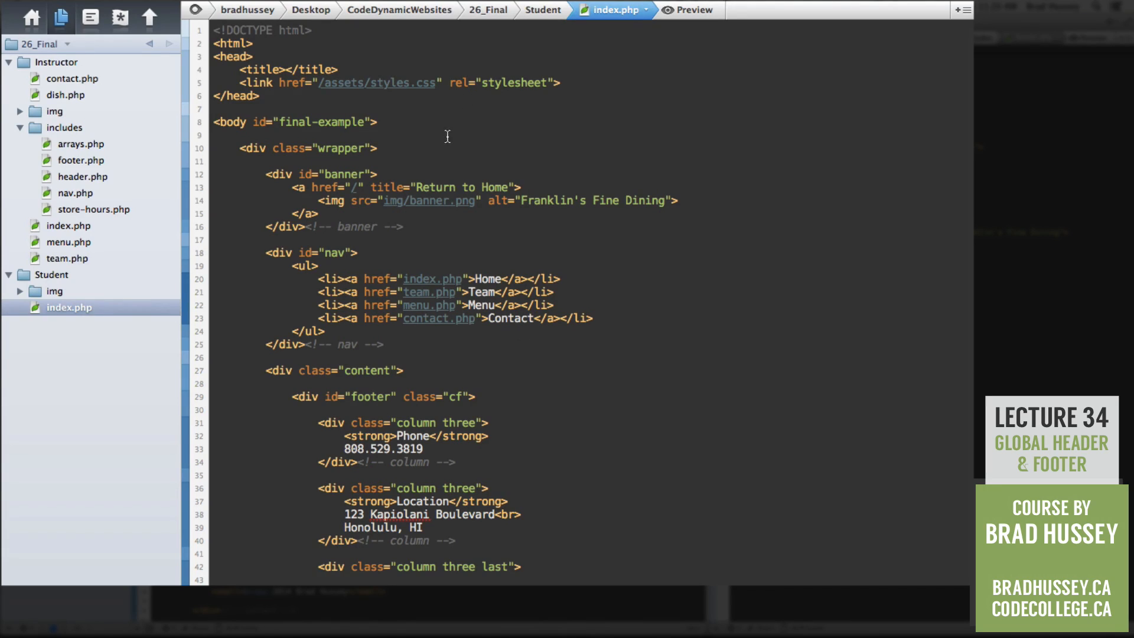
left_click(262, 95)
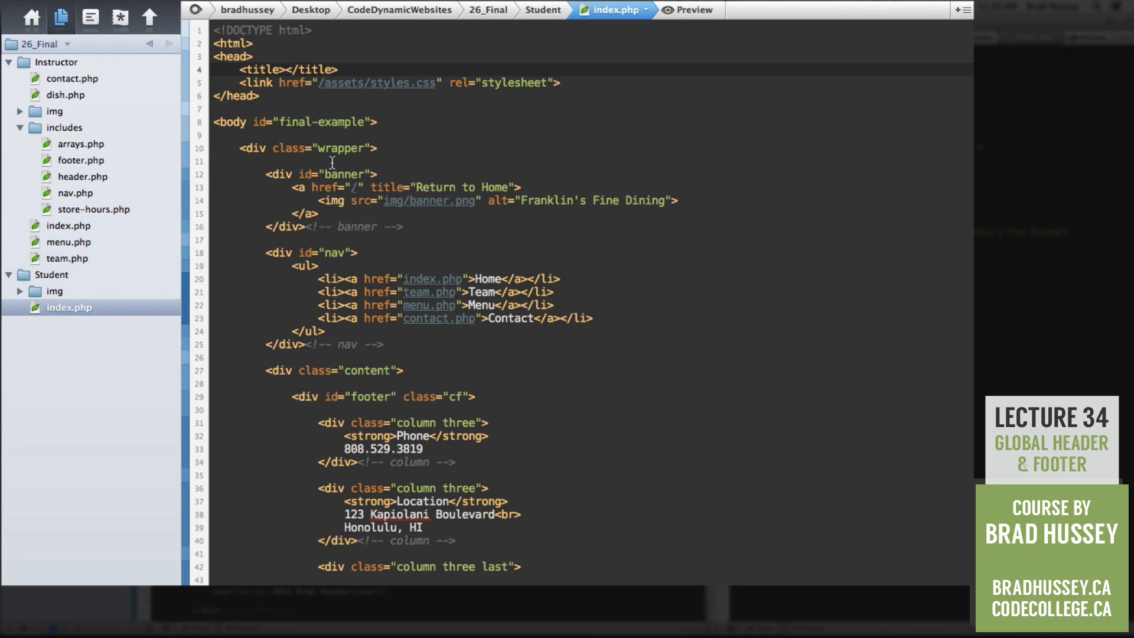
scroll("down", 3)
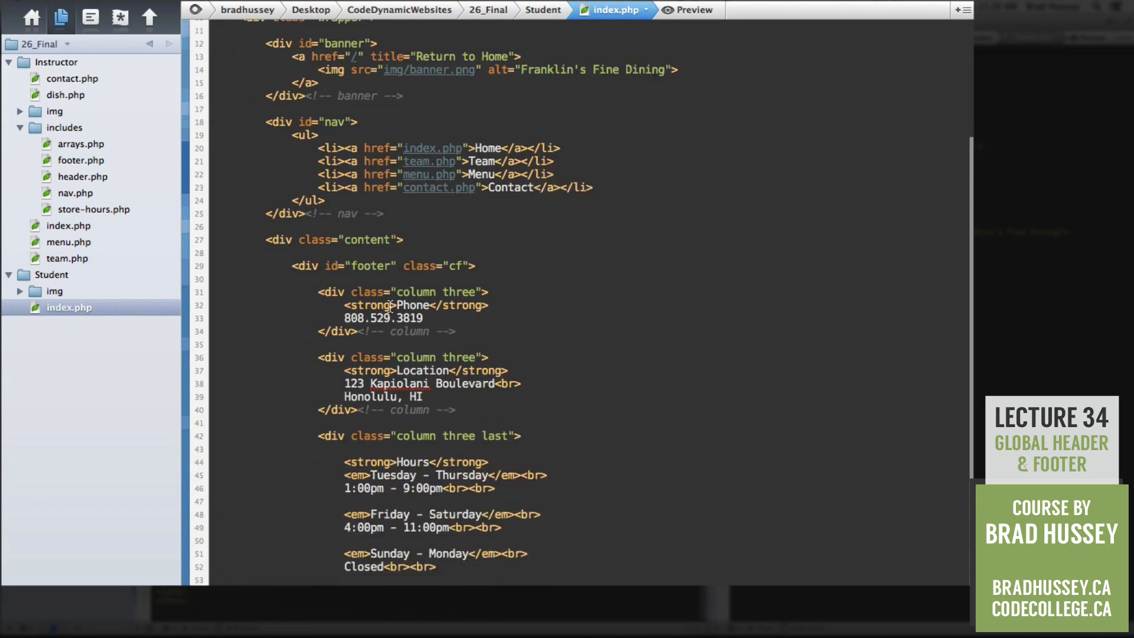
scroll("up", 3)
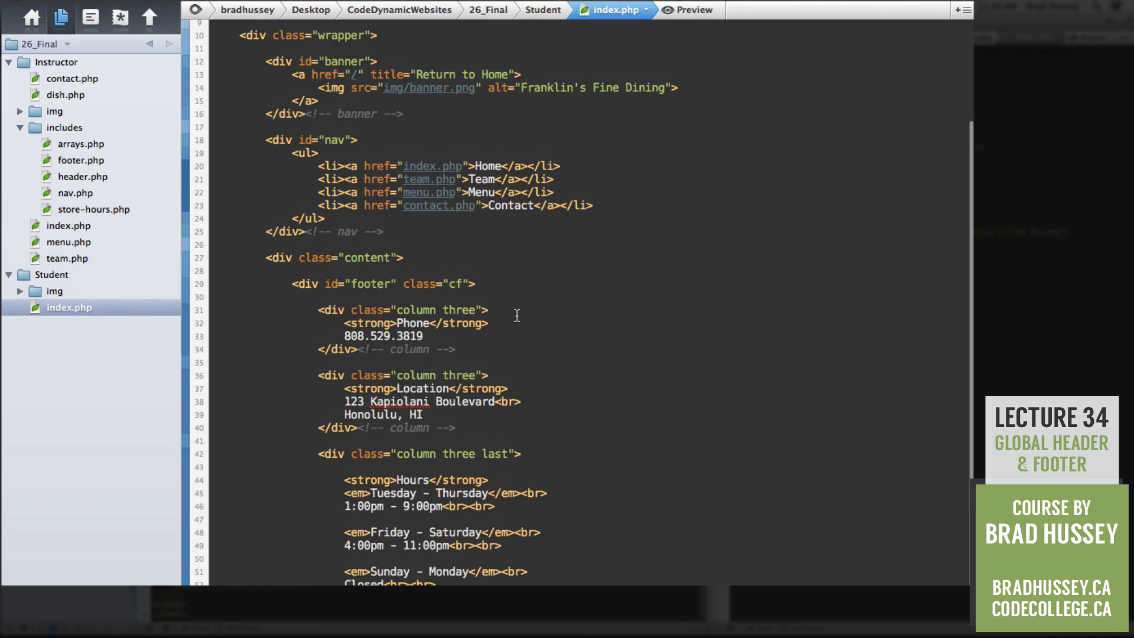
scroll("up", 3)
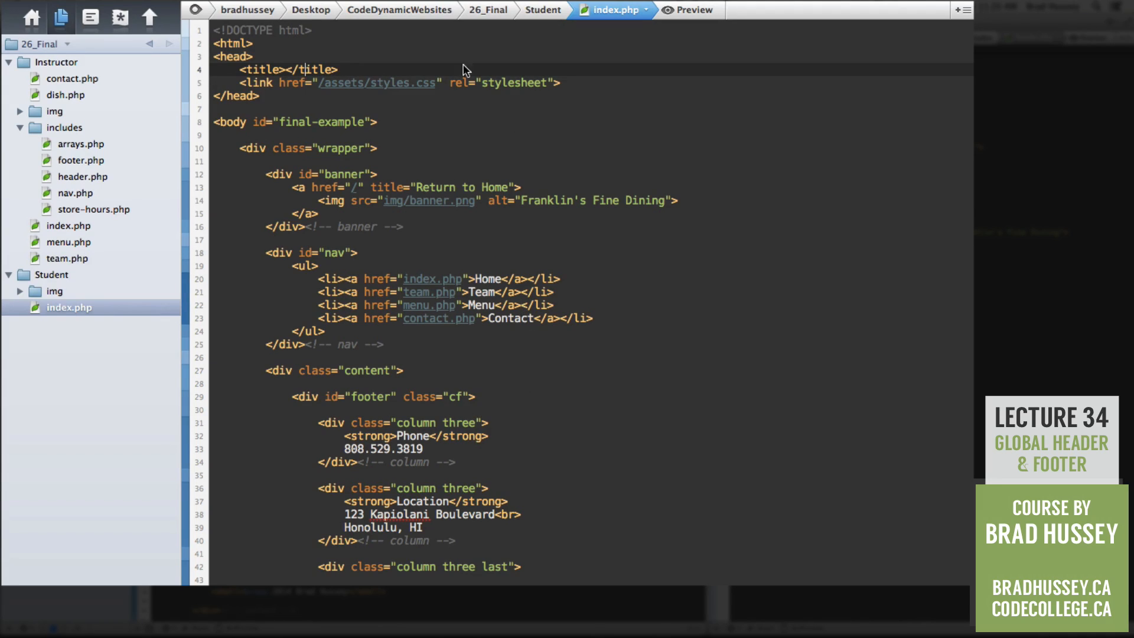
mouse_move(371, 370)
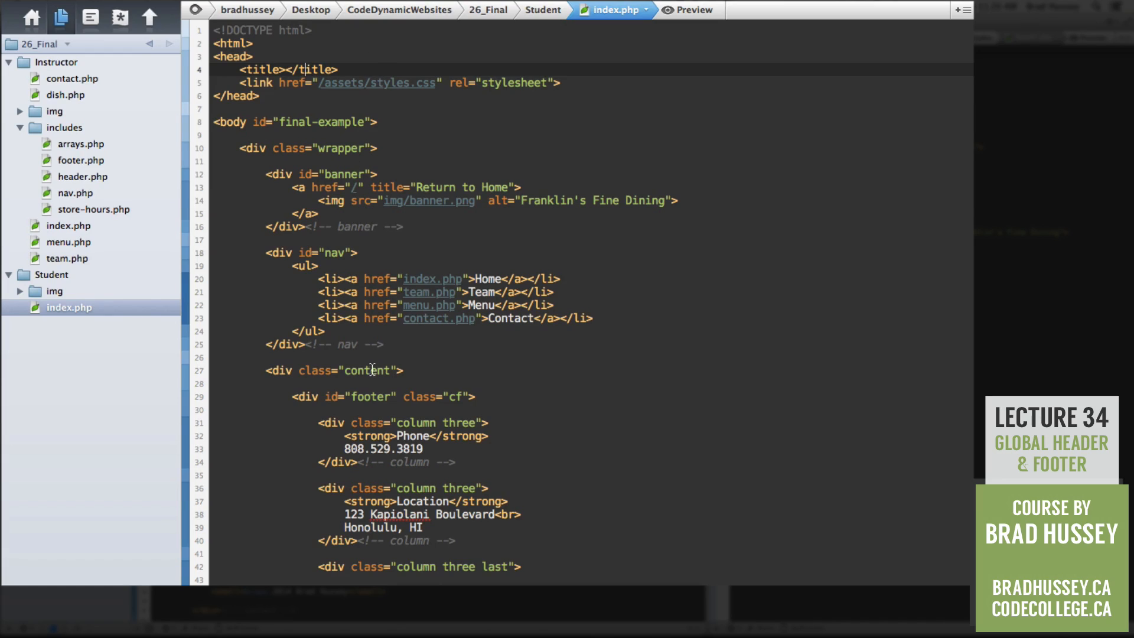
mouse_move(278, 44)
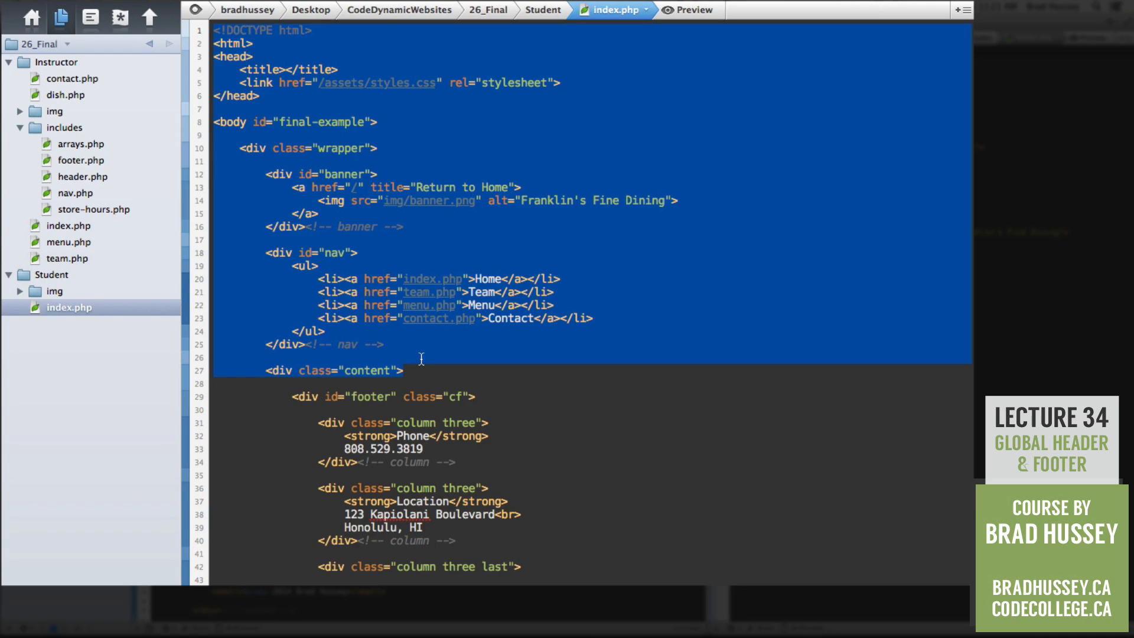
mouse_move(424, 362)
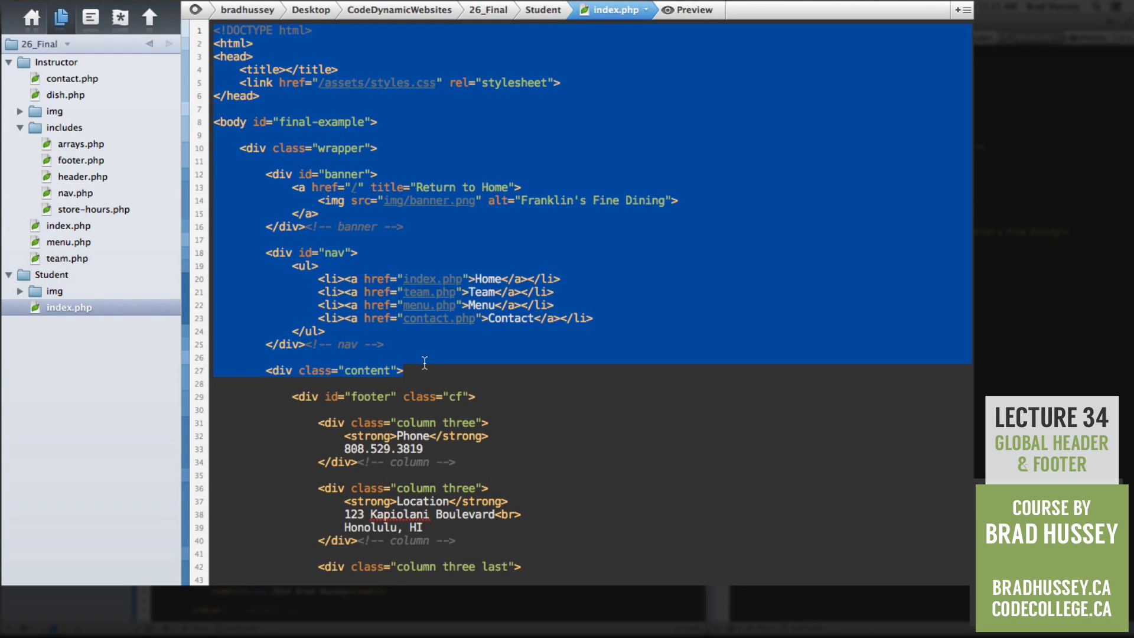
mouse_move(435, 352)
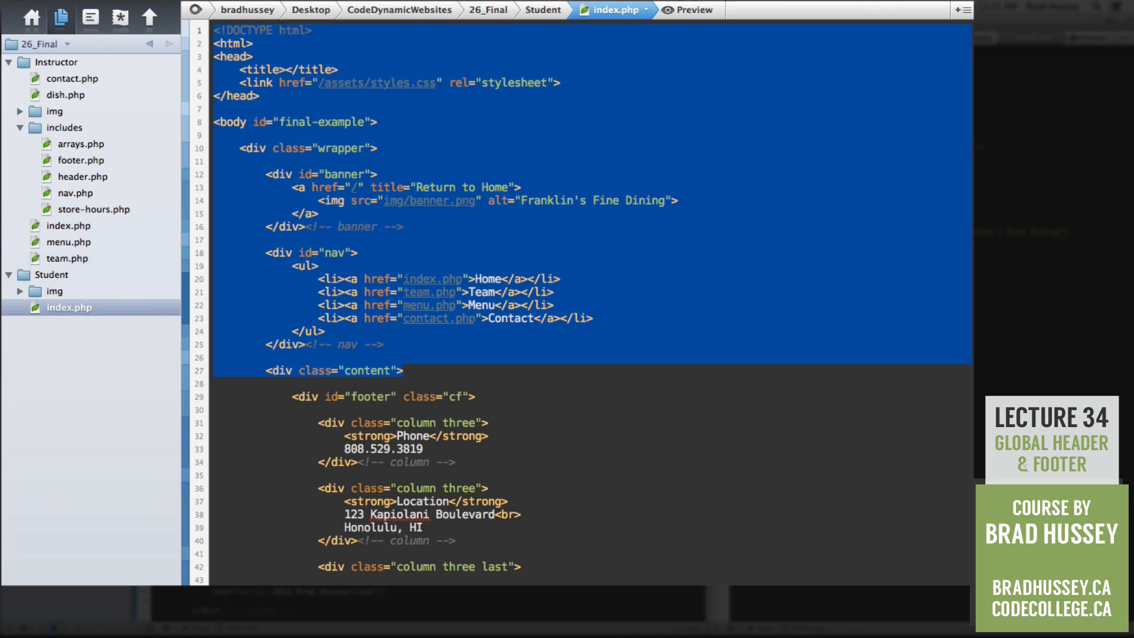
scroll("down", 3)
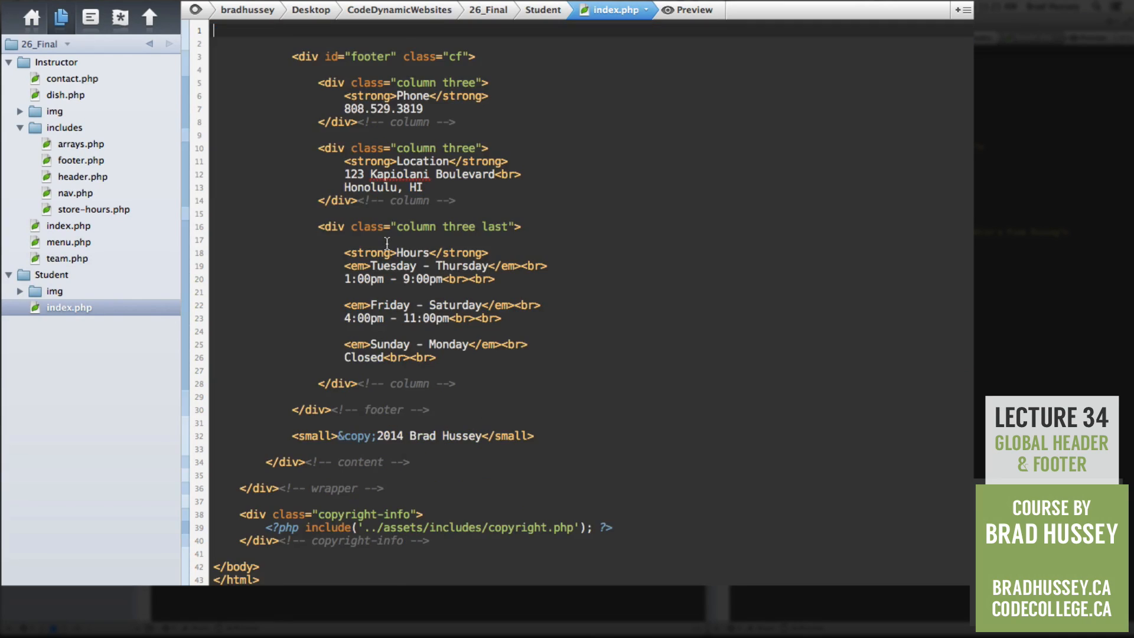
mouse_move(503, 187)
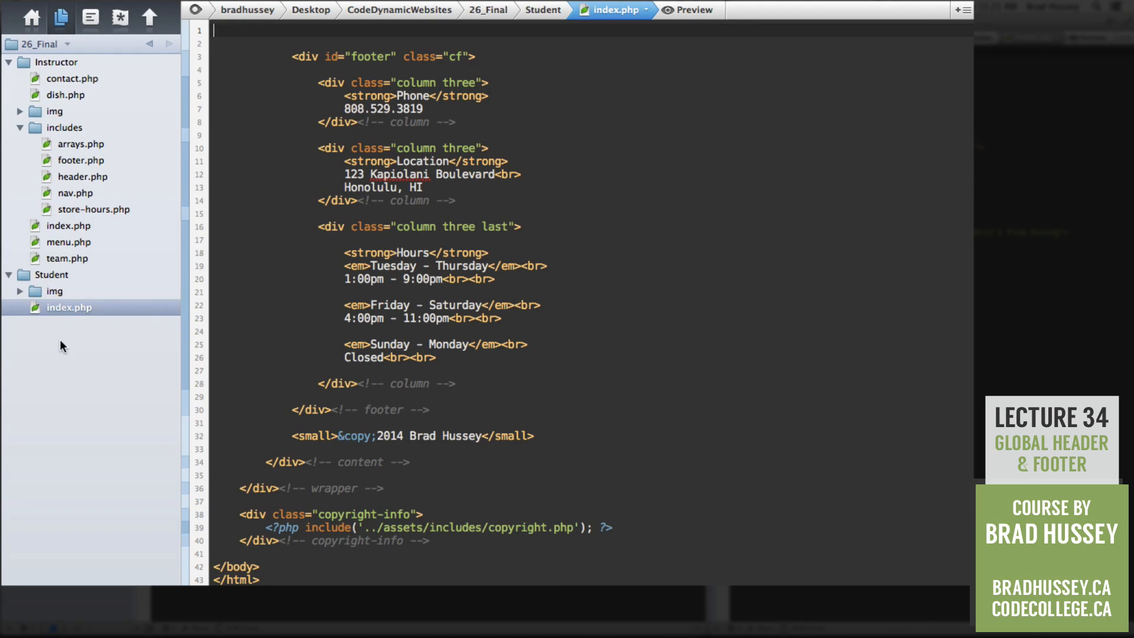
- Create a new folder named includes in the Student site
right_click(62, 346)
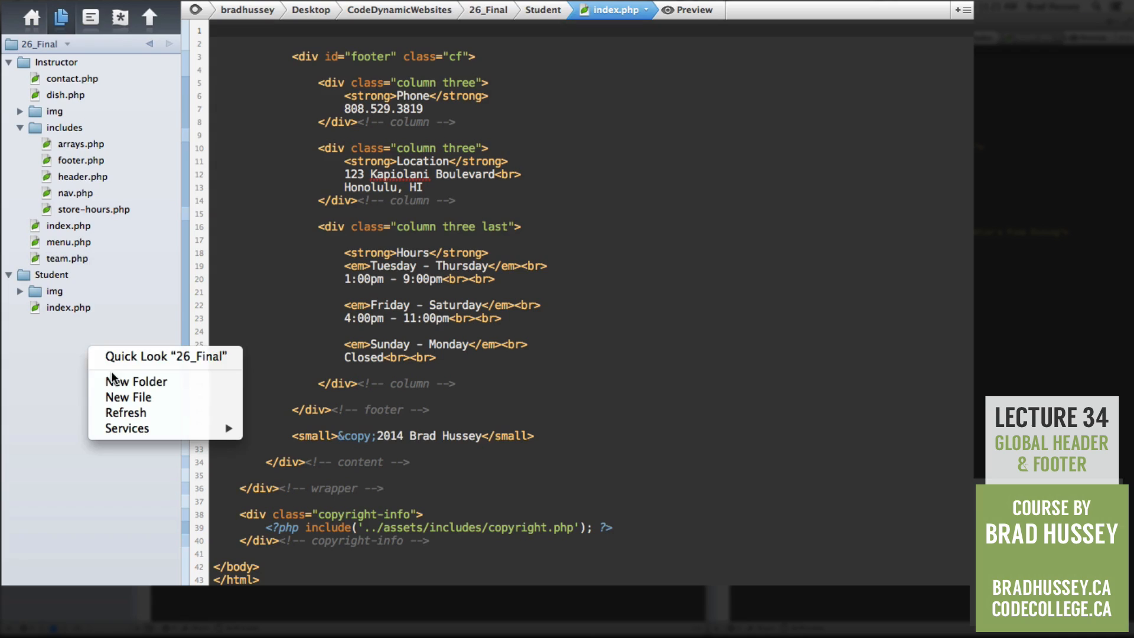
left_click(136, 381)
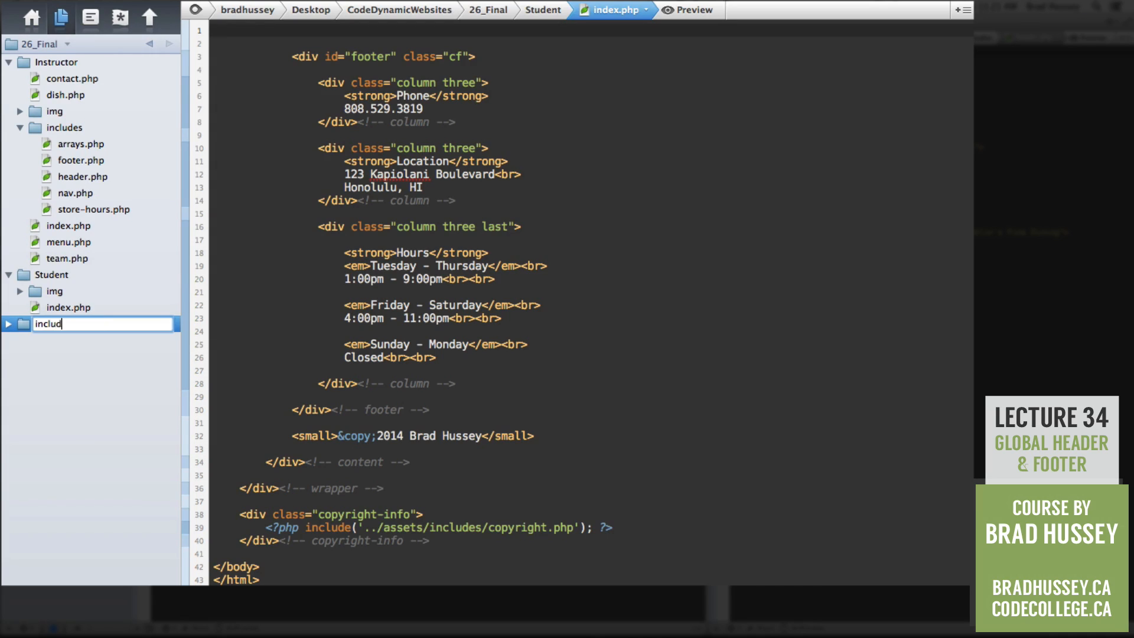
key("Return")
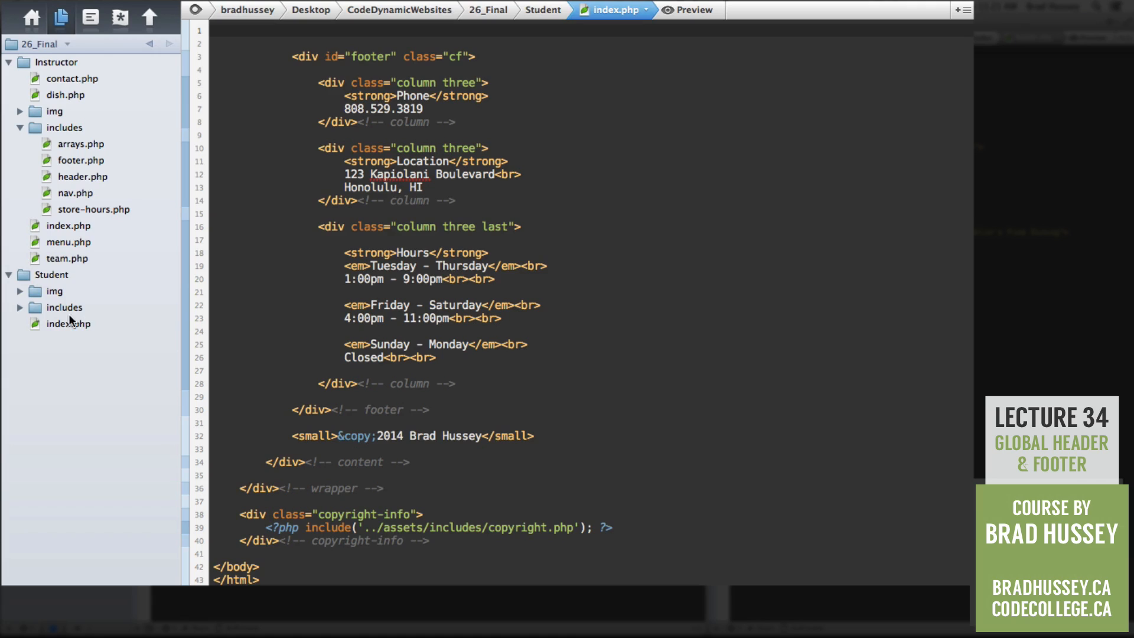
- Add a new header.php file inside the includes folder
left_click(65, 307)
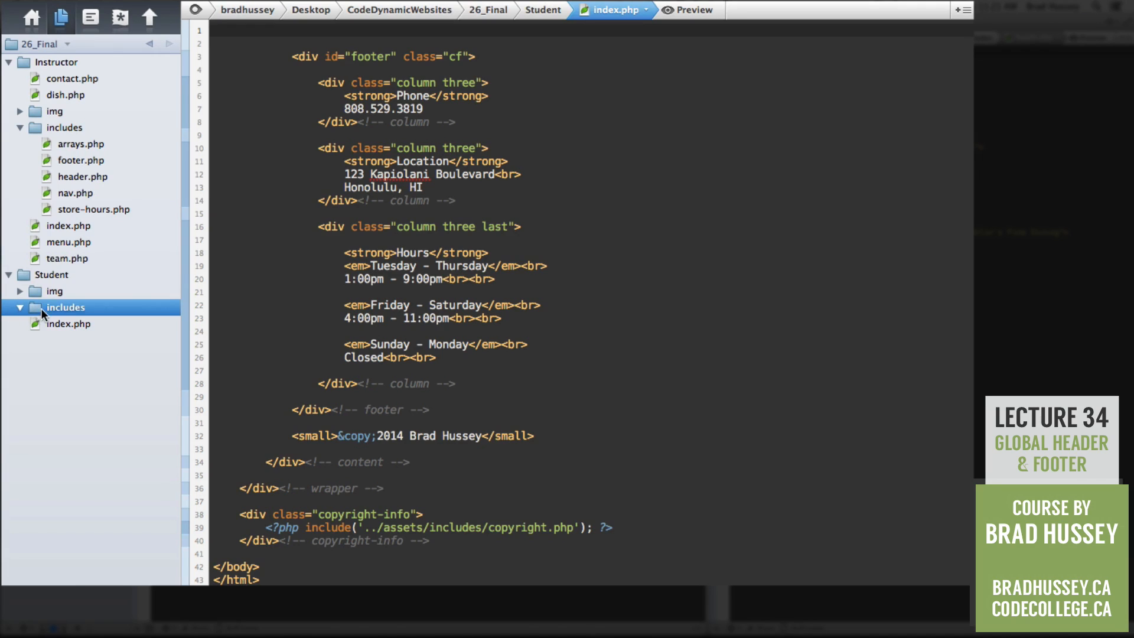
right_click(65, 307)
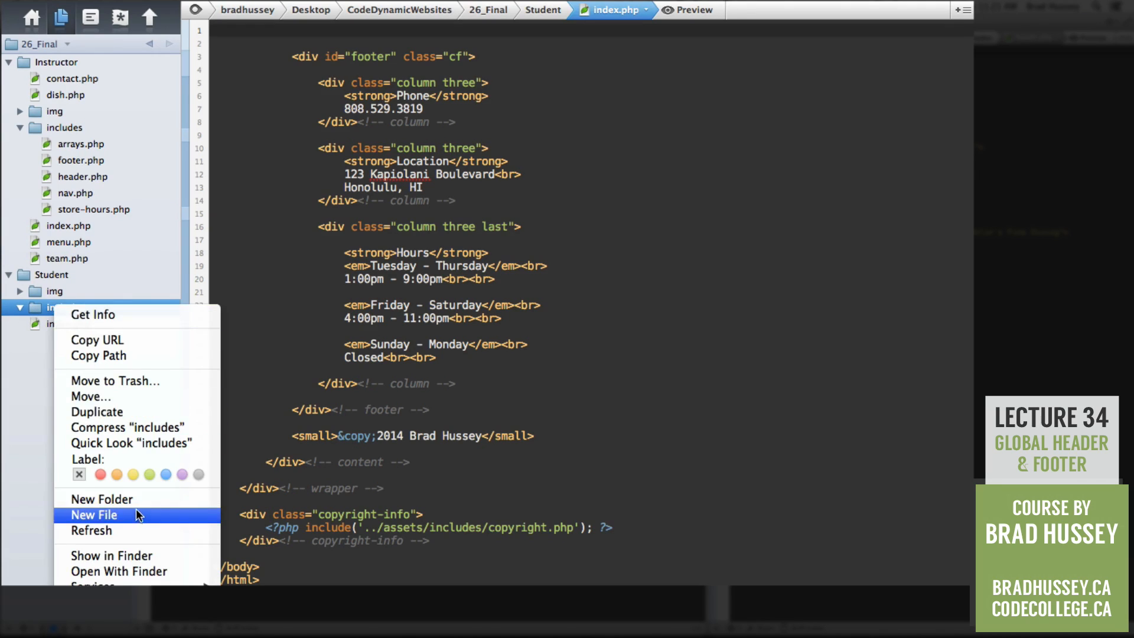
left_click(93, 515)
type("header.php")
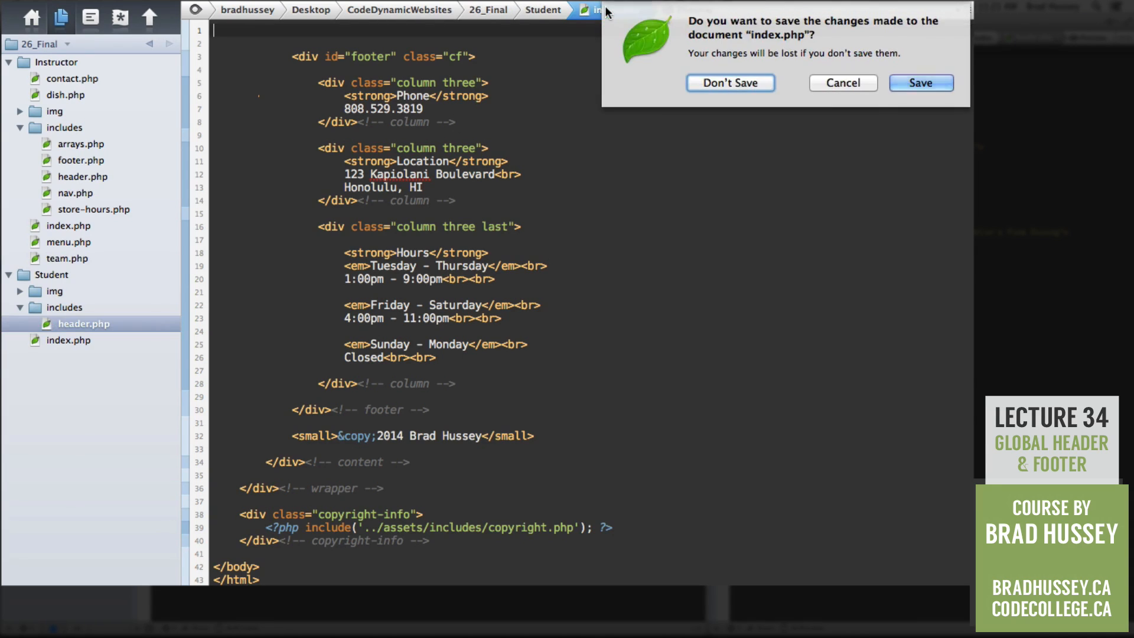
left_click(730, 83)
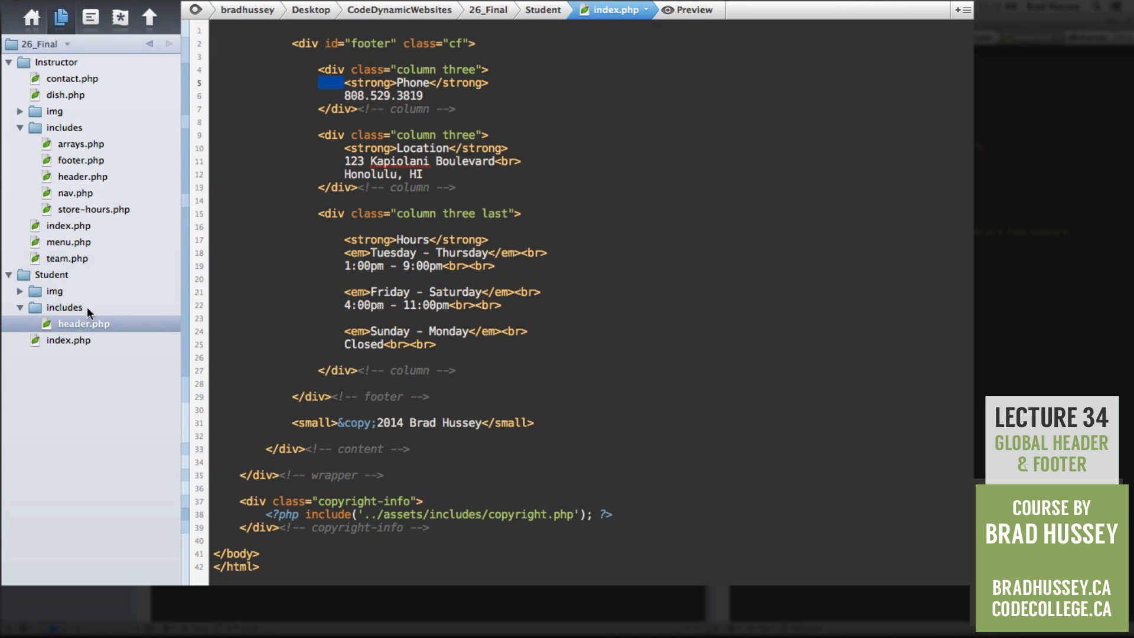
- Add footer.php to includes and cut the remaining footer code out of index.php
left_click(64, 307)
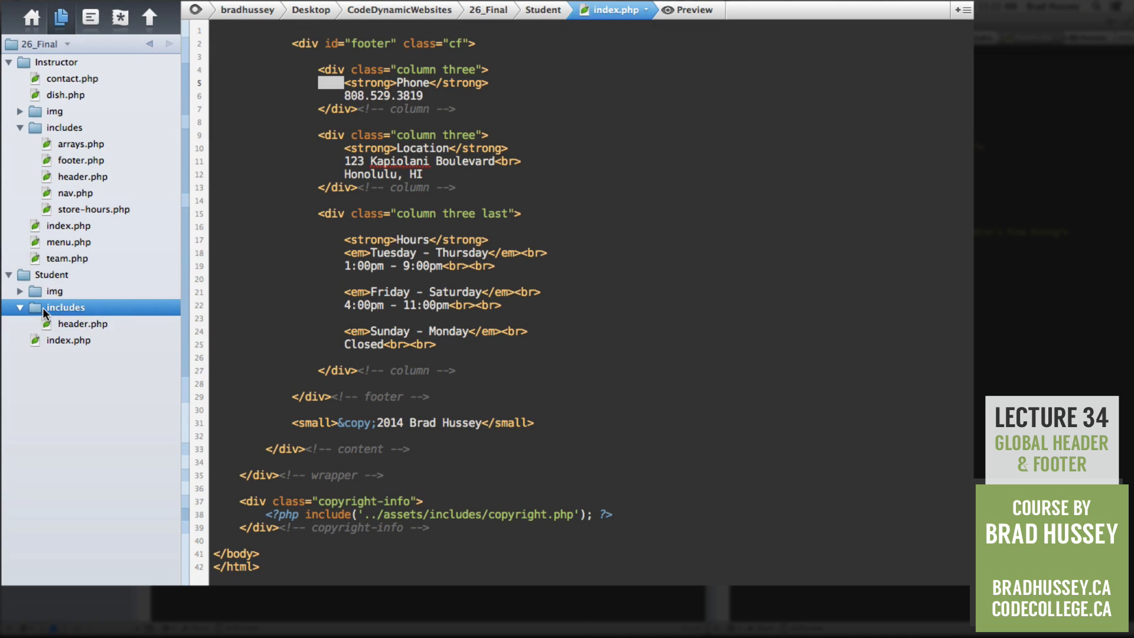
right_click(65, 307)
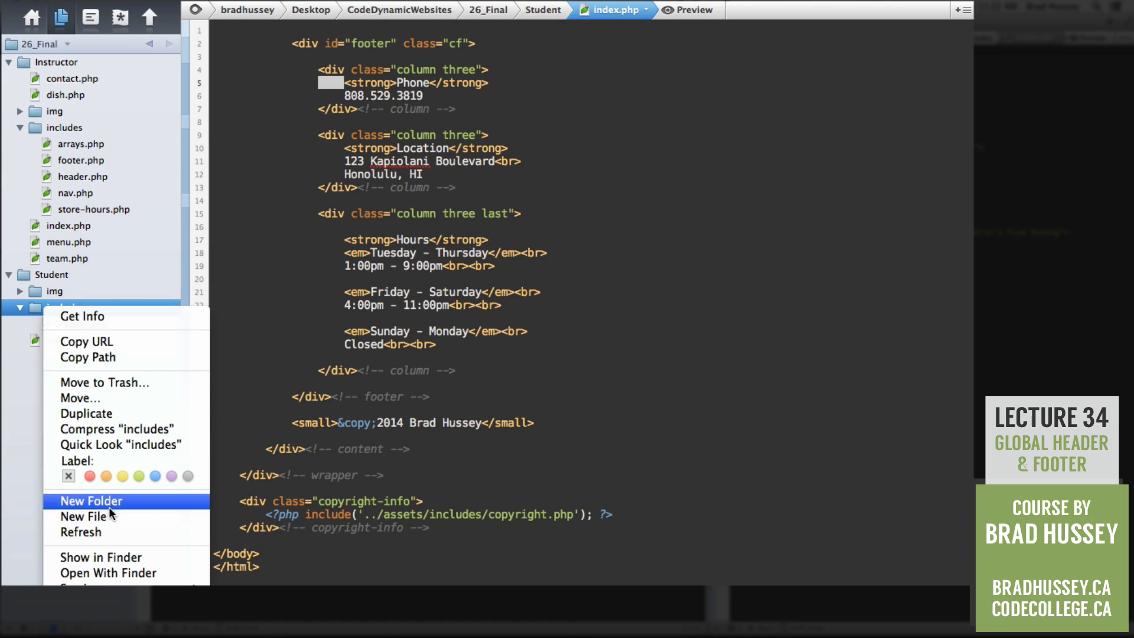
left_click(85, 516)
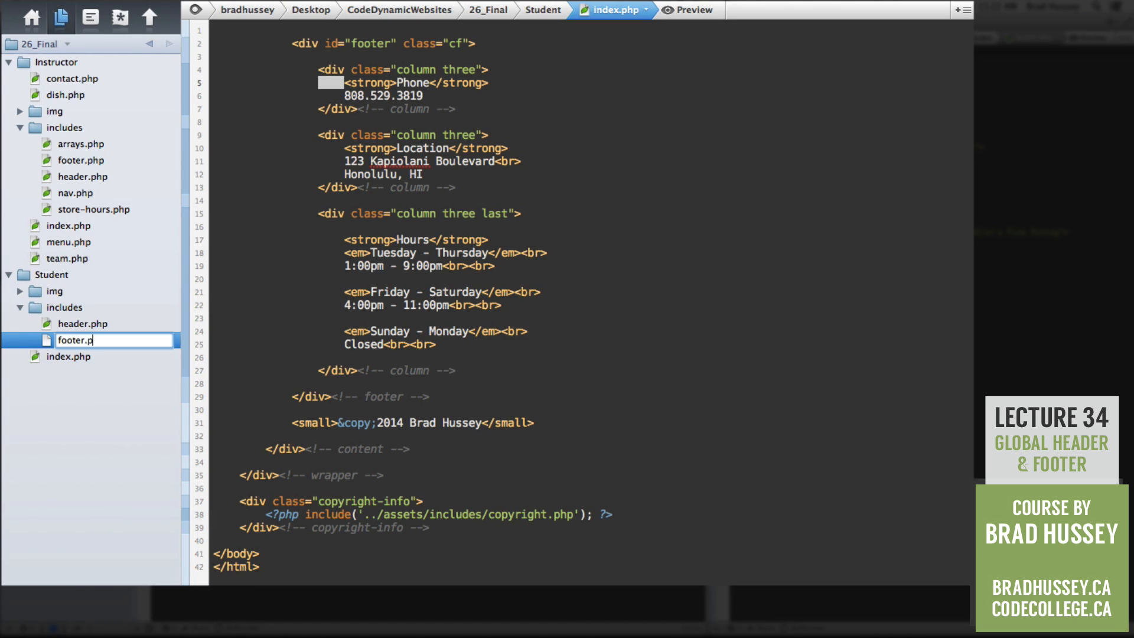
key("Return")
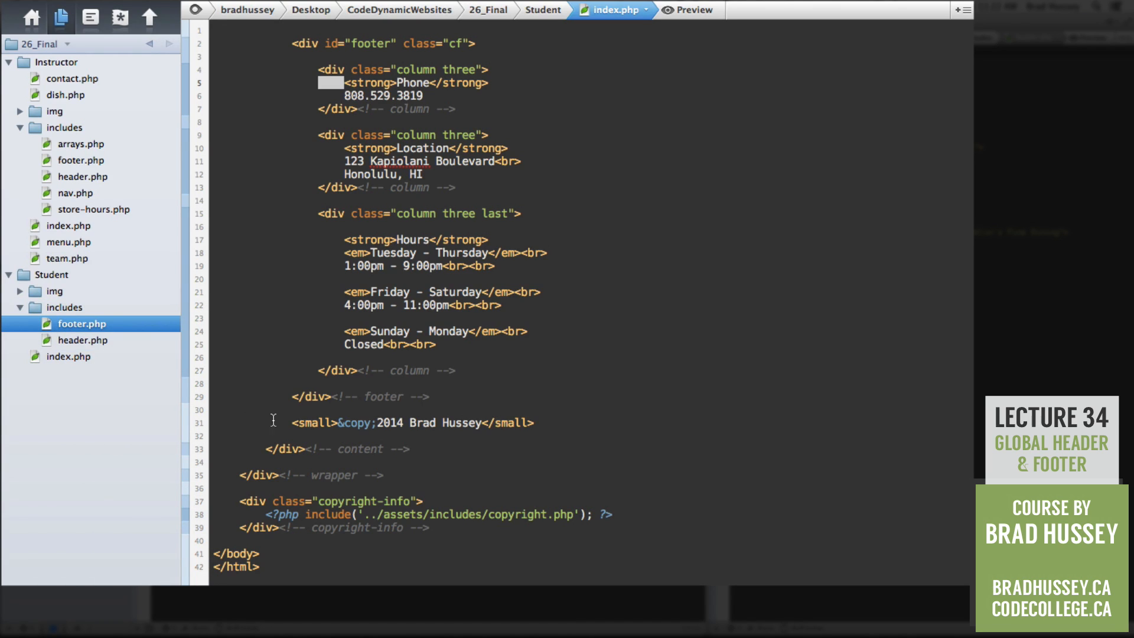
mouse_move(1112, 29)
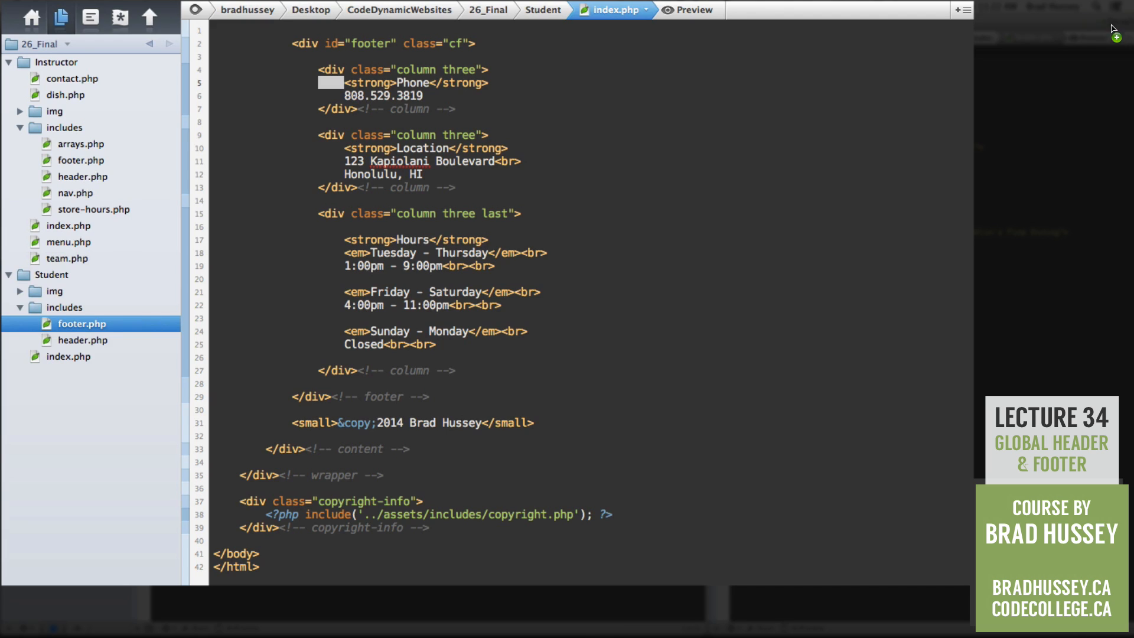
left_click(463, 213)
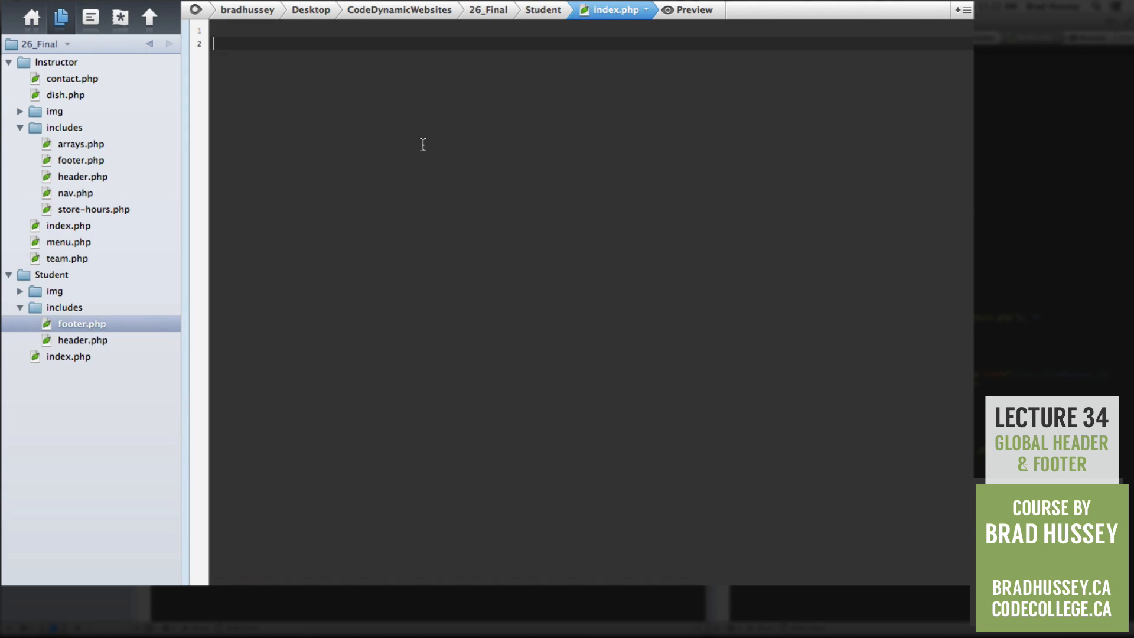
key("backspace")
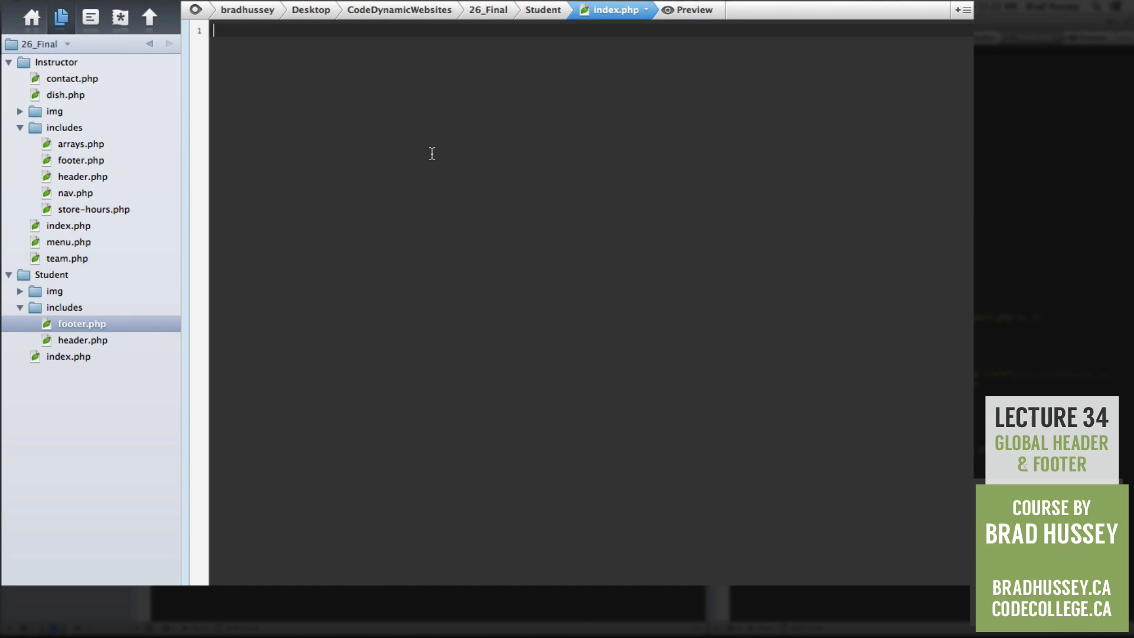
mouse_move(457, 157)
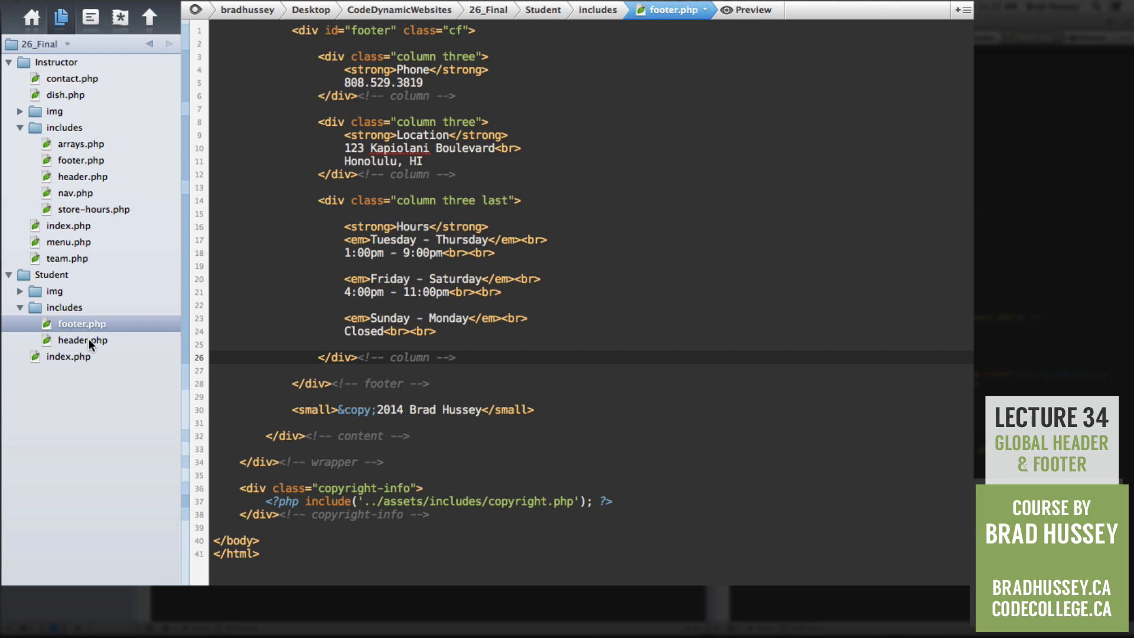
- Paste the cut footer markup into includes/footer.php
left_click(82, 341)
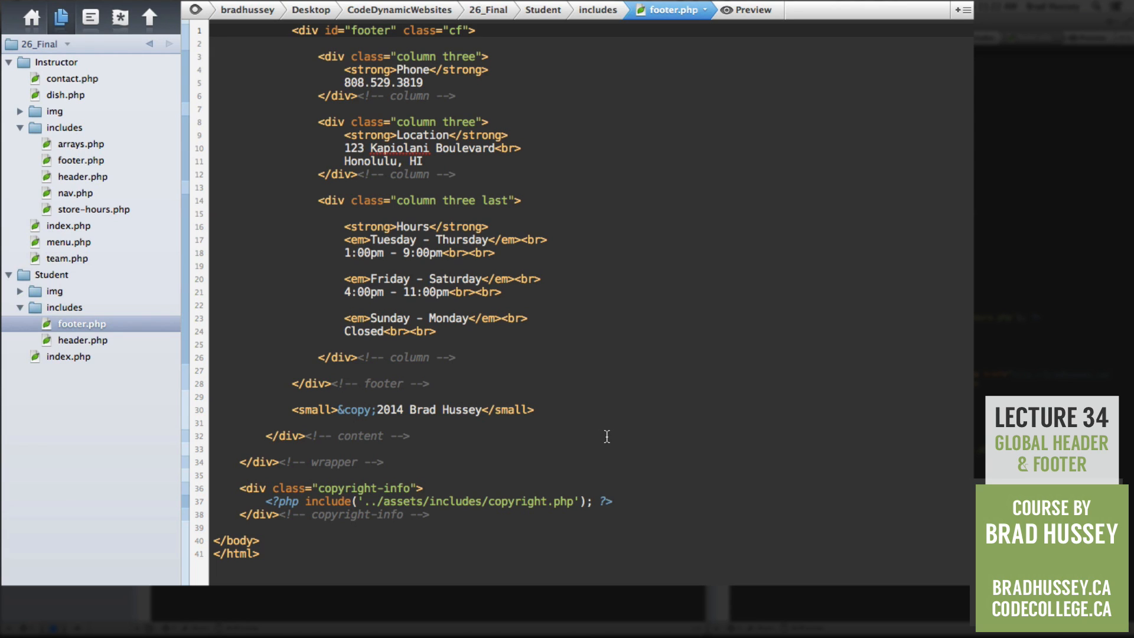
left_click(214, 30)
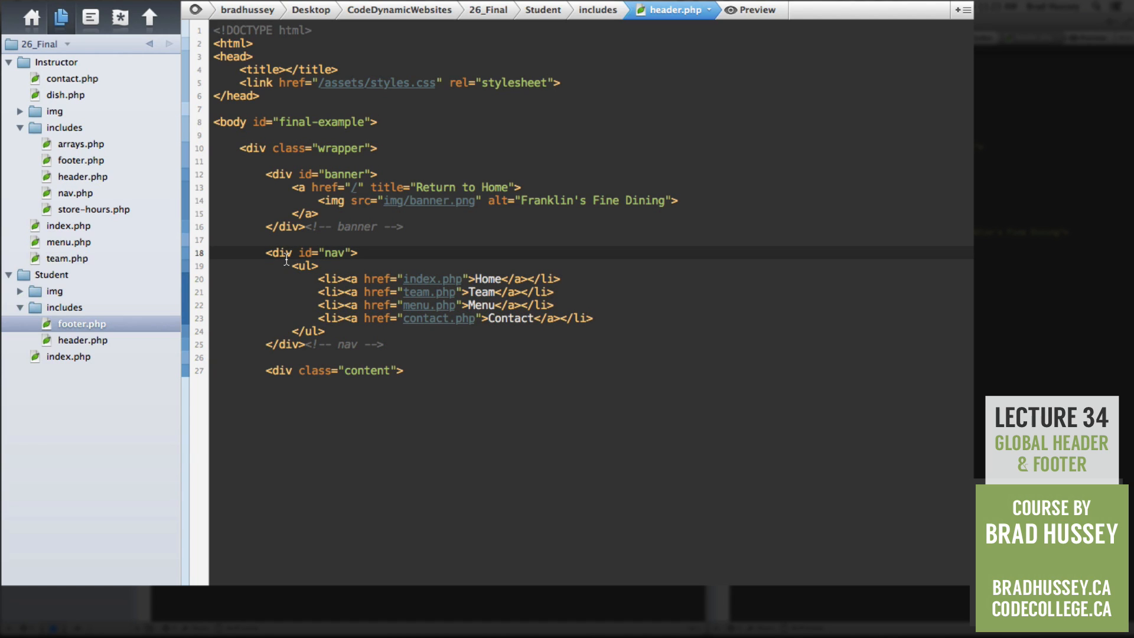
mouse_move(599, 319)
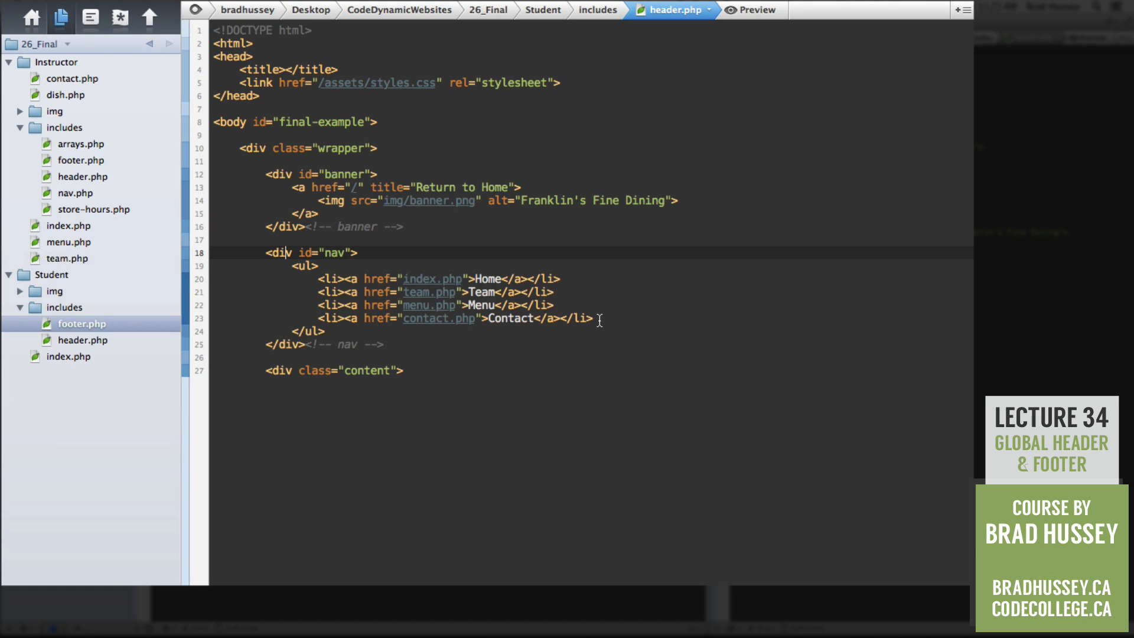
- Replace header.php's four nav <li> lines with <?php include('includes/nav.php'); ?>
left_click(64, 307)
type("nav.php")
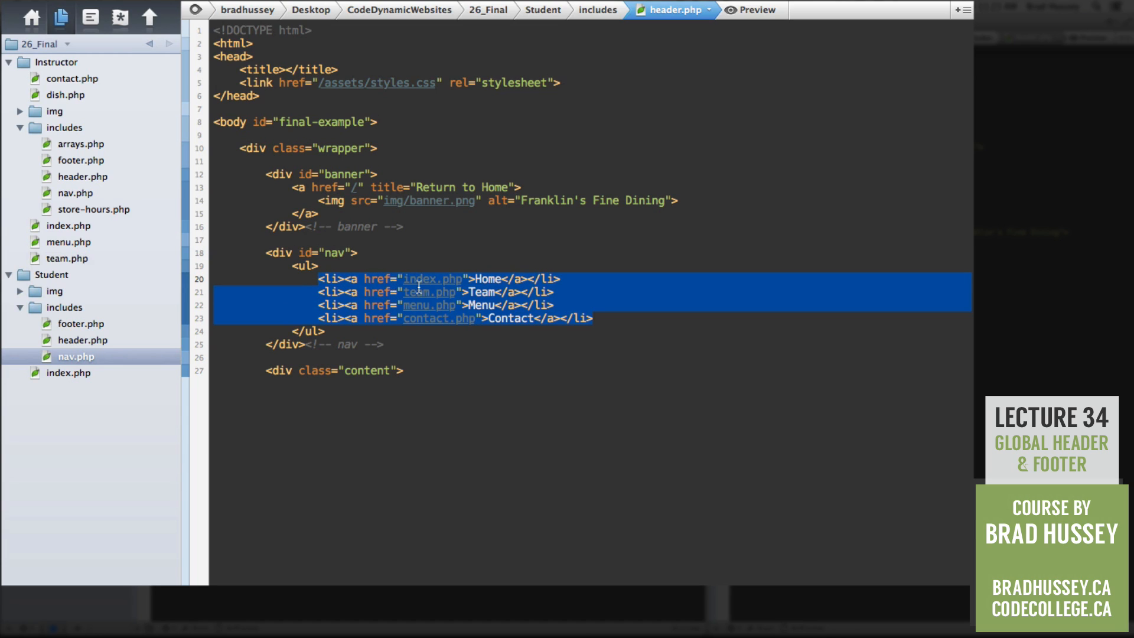
key("Delete")
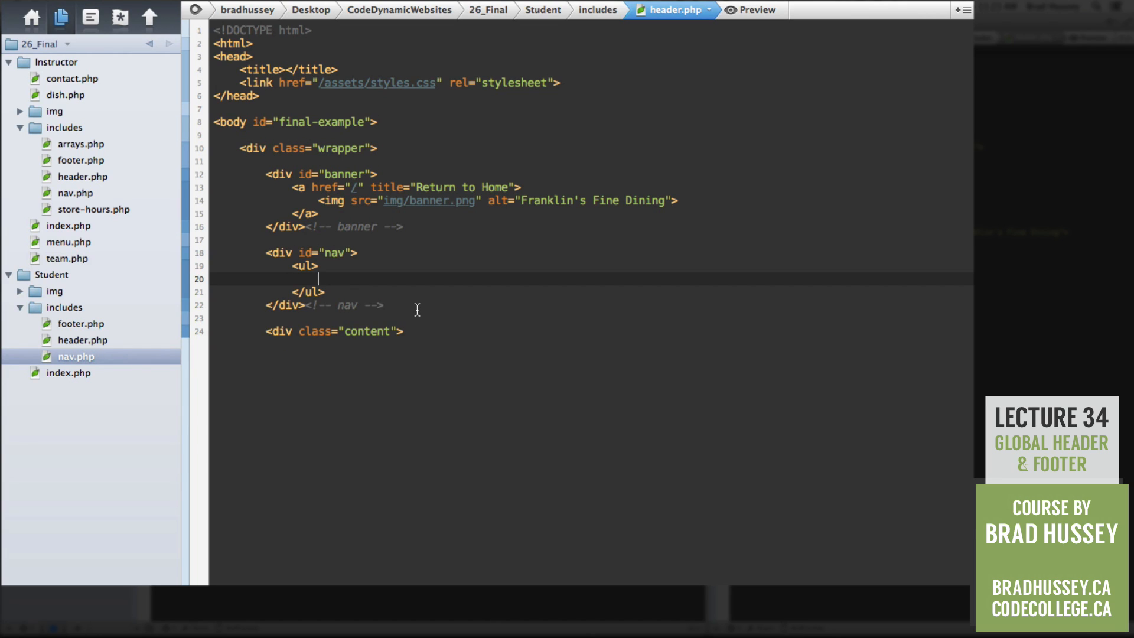
type("<")
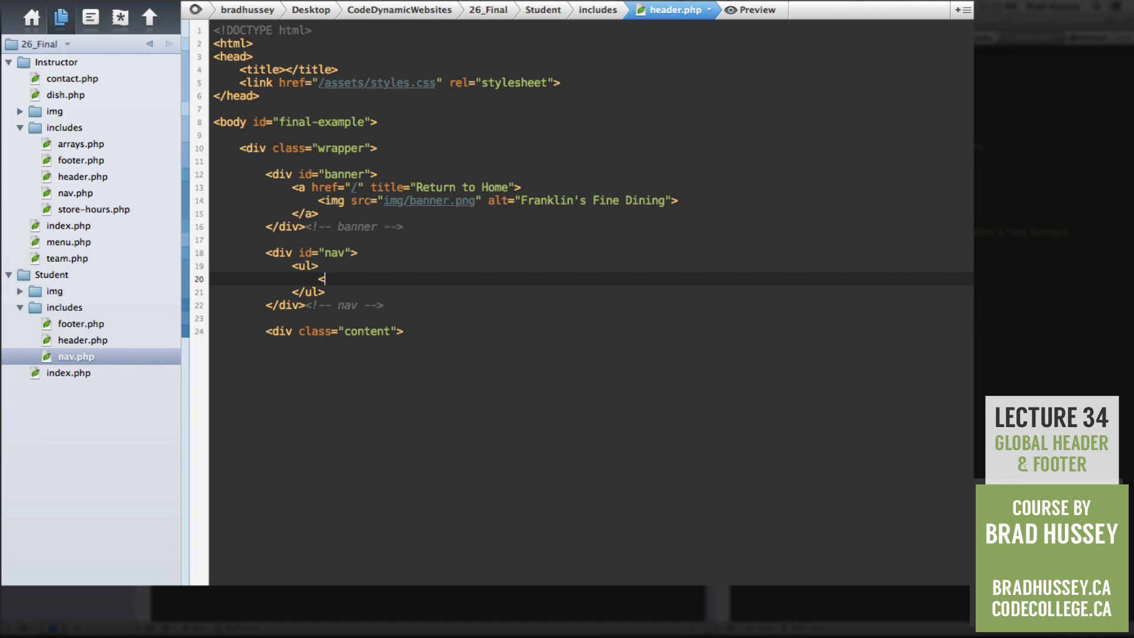
type("?php")
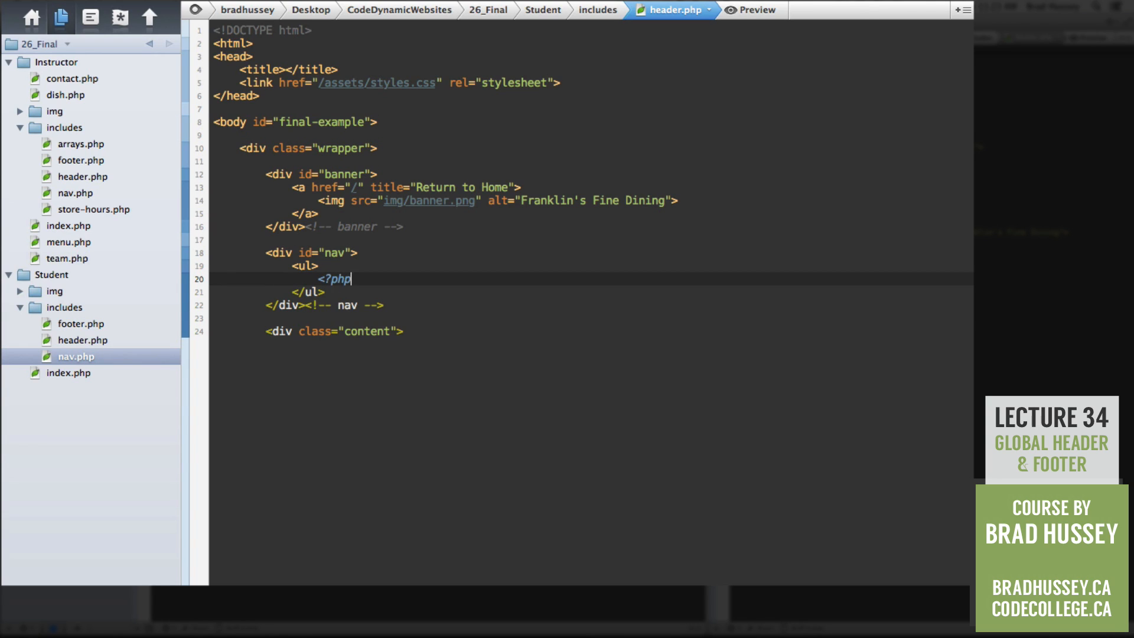
type("include('in")
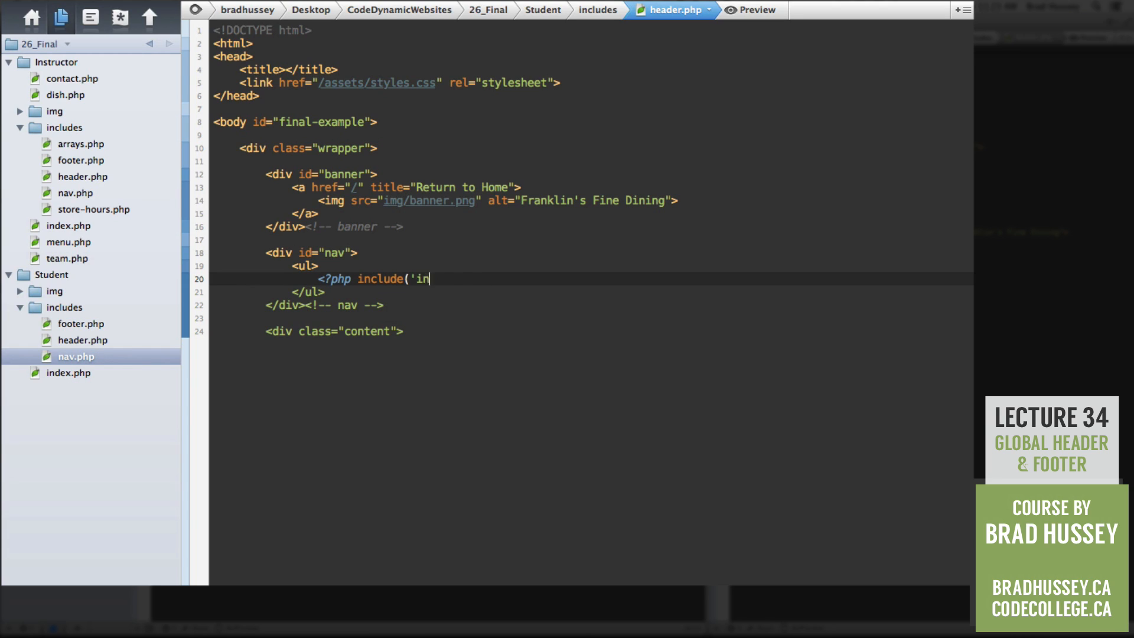
type("cludes/nab.")
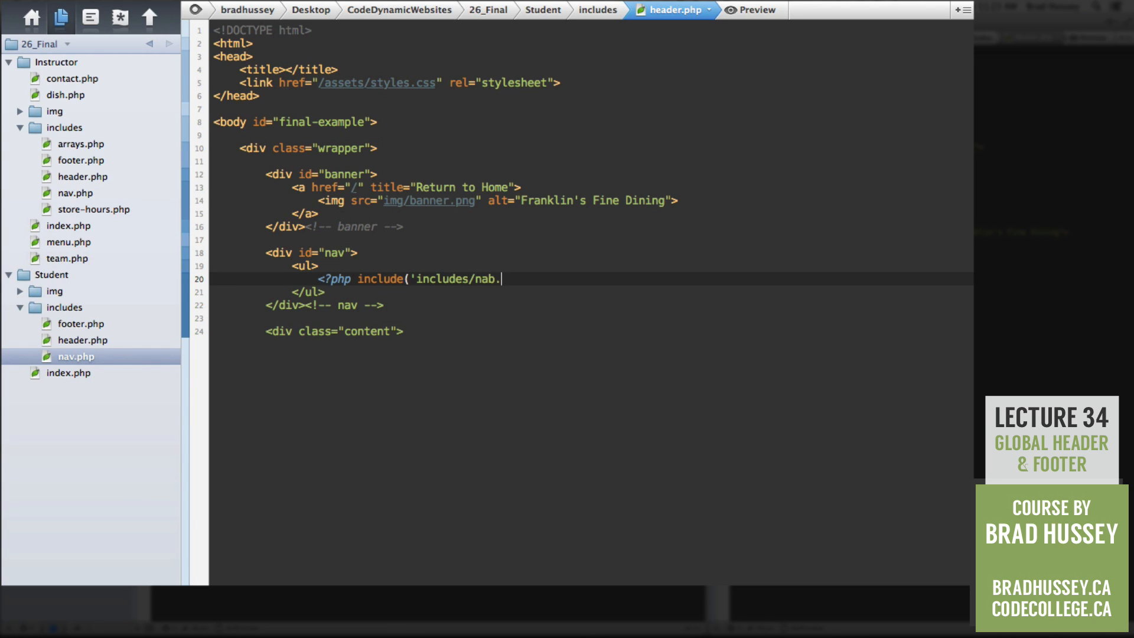
type("av.php")
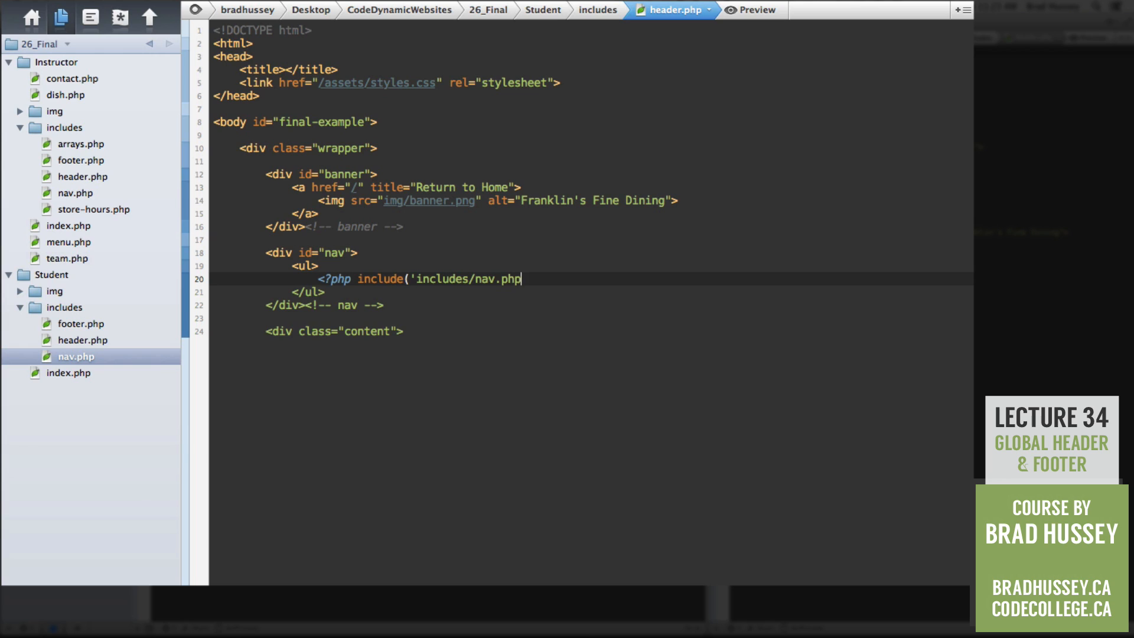
type("'); ?>")
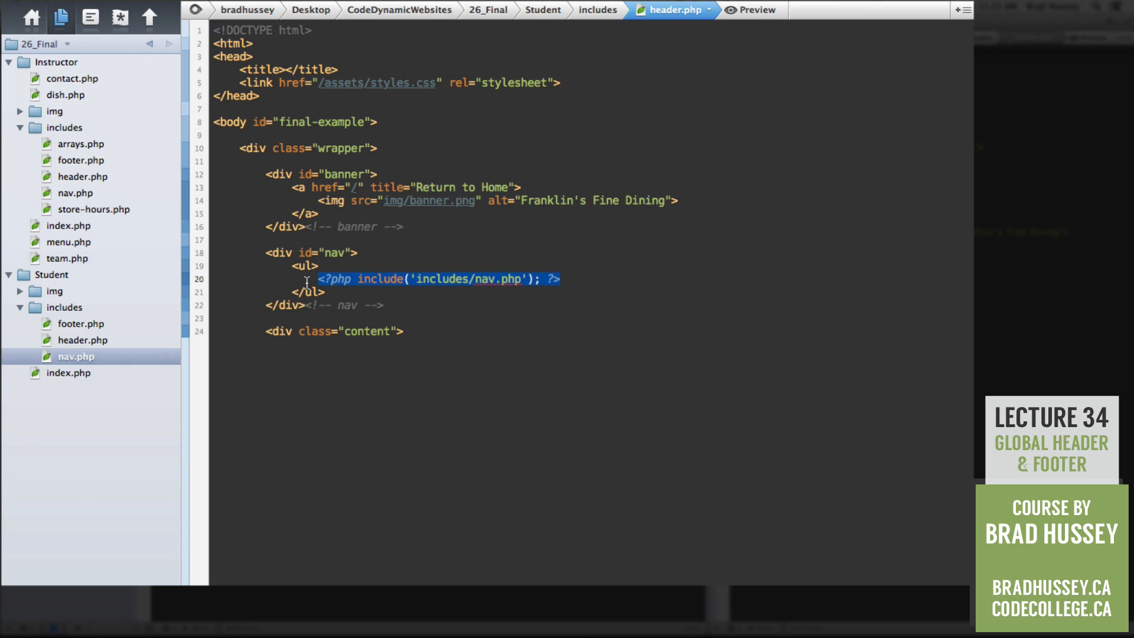
left_click(326, 292)
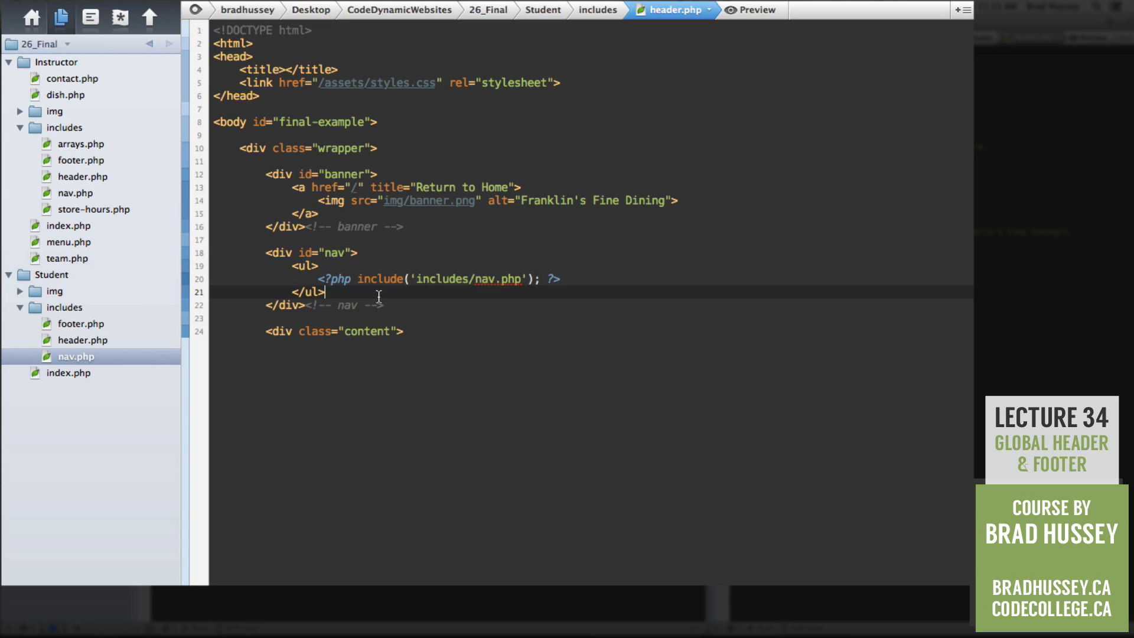
mouse_move(407, 164)
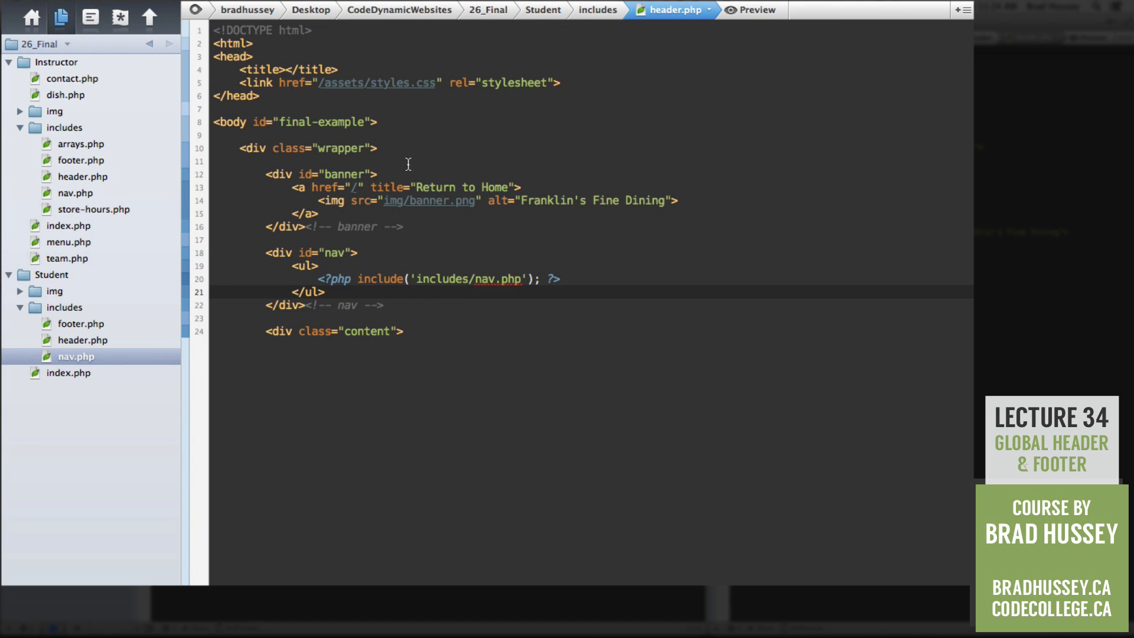
mouse_move(394, 283)
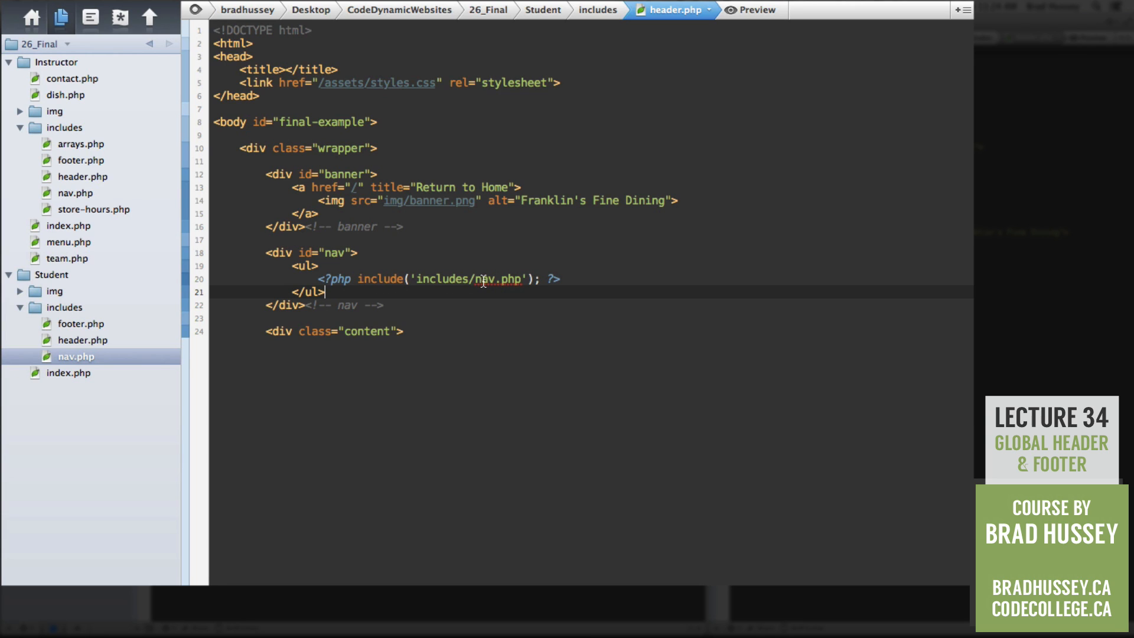
mouse_move(512, 318)
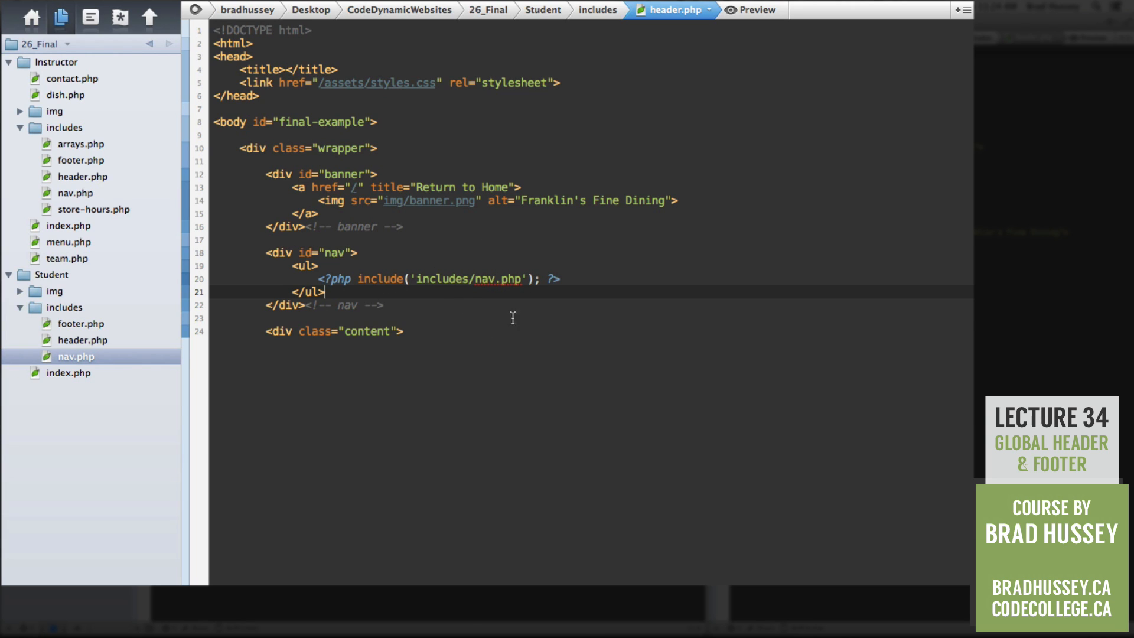
mouse_move(110, 367)
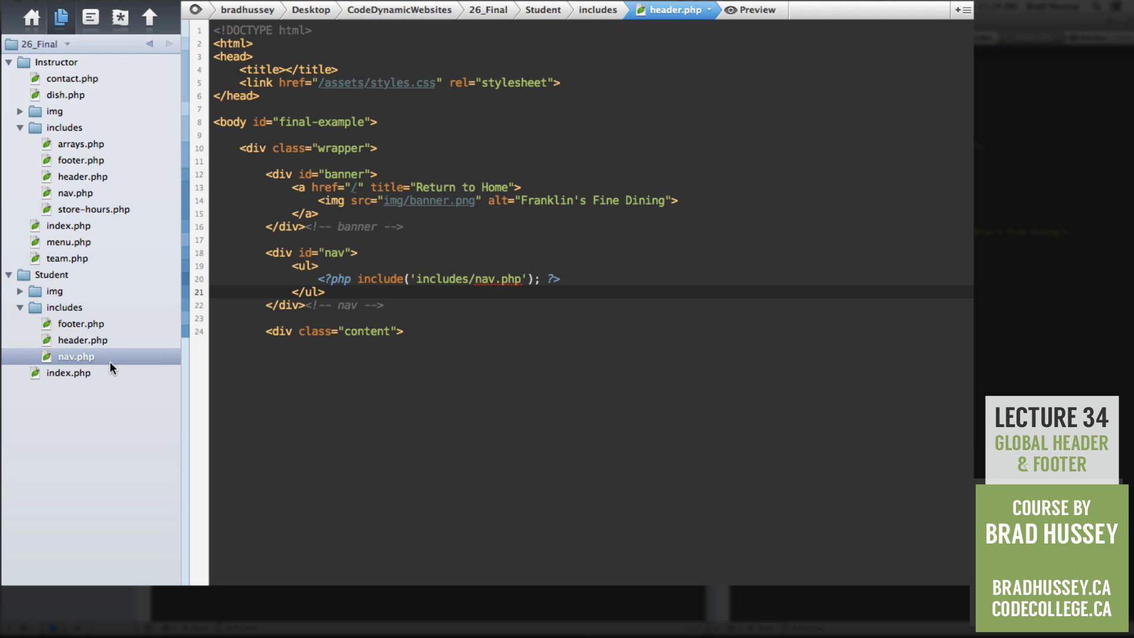
mouse_move(465, 345)
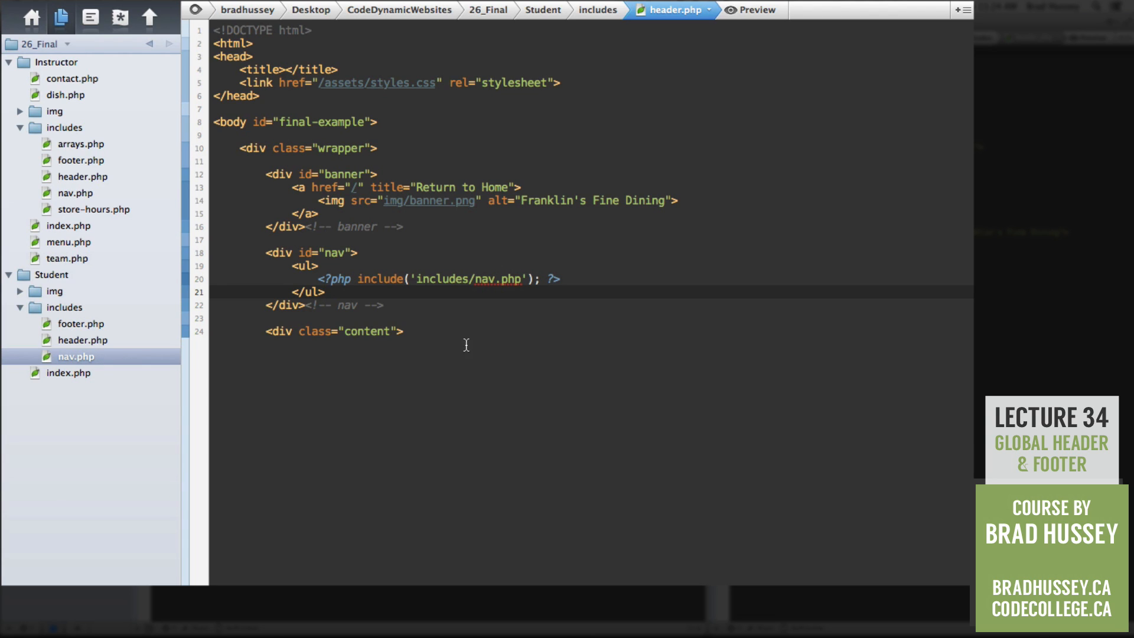
left_click(571, 279)
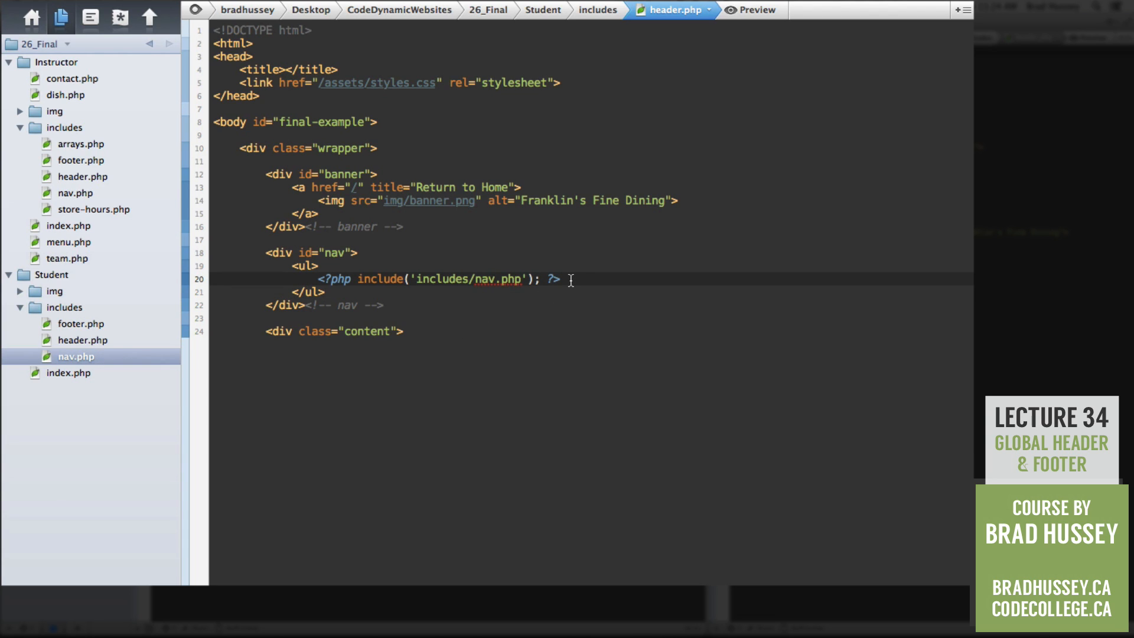
mouse_move(104, 357)
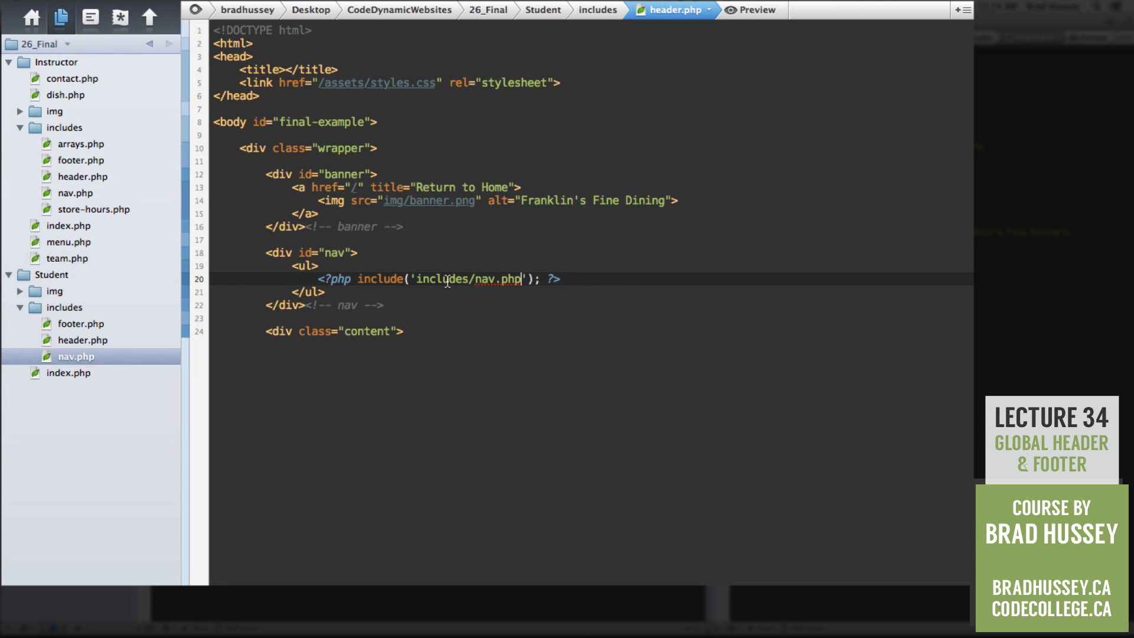
- Close the header.php document, triggering Coda's save-changes prompt
double_click(441, 280)
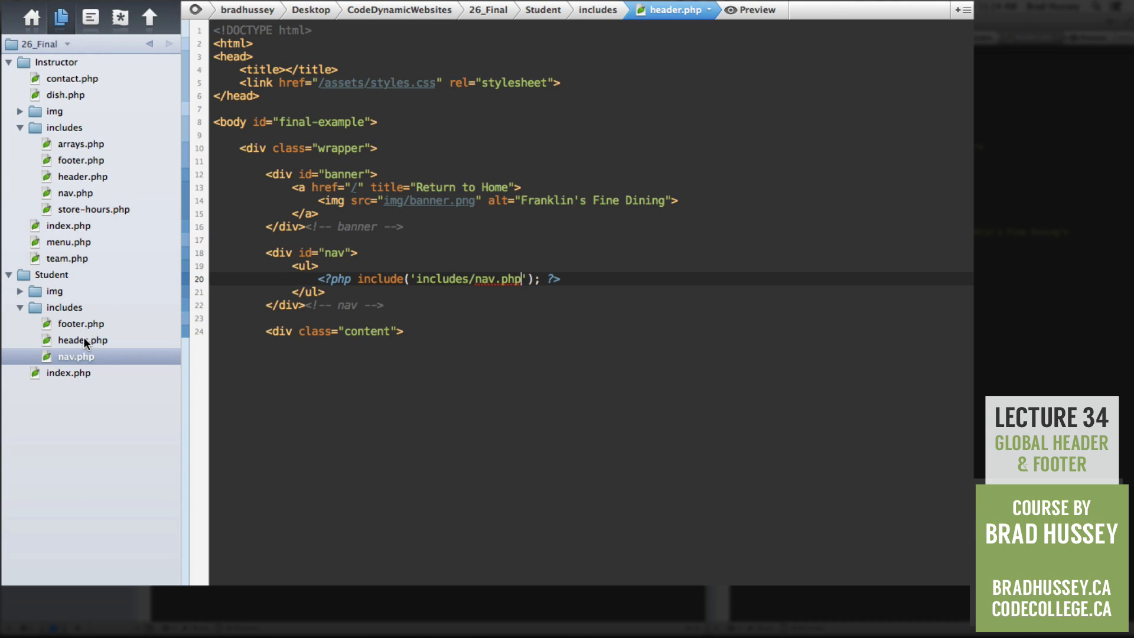
mouse_move(62, 307)
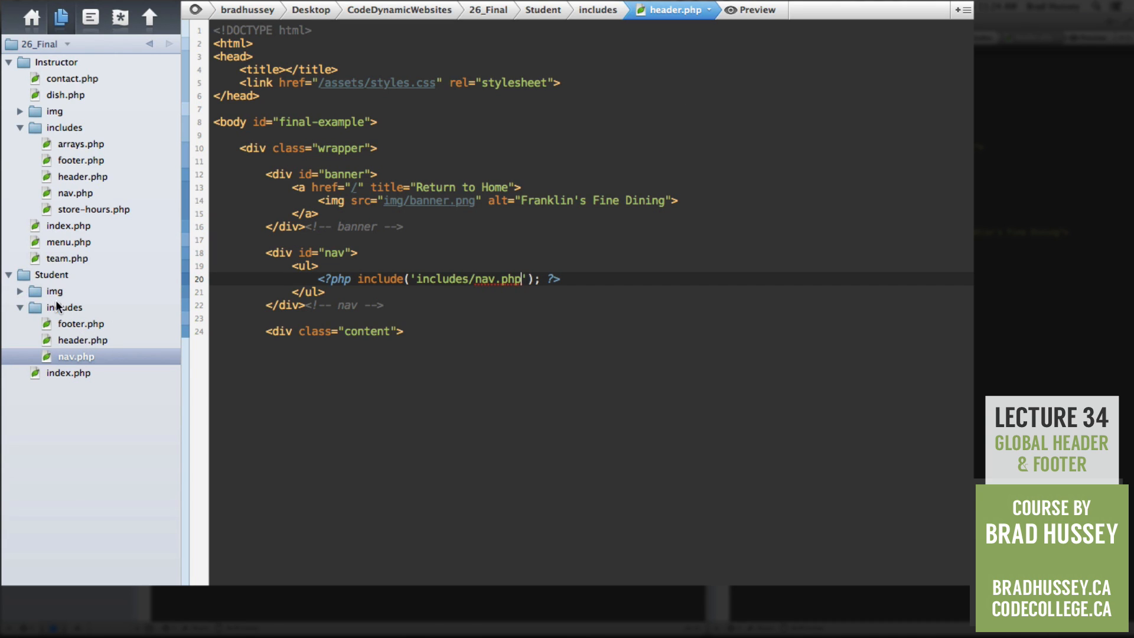
mouse_move(421, 296)
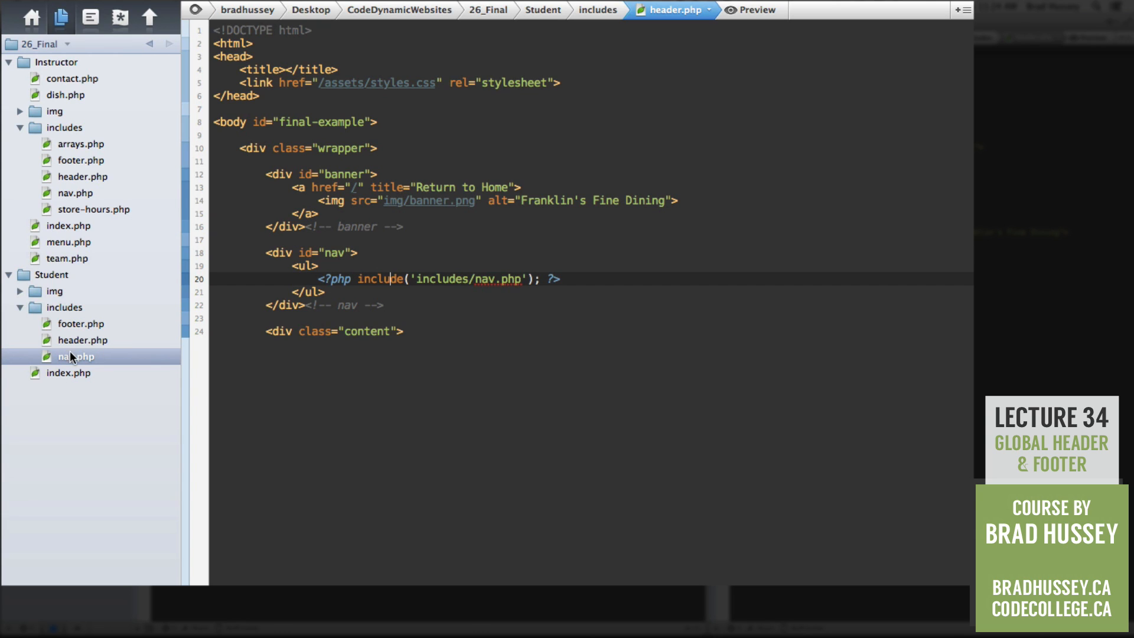
mouse_move(478, 264)
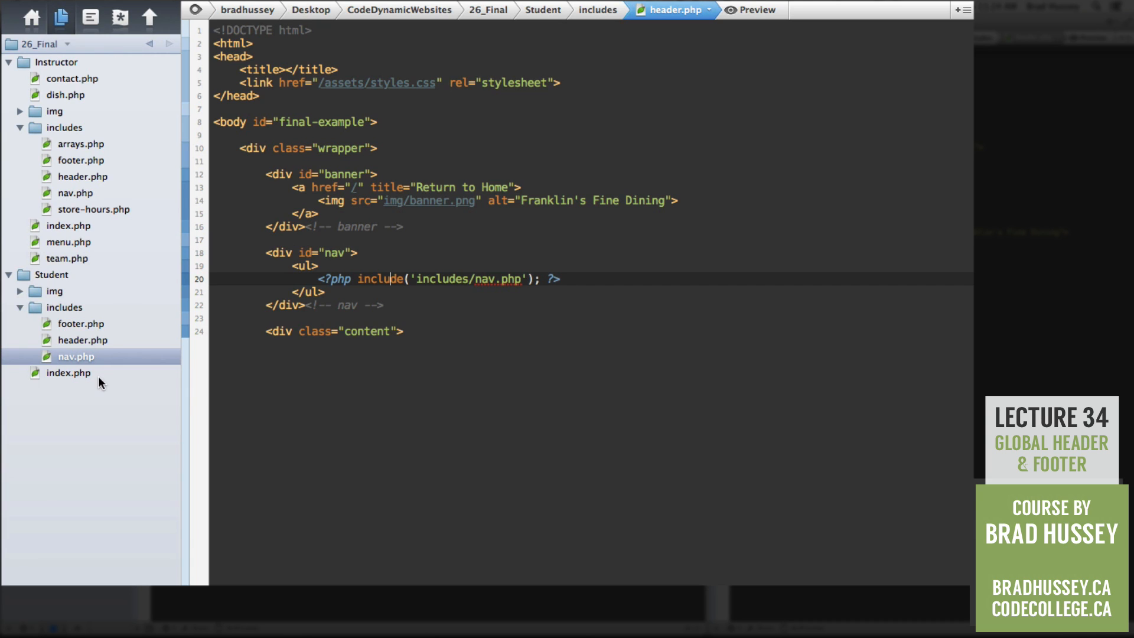
mouse_move(91, 377)
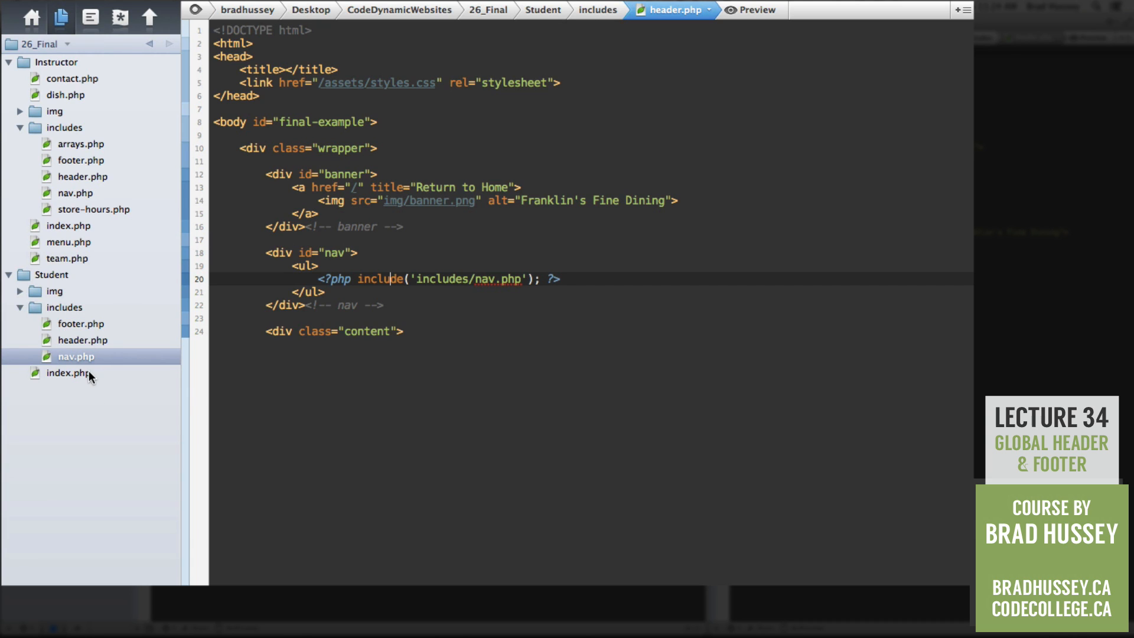
mouse_move(526, 267)
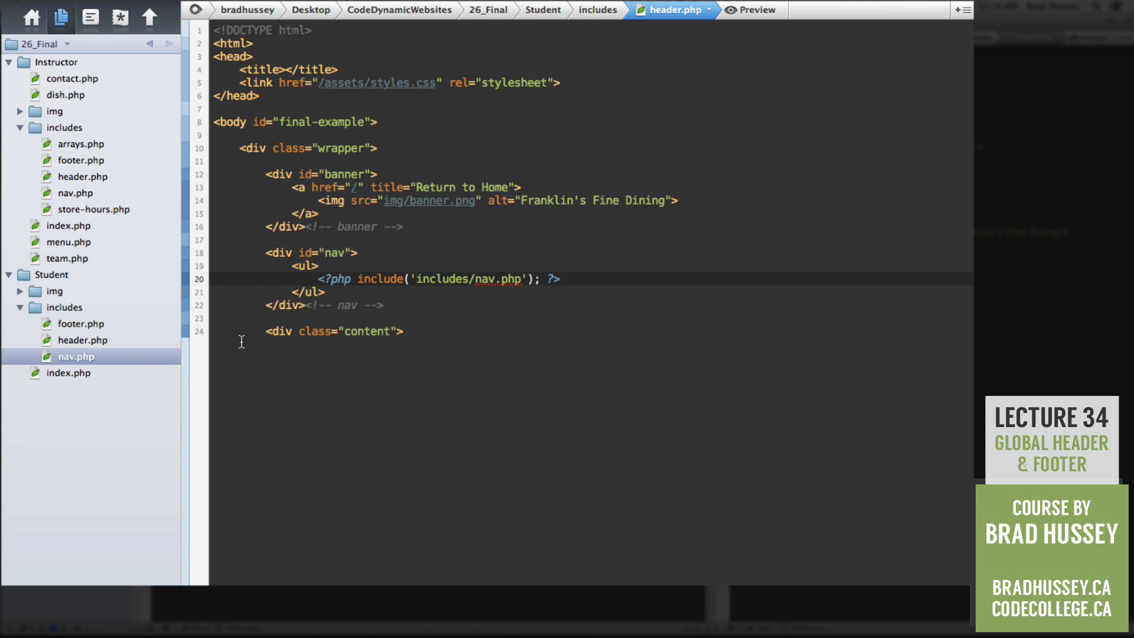
mouse_move(83, 375)
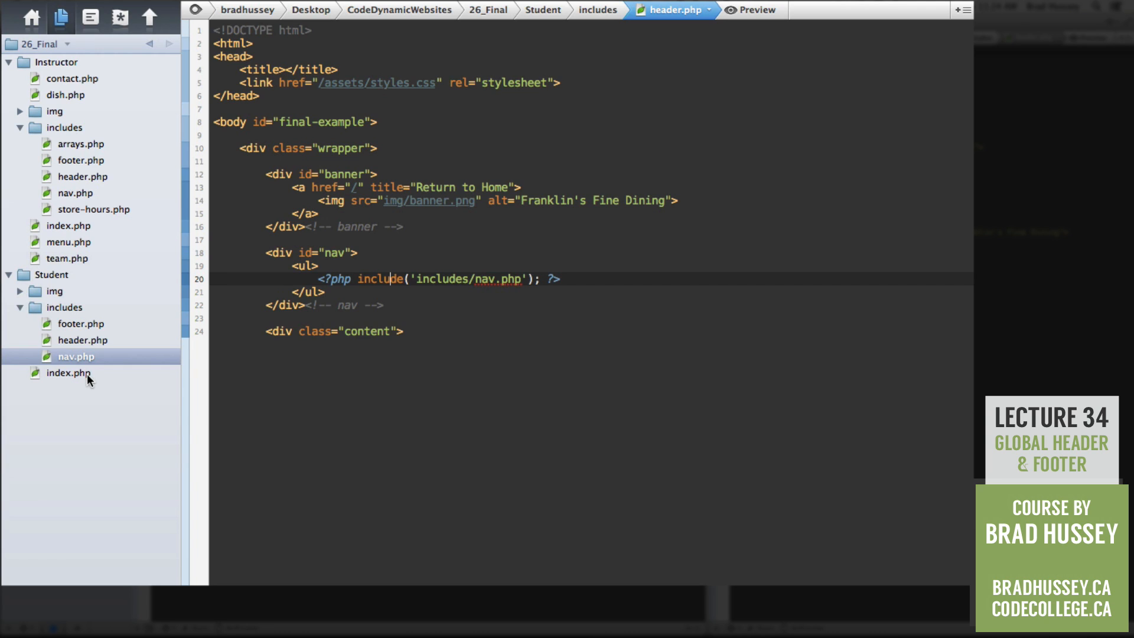
mouse_move(106, 345)
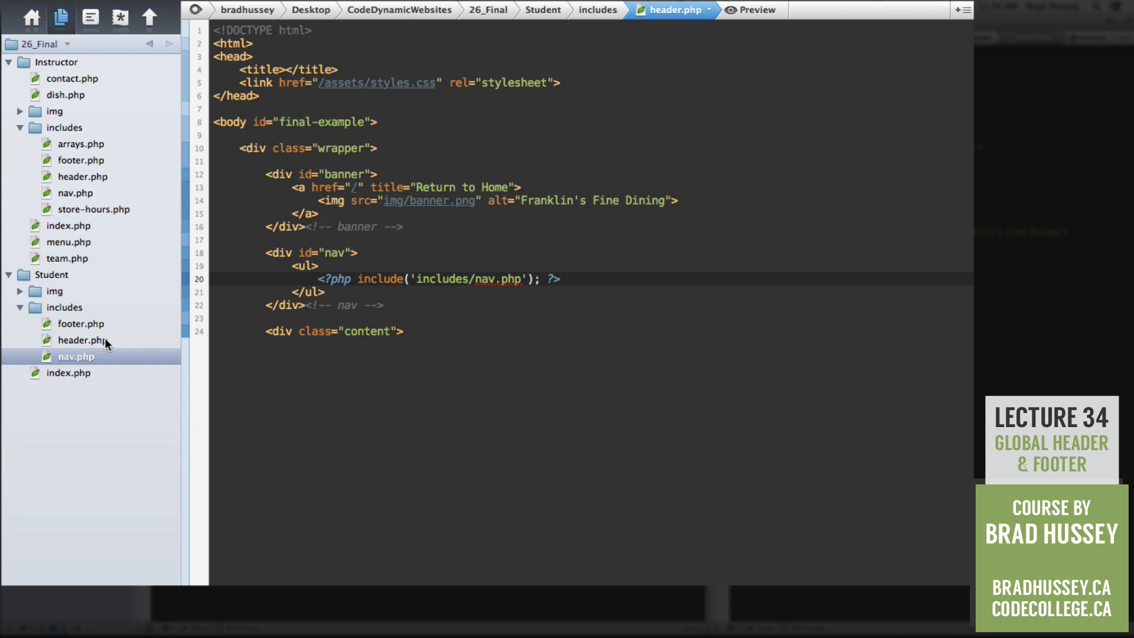
mouse_move(65, 373)
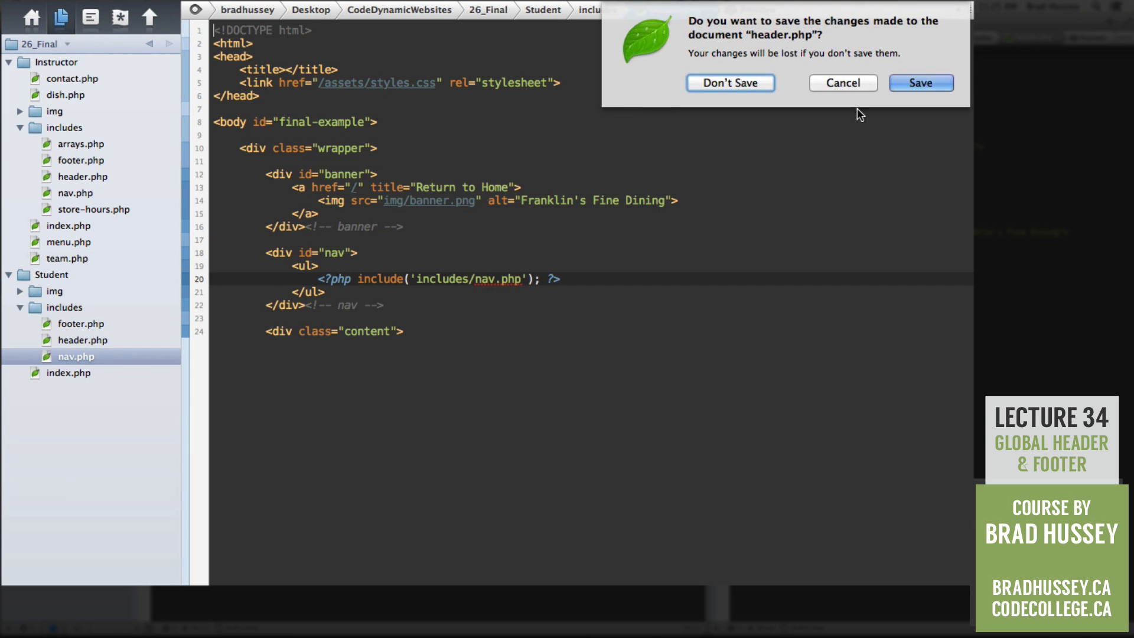
- Save header.php and type <ul> and </ul> tags into nav.php
left_click(730, 83)
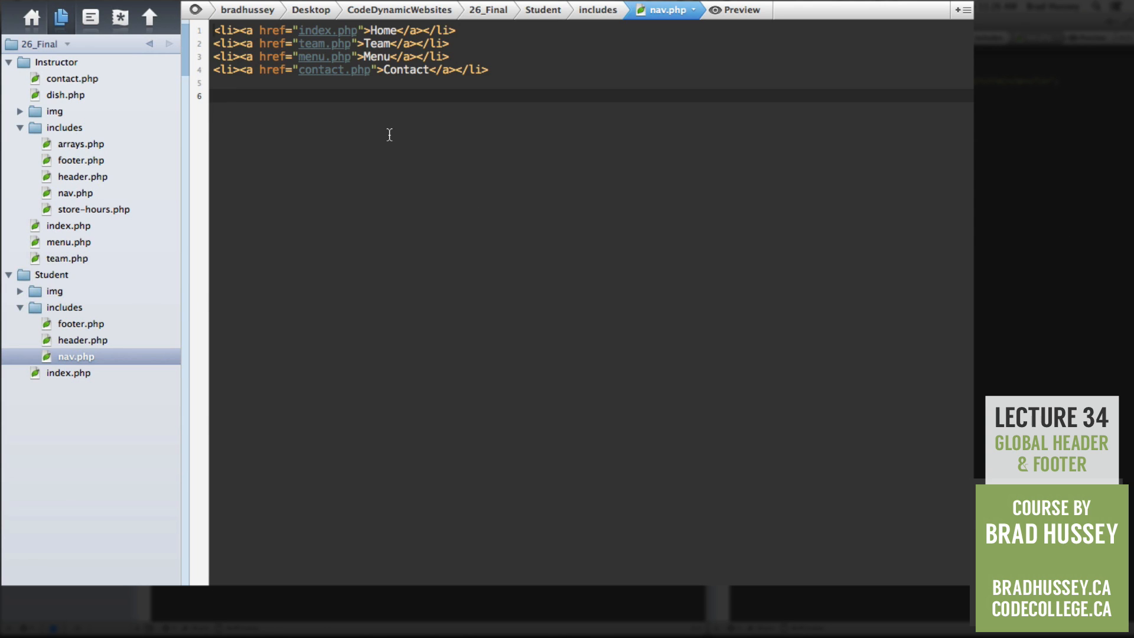
type("<ul>")
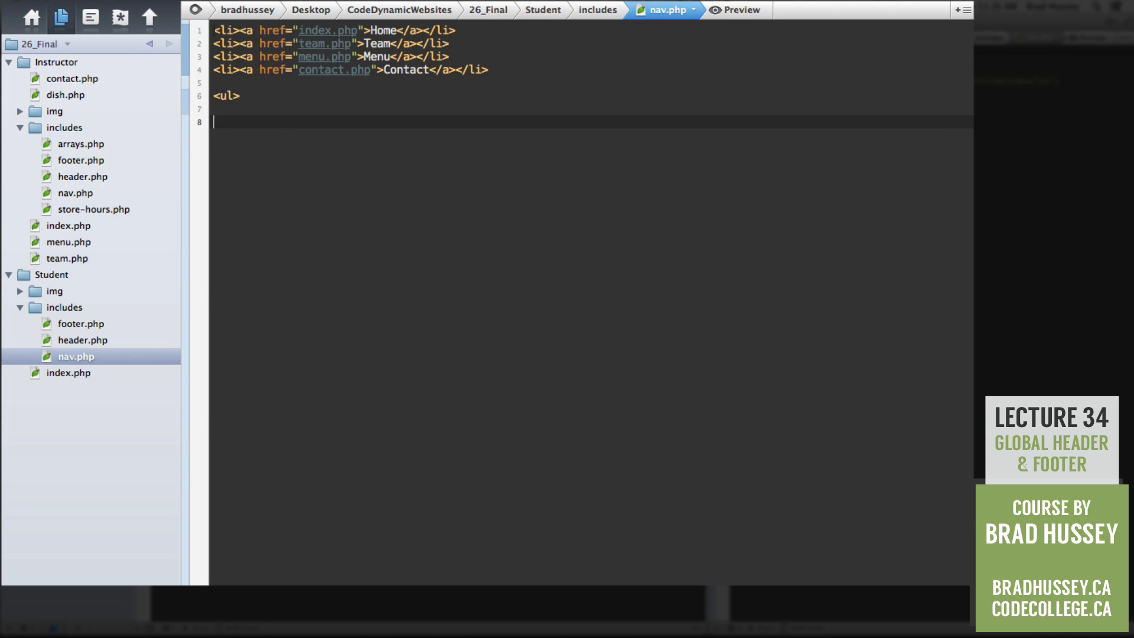
type("</ul>")
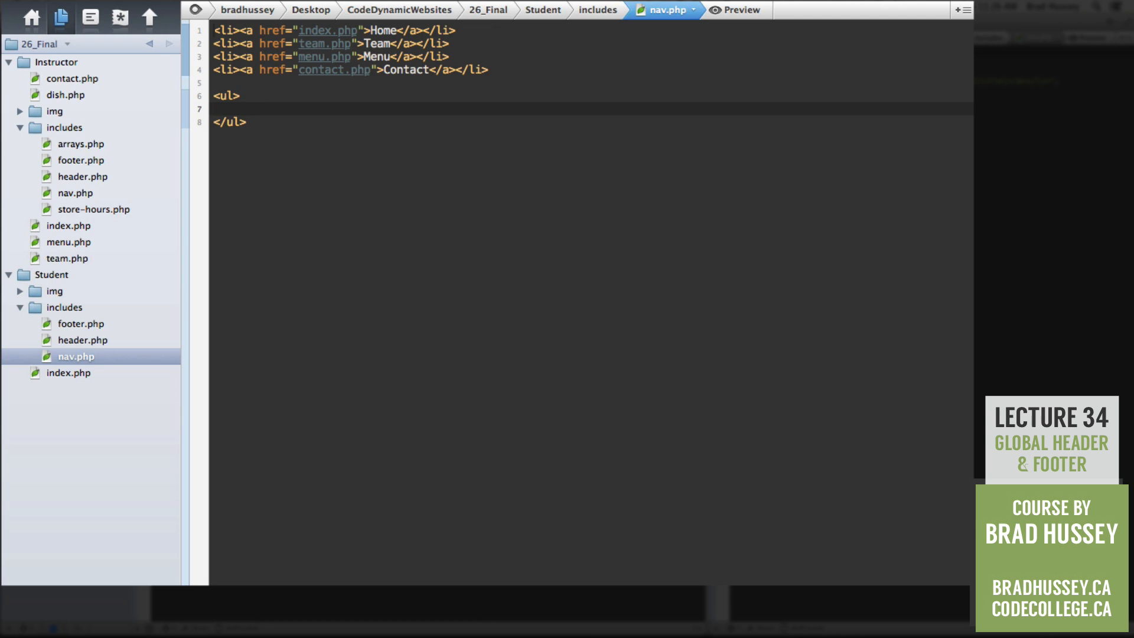
mouse_move(65, 345)
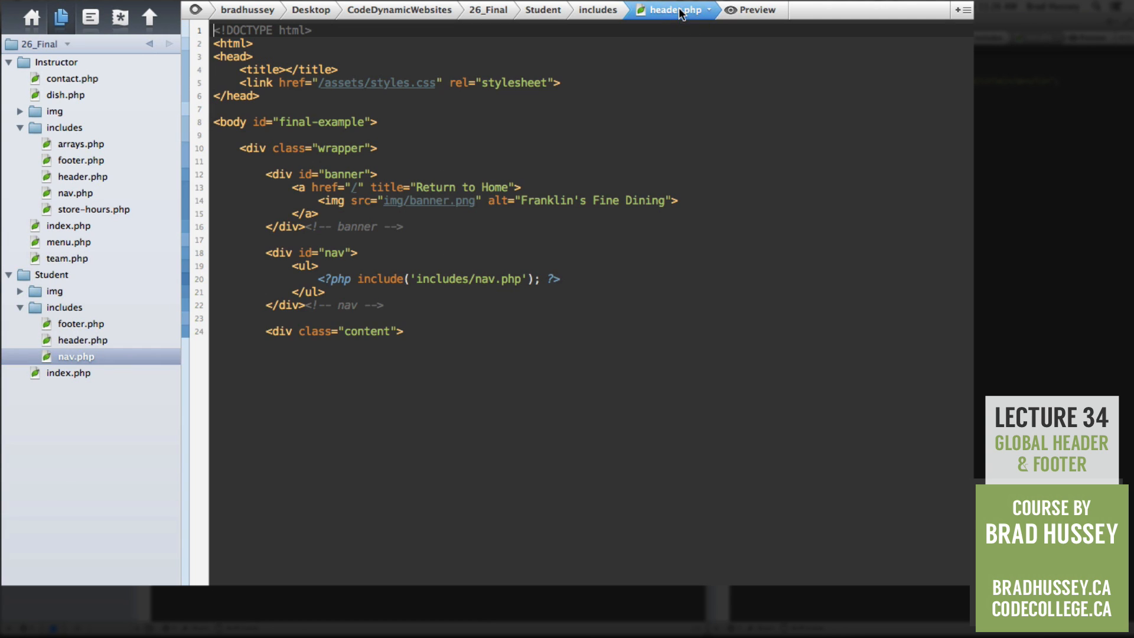
- Delete the ul tags around the nav include in header.php
left_click(304, 292)
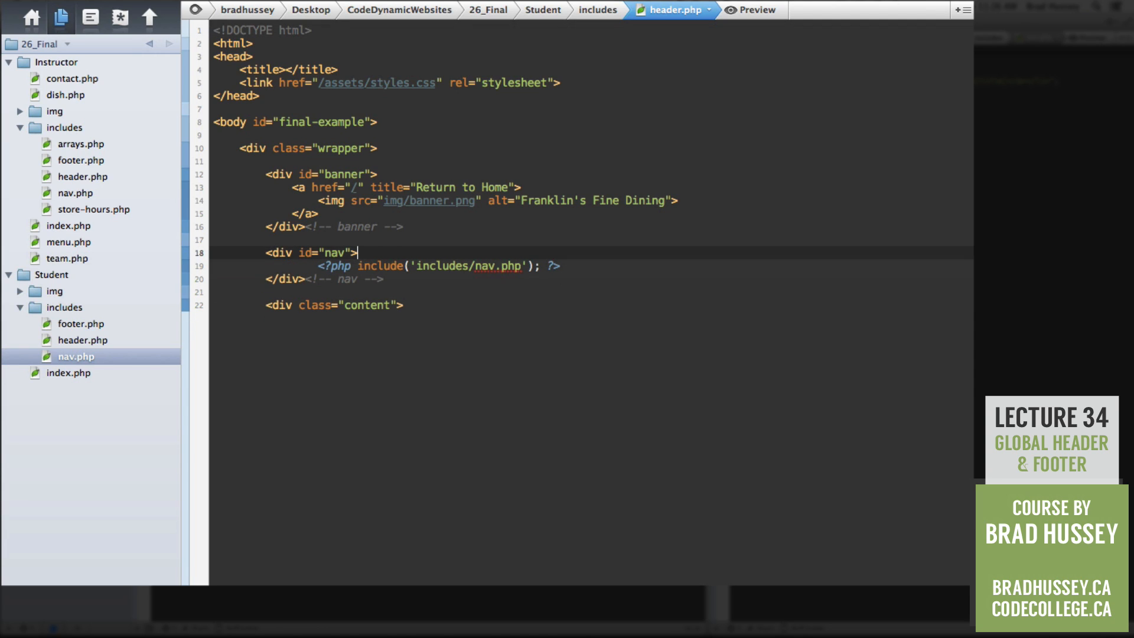
key("Backspace")
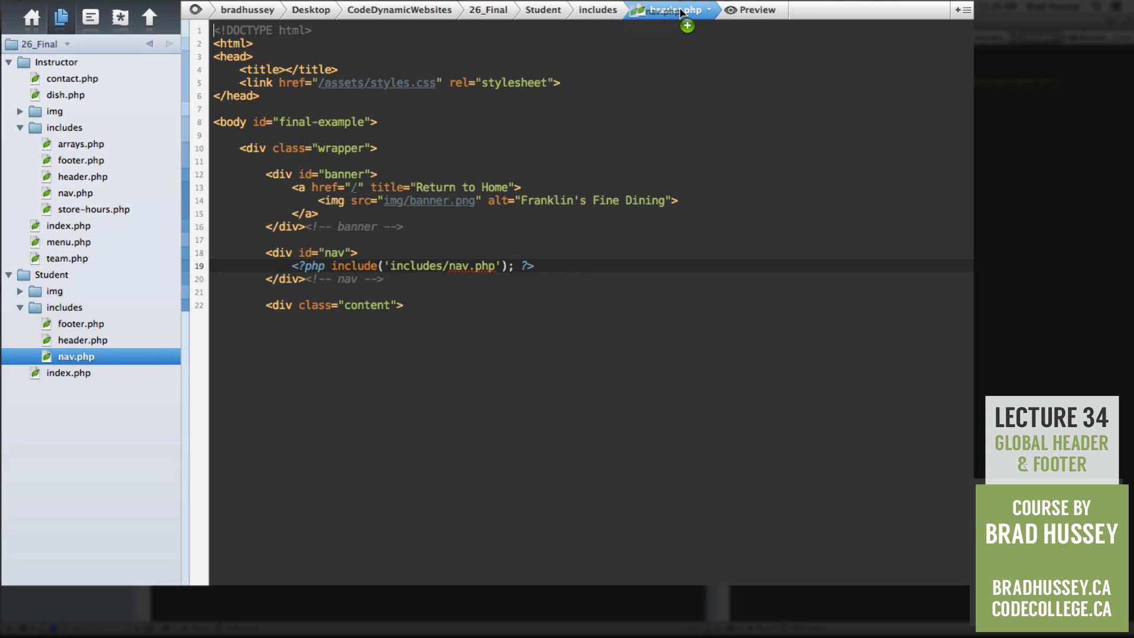
left_click(666, 9)
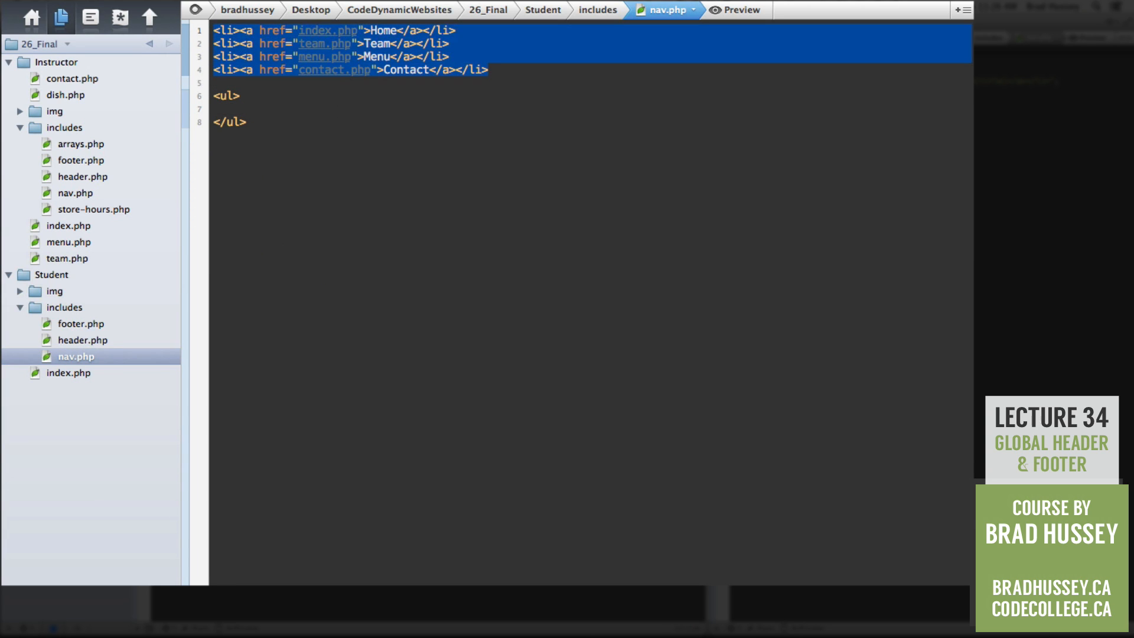
- Move the four nav link items, starting with Home, between nav.php's <ul> and </ul>
key("Delete")
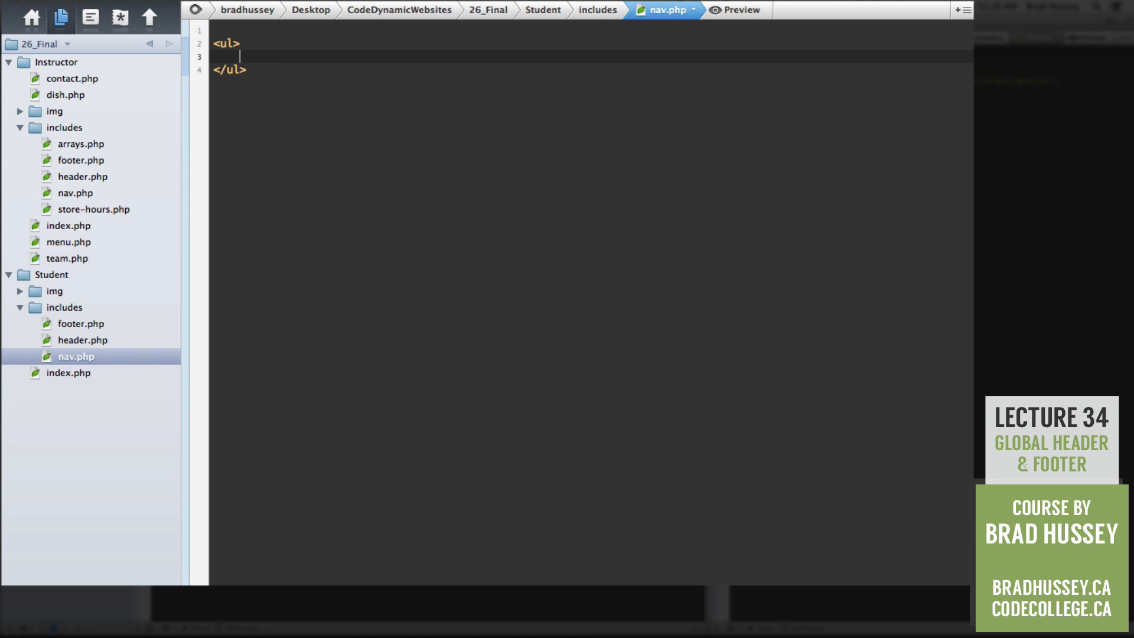
type("<li><a href=\"index.php\">Home</a></li>")
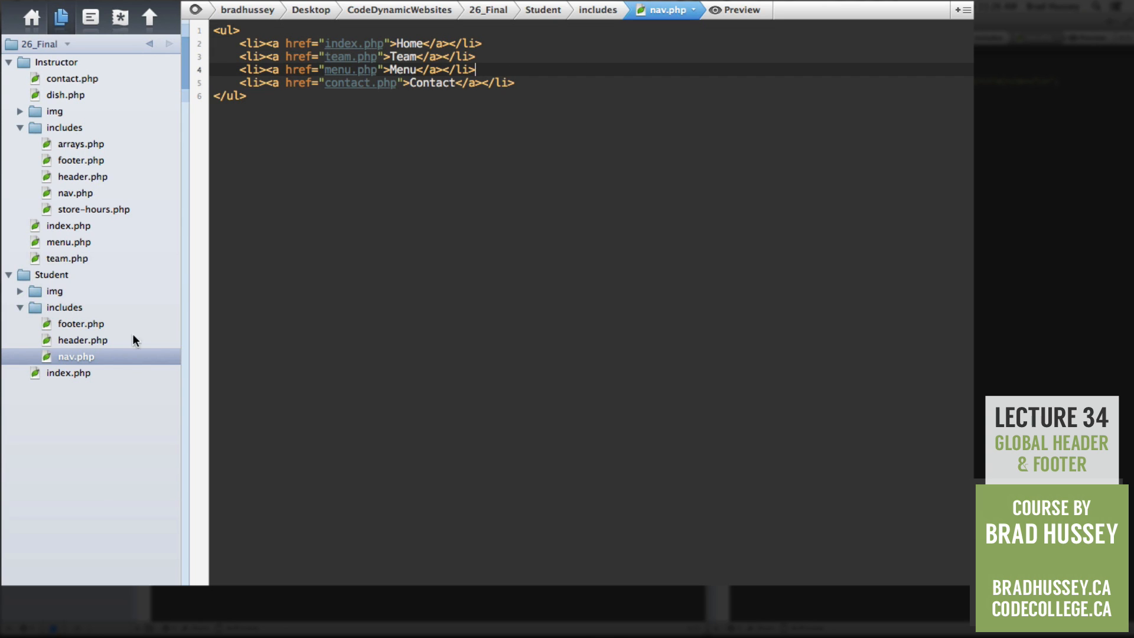
mouse_move(97, 348)
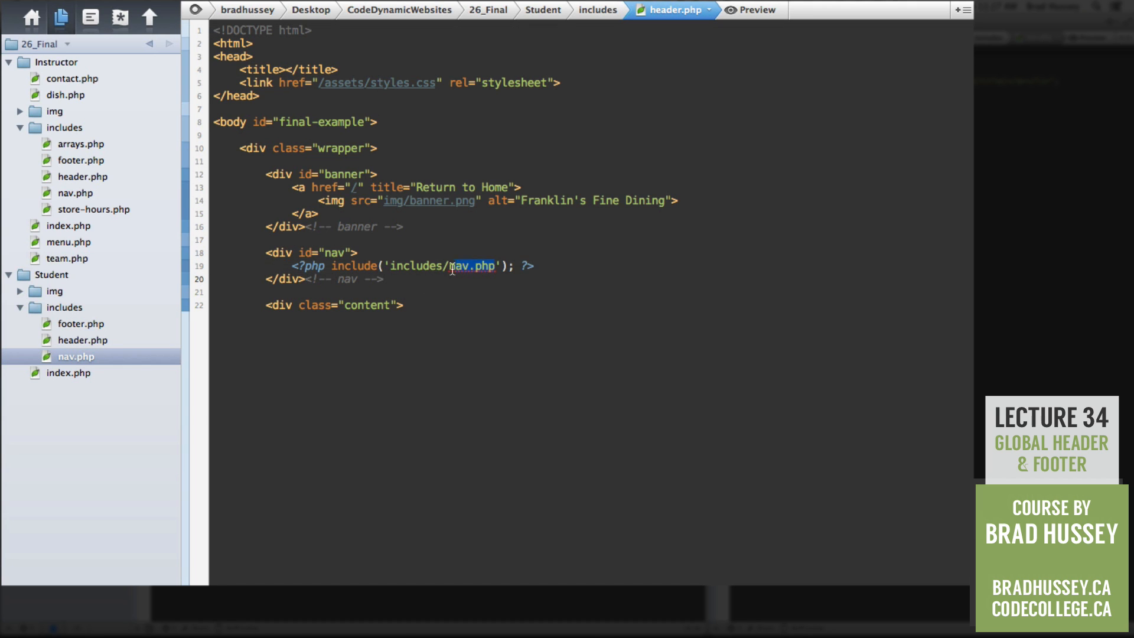
left_click(467, 265)
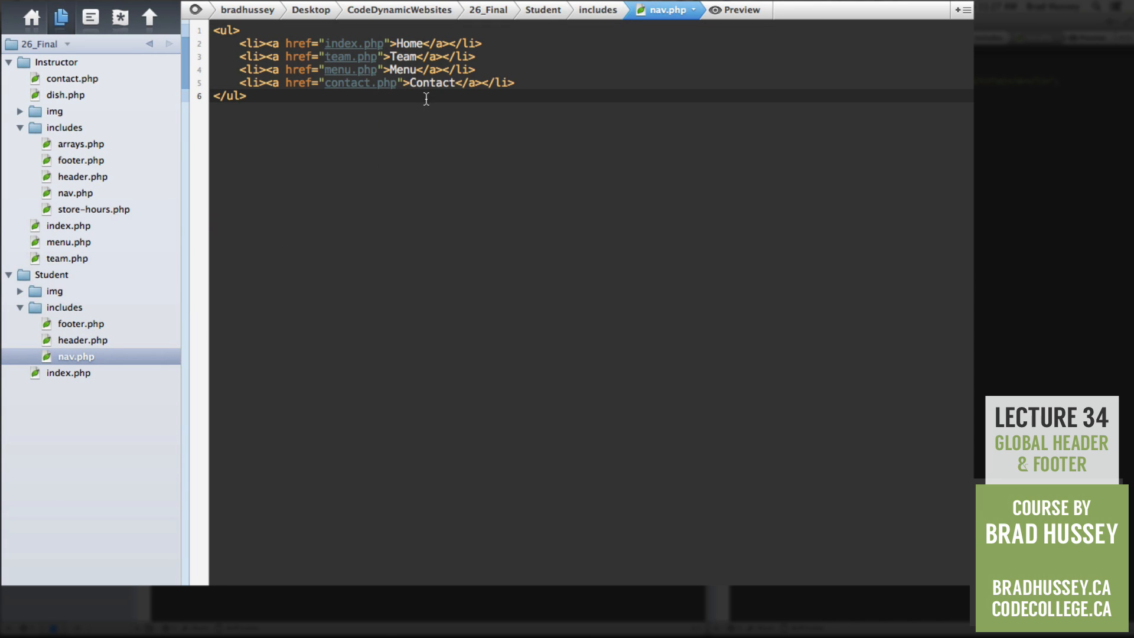
mouse_move(618, 106)
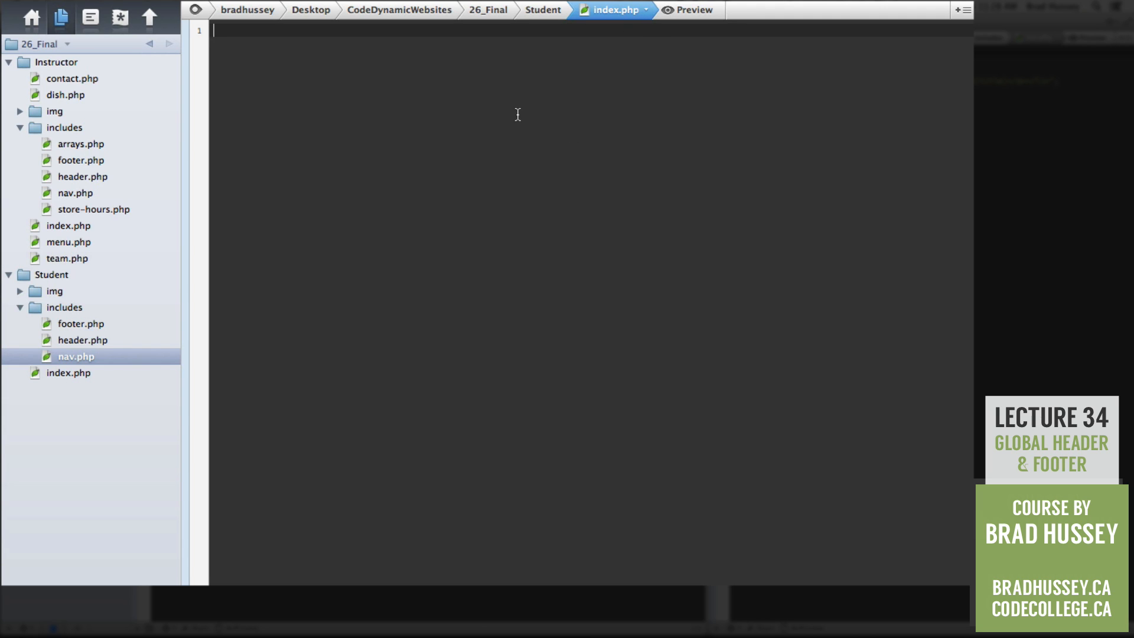
mouse_move(344, 413)
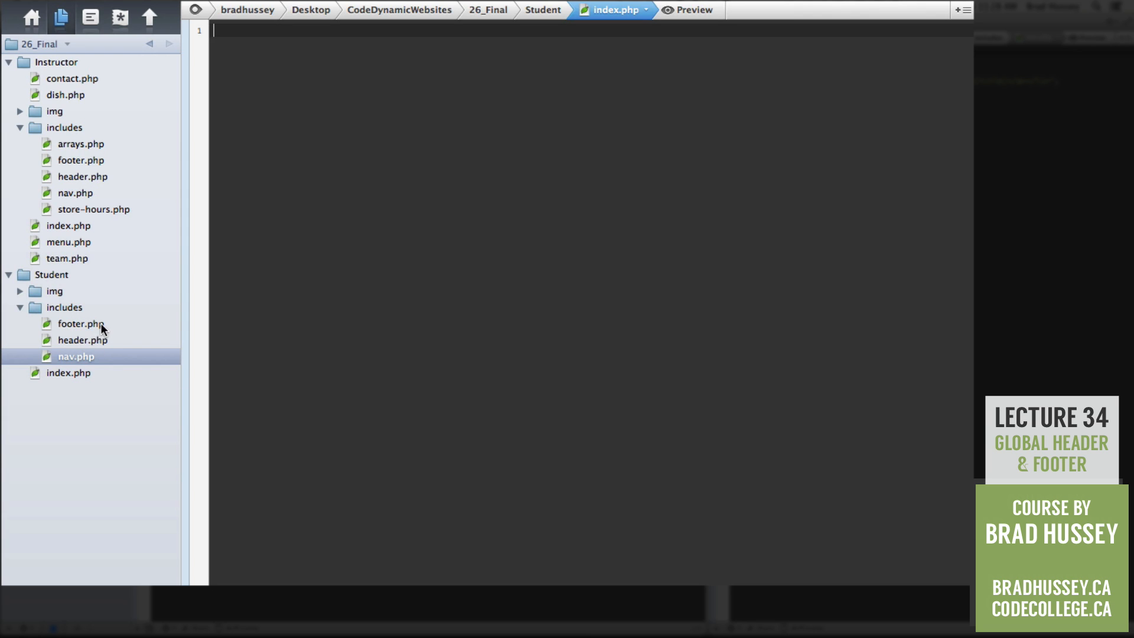
mouse_move(545, 211)
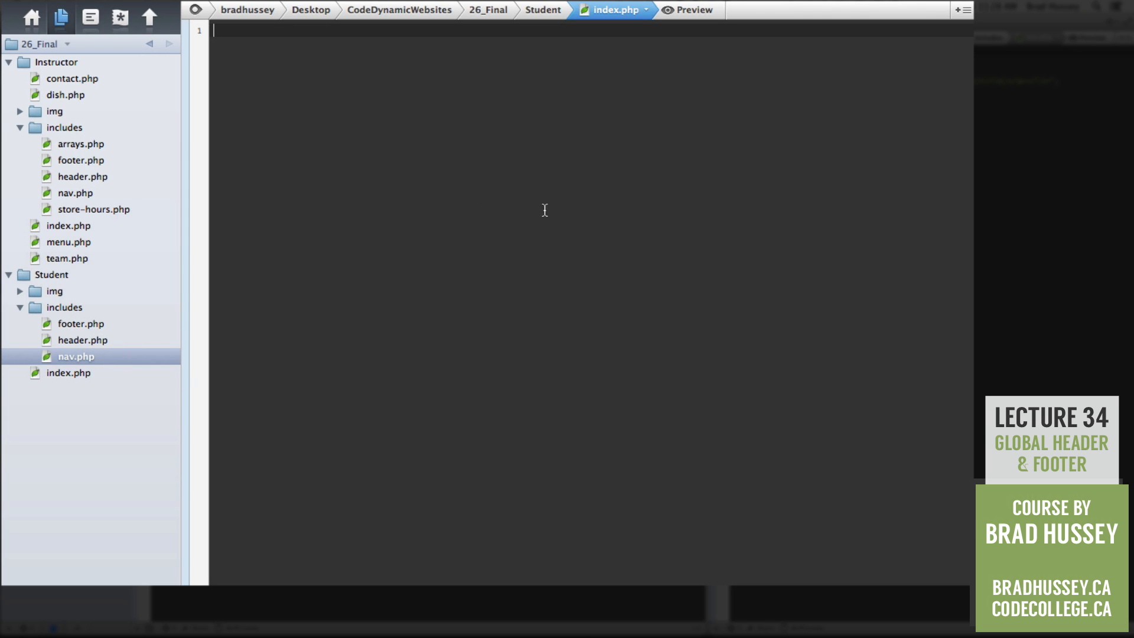
mouse_move(579, 181)
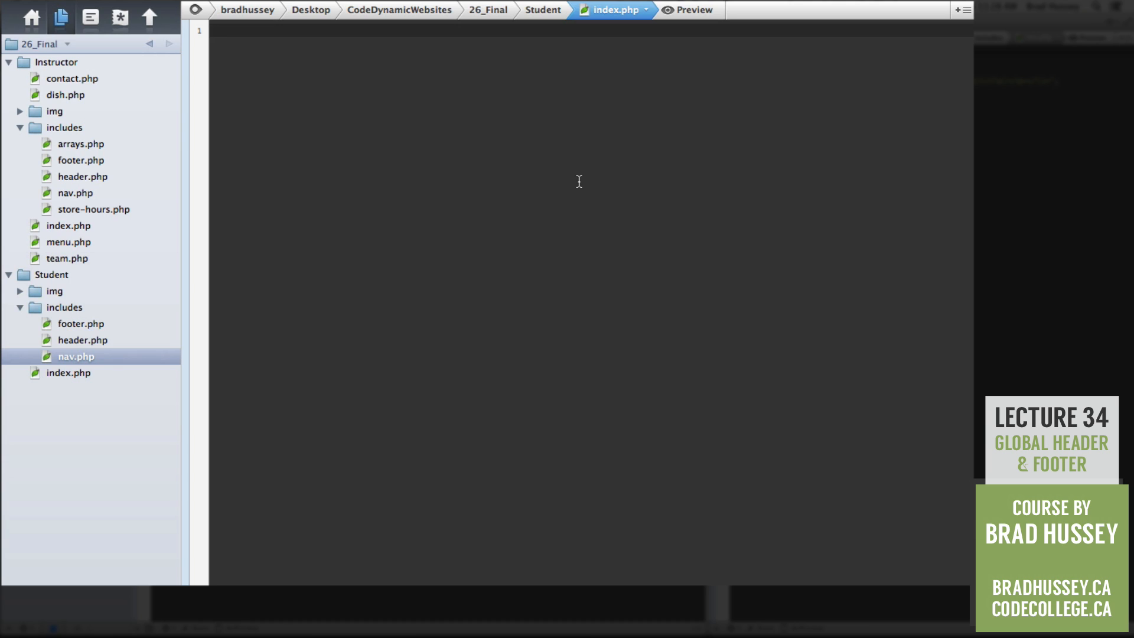
mouse_move(563, 195)
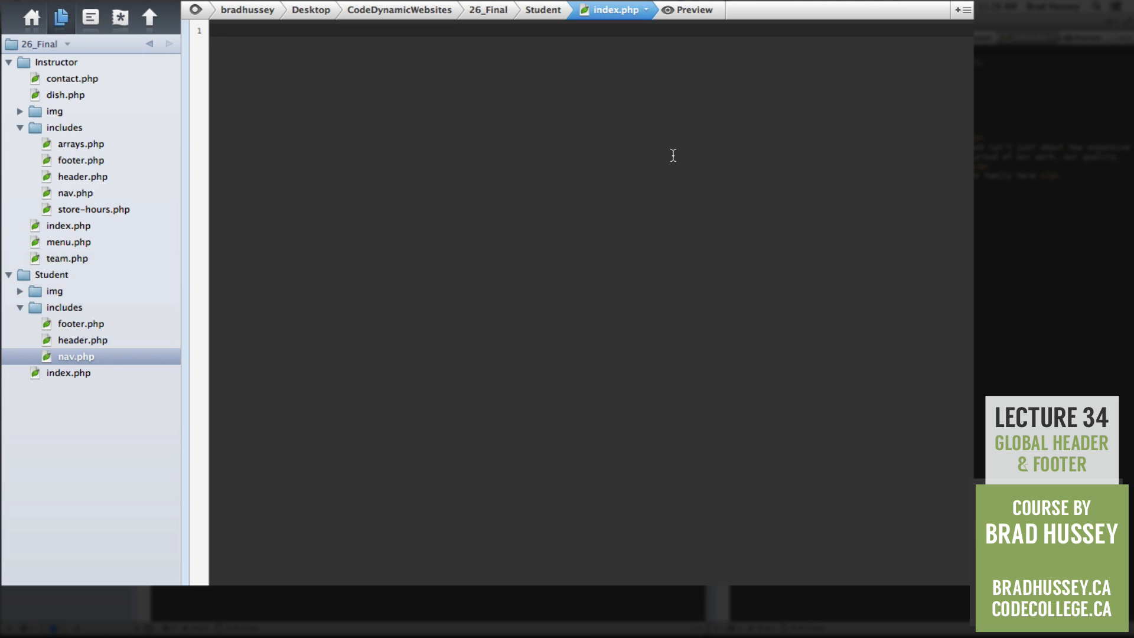
- Write PHP include blocks for includes/header.php and, below it, includes/footer.php in index.php
type("<?")
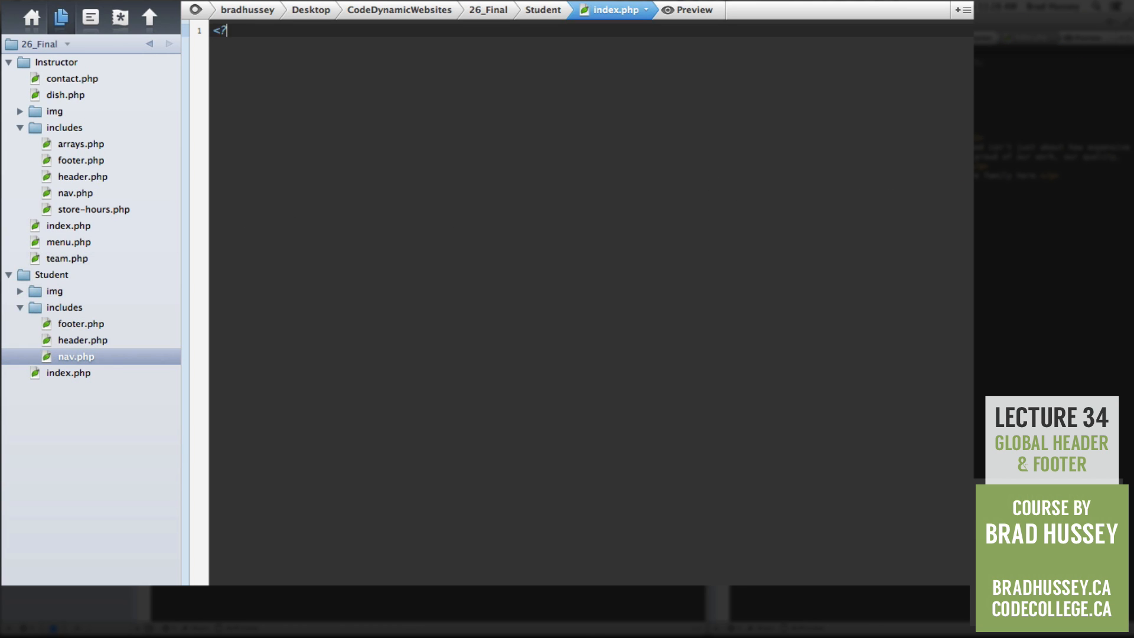
type("php")
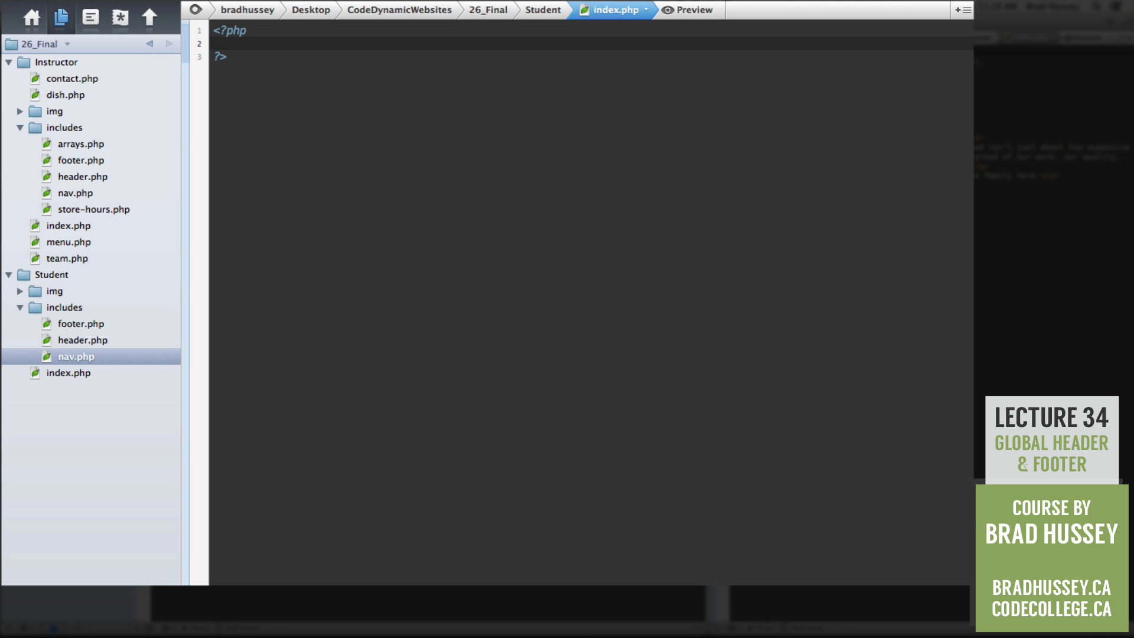
type("include('i")
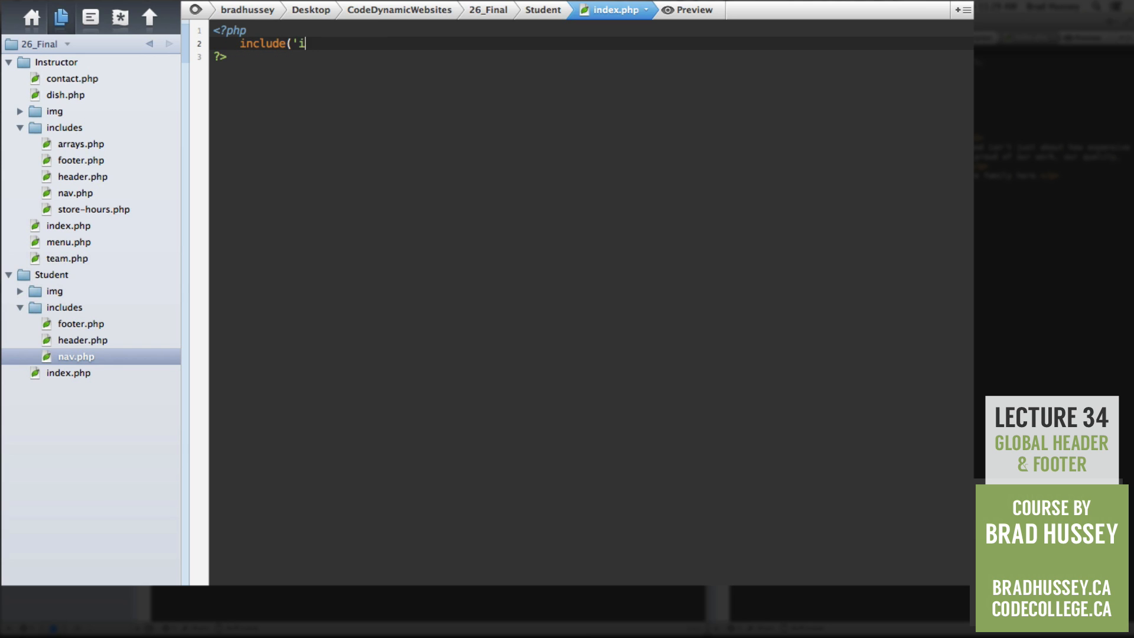
type("ncludes/header.")
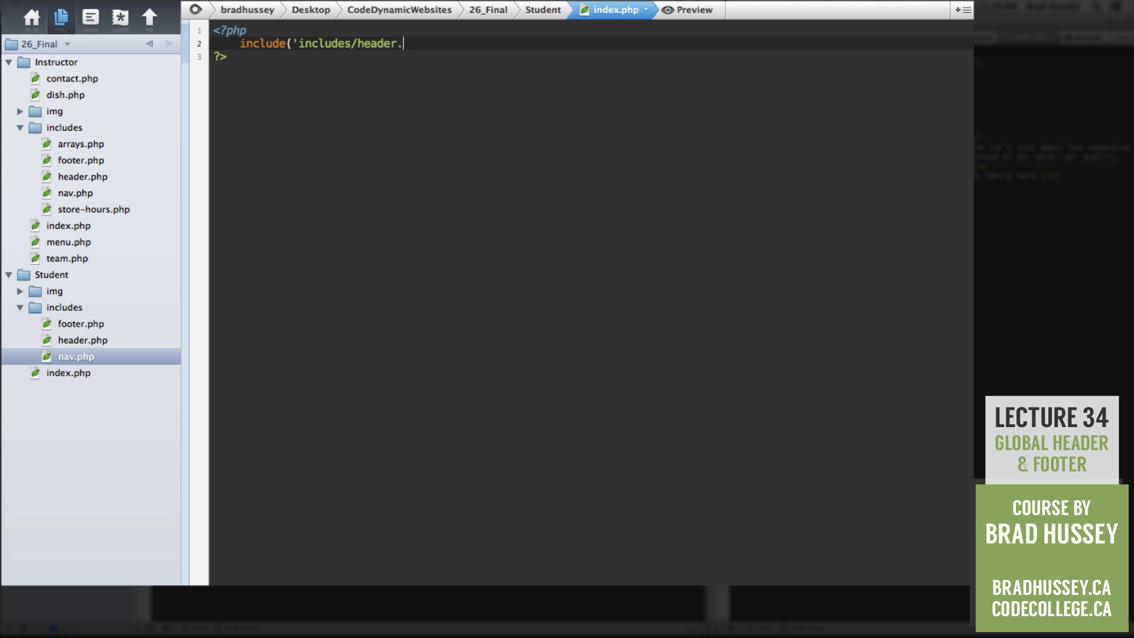
type("php');")
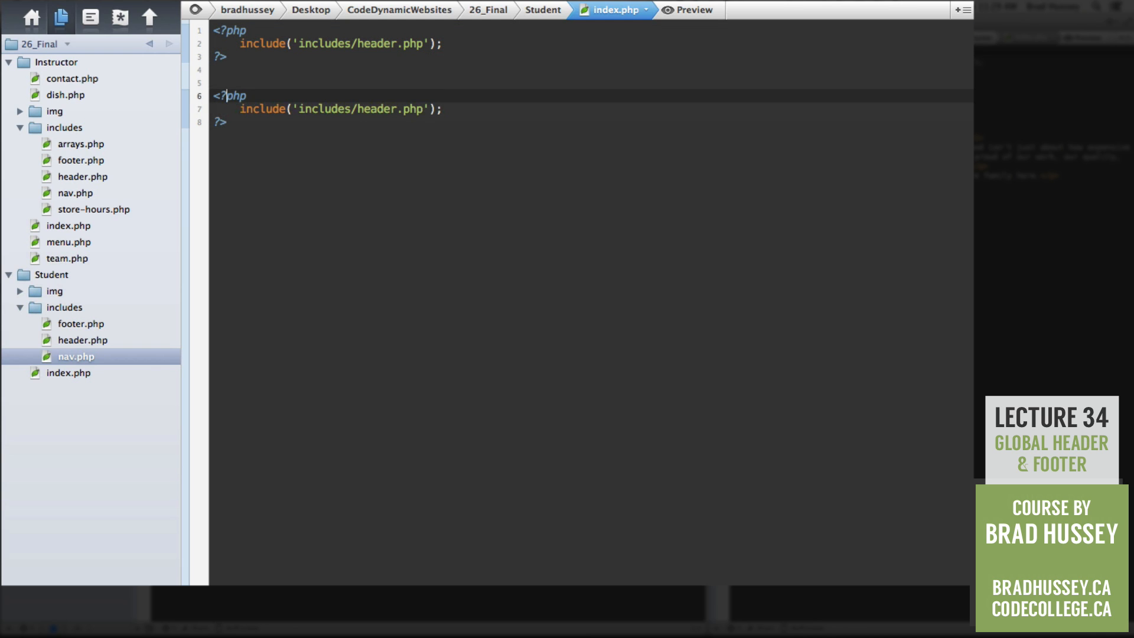
key("Return")
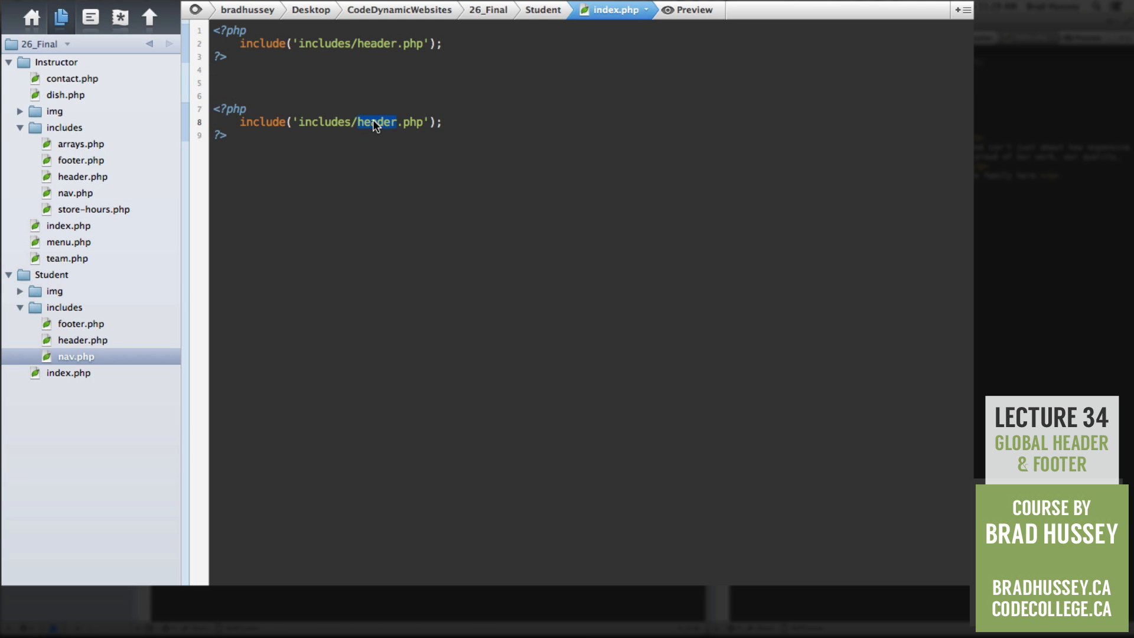
type("footer")
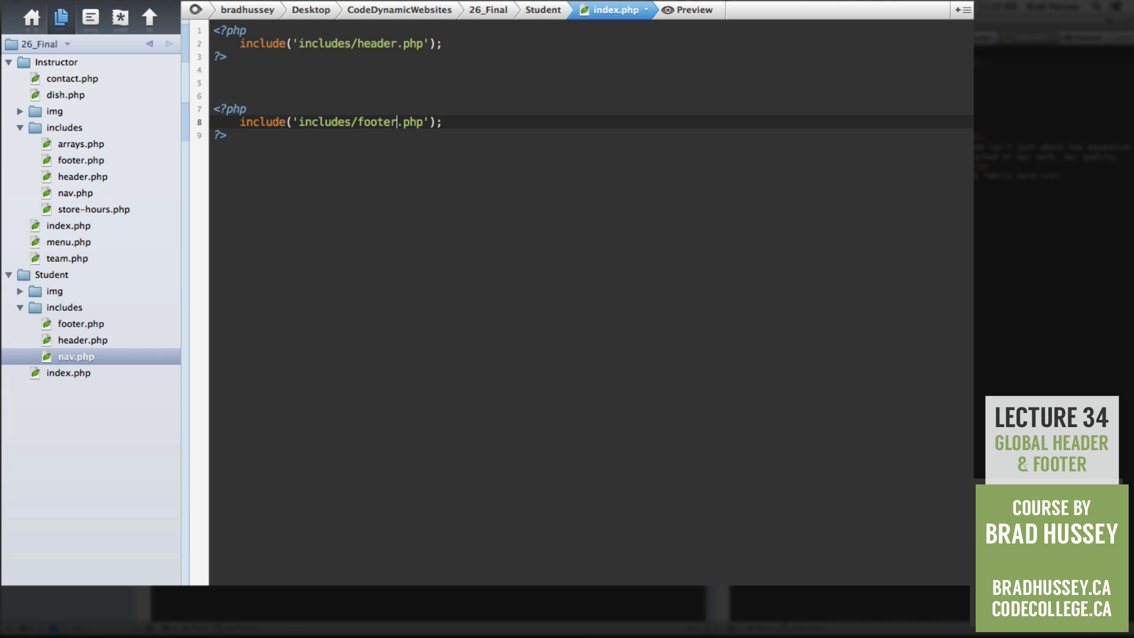
mouse_move(470, 104)
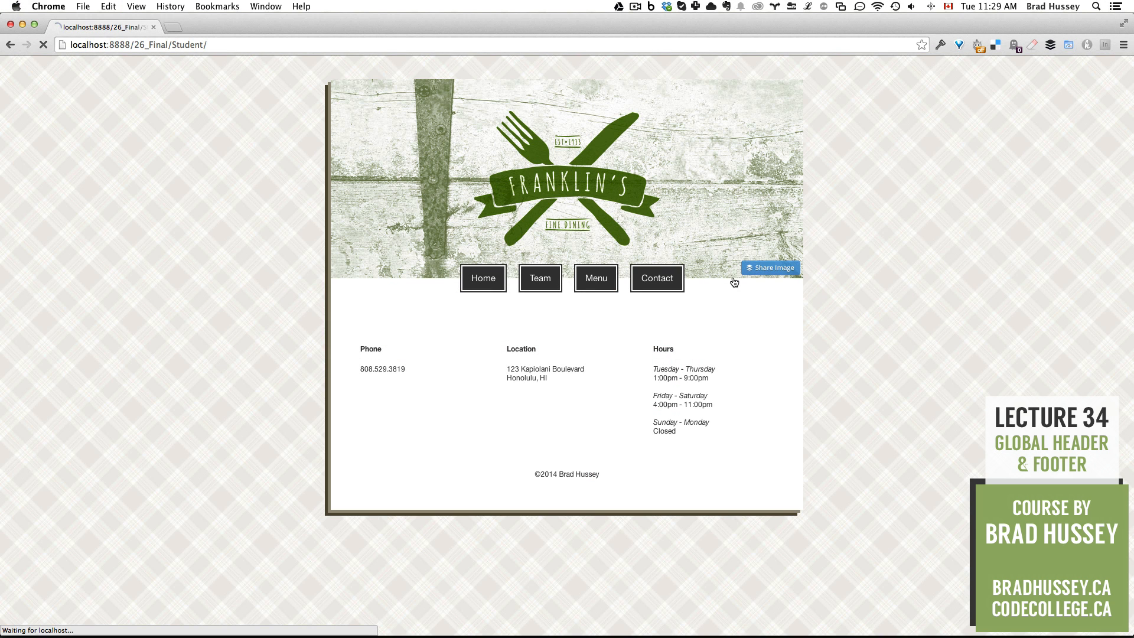
mouse_move(815, 284)
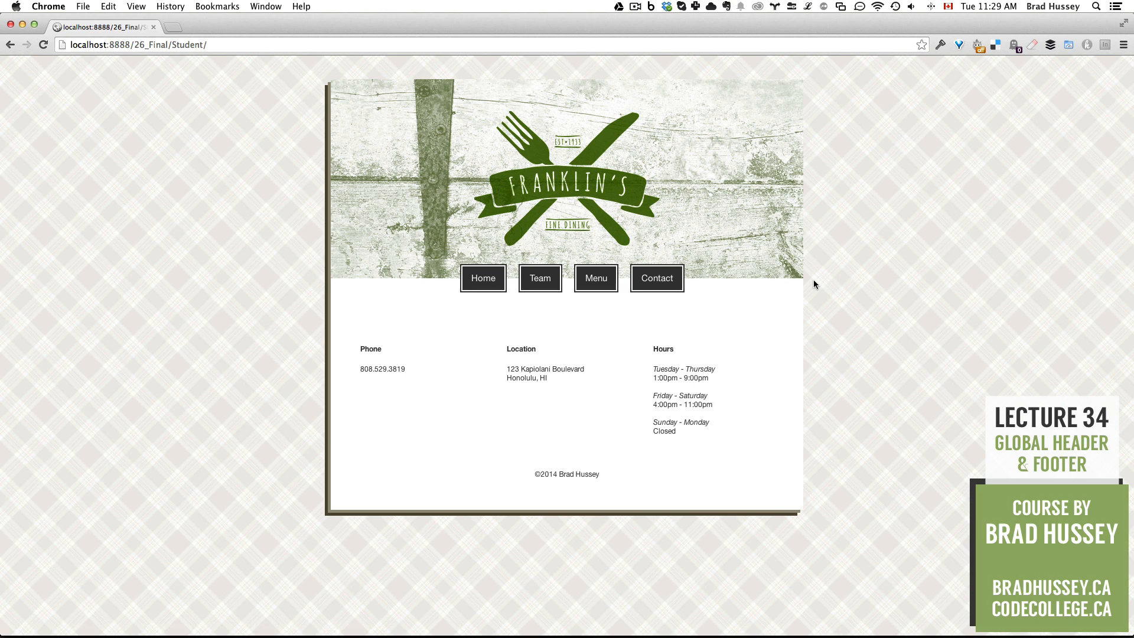
mouse_move(889, 329)
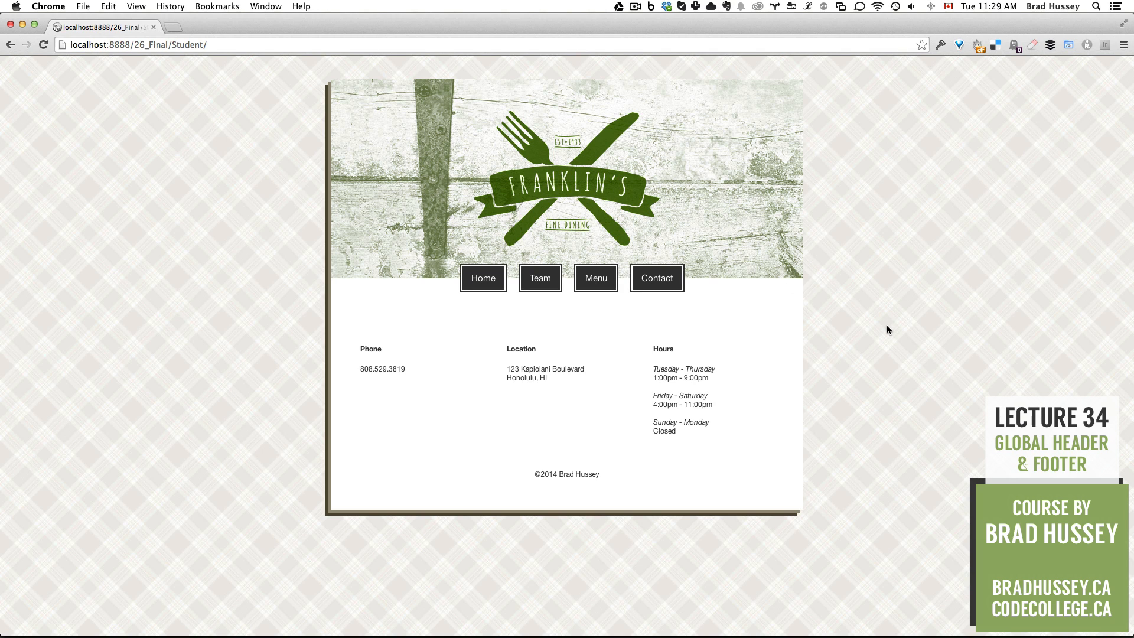
mouse_move(460, 266)
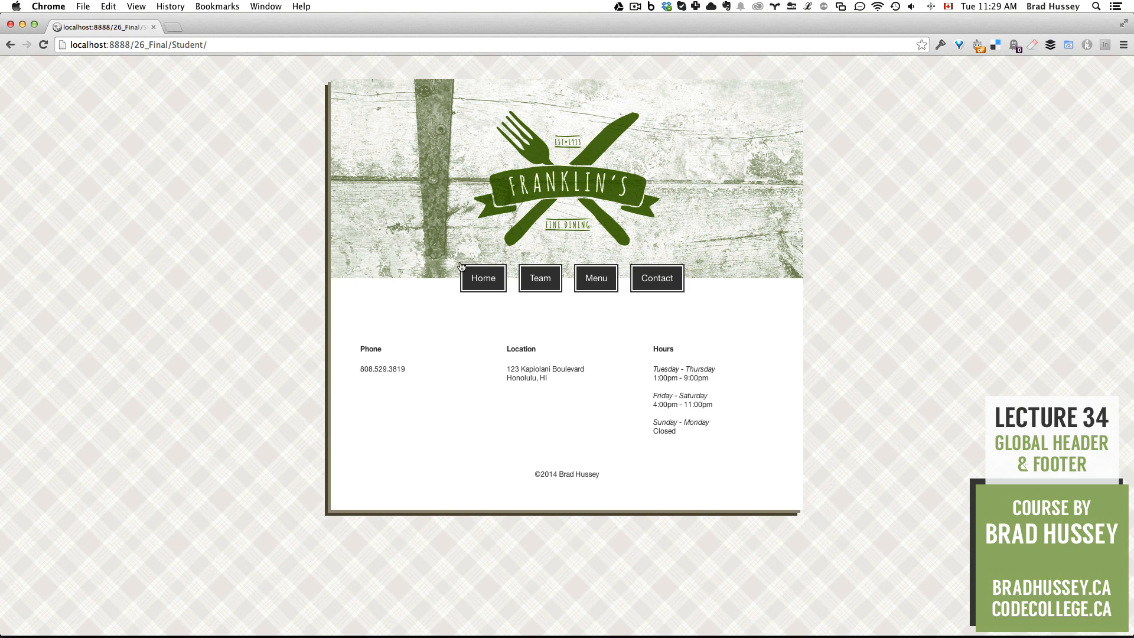
mouse_move(664, 201)
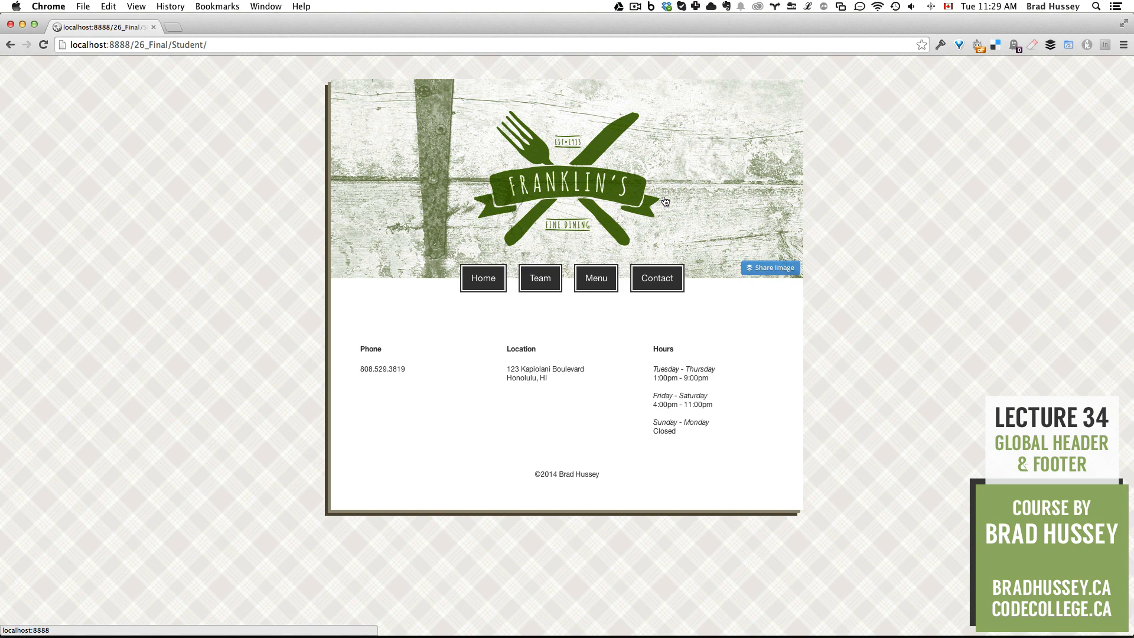
mouse_move(575, 274)
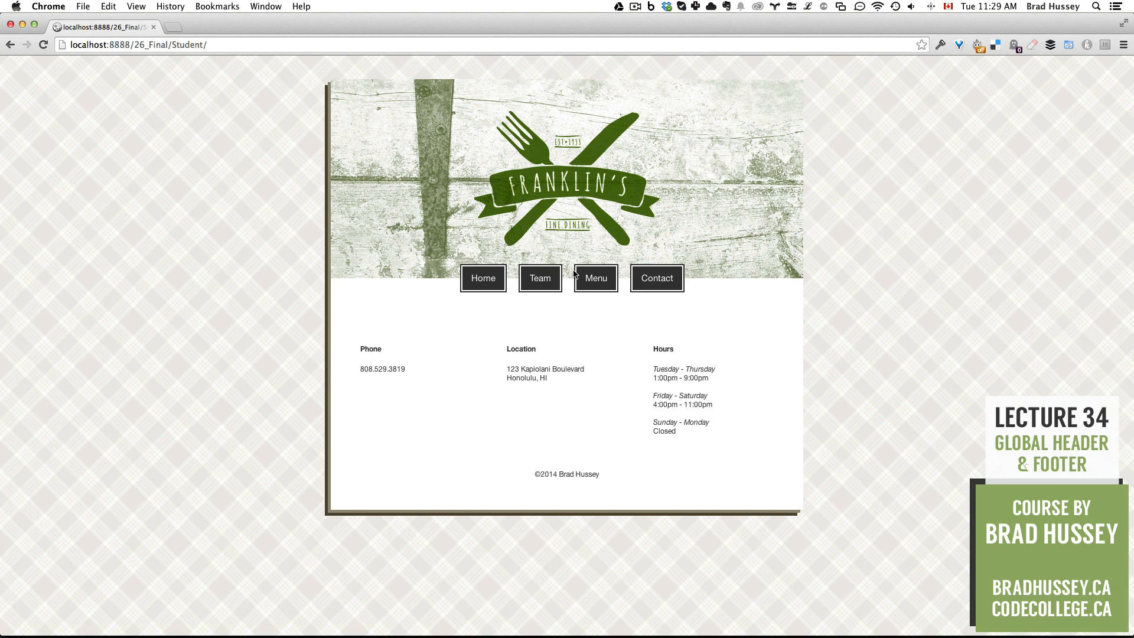
mouse_move(606, 216)
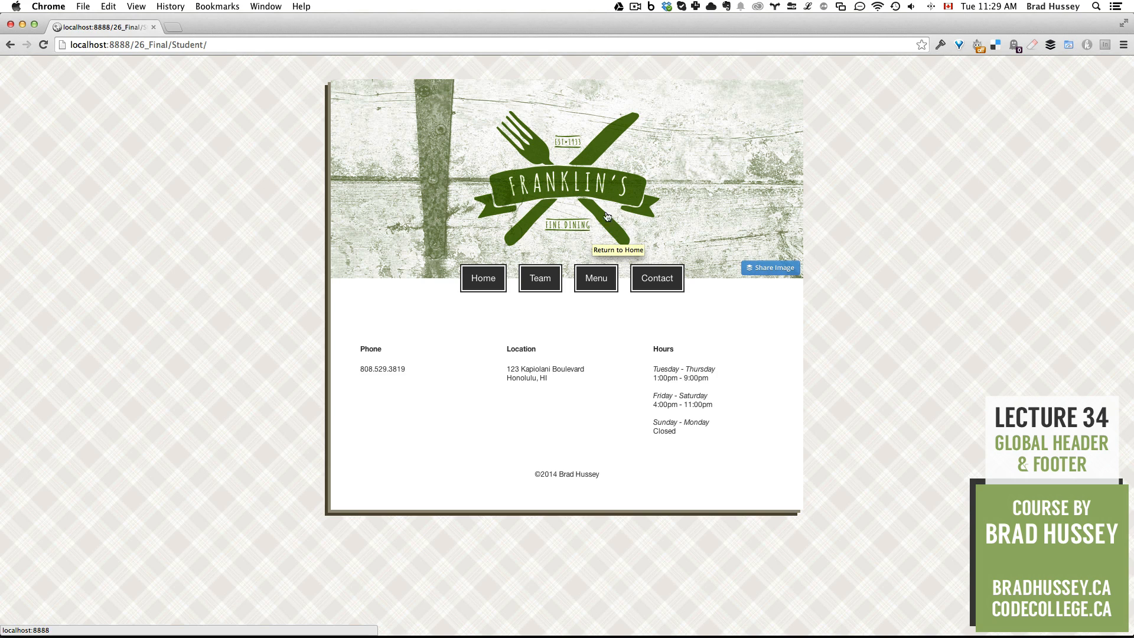
mouse_move(874, 248)
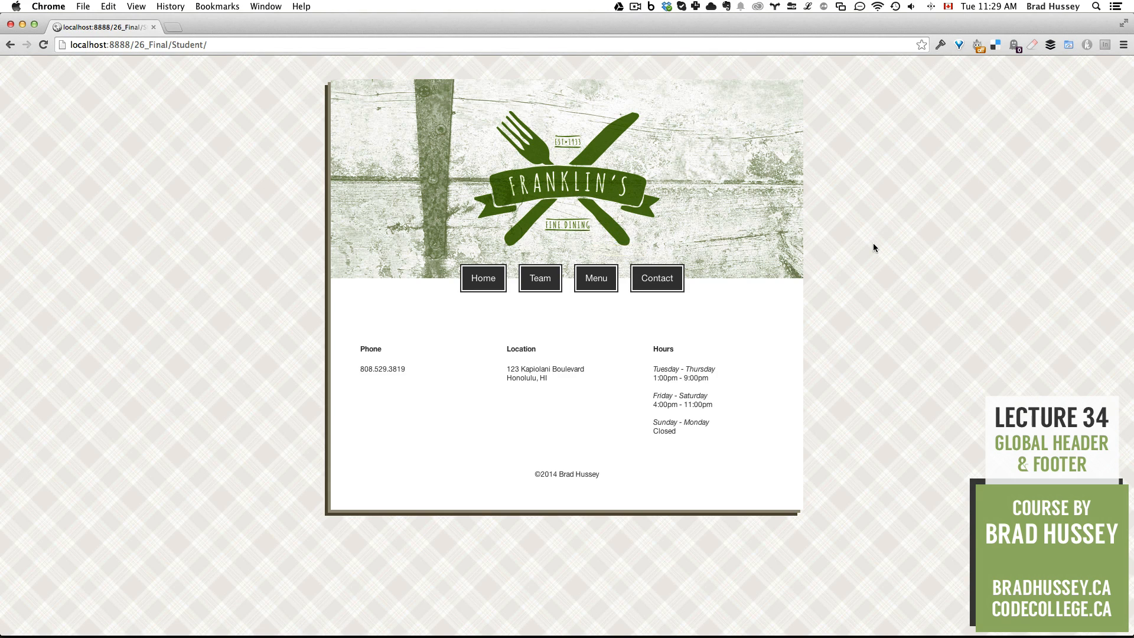
mouse_move(828, 172)
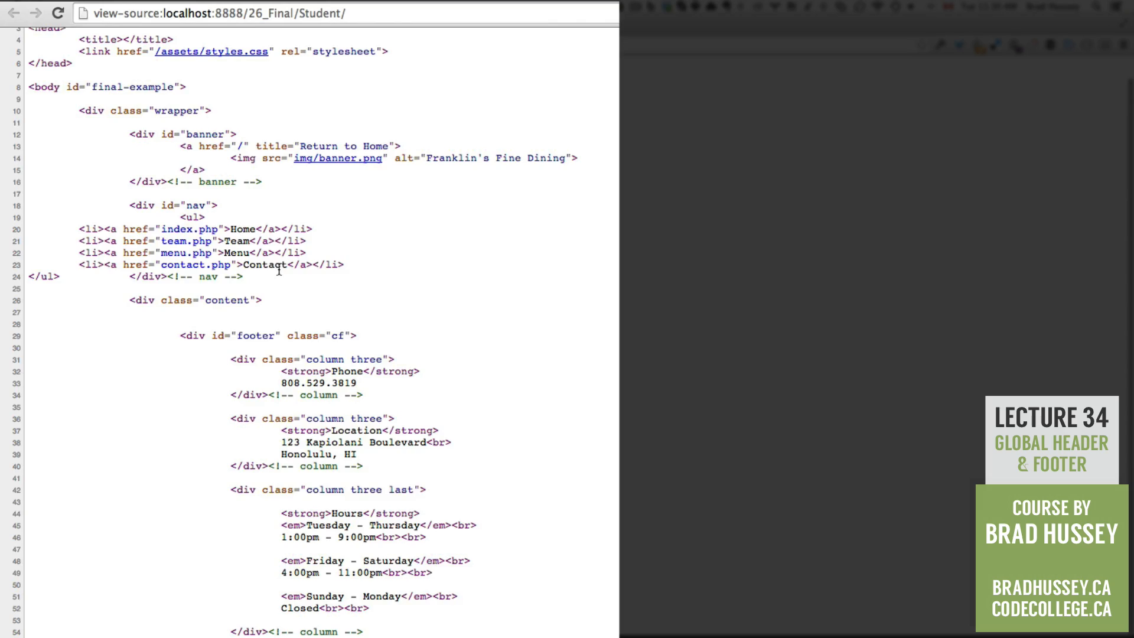
- Scroll up the Student page source to the doctype, empty title and stylesheet link
scroll("up", 3)
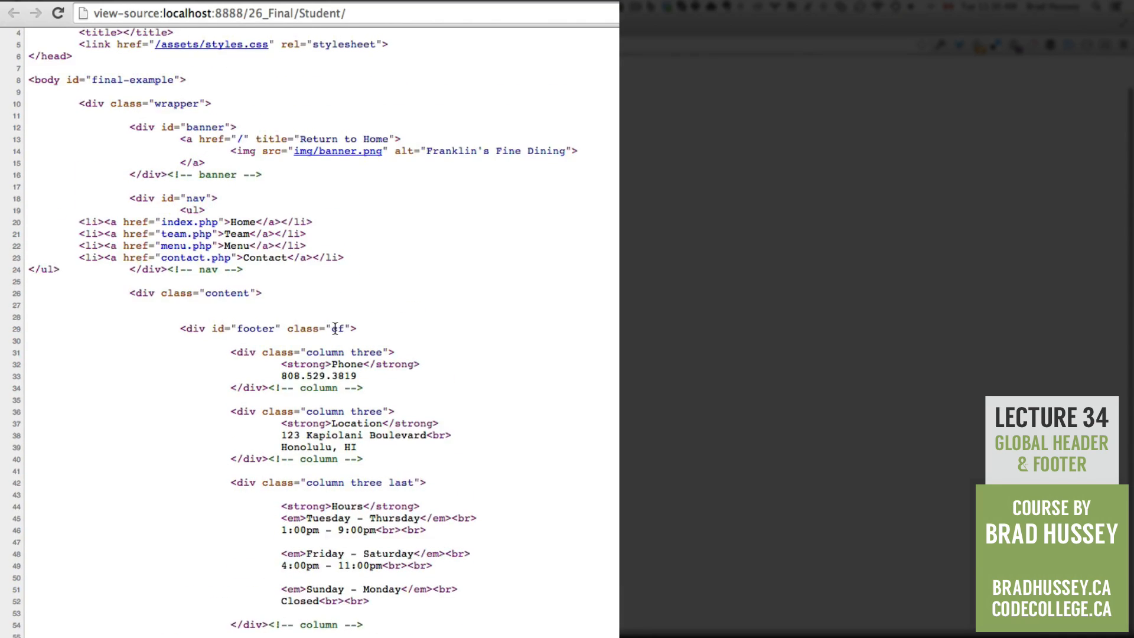
scroll("up", 3)
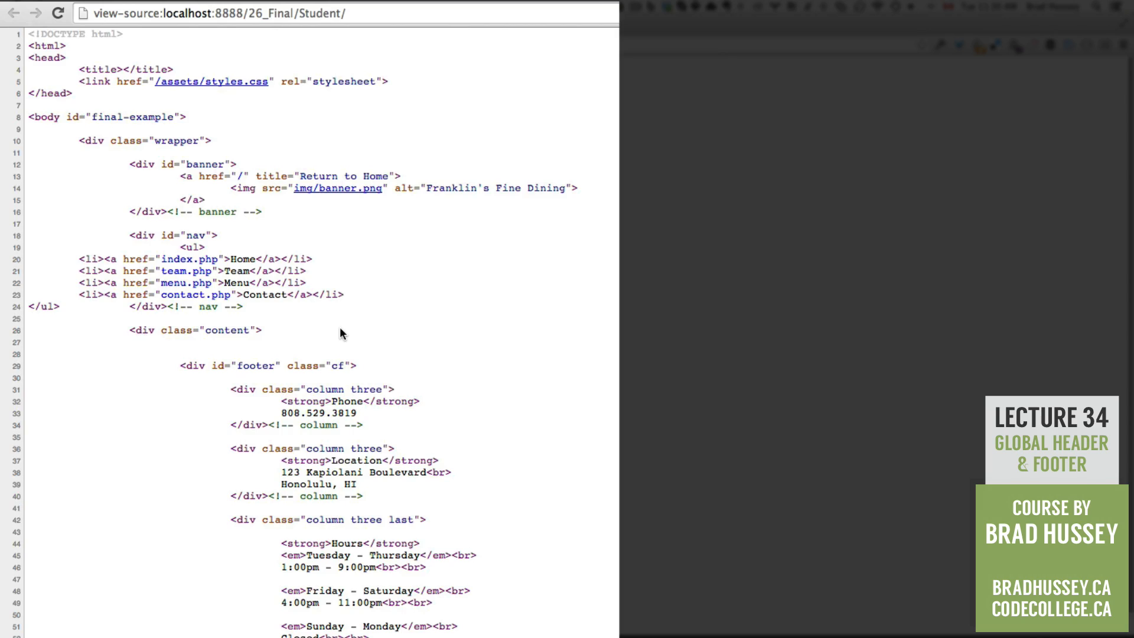
mouse_move(389, 296)
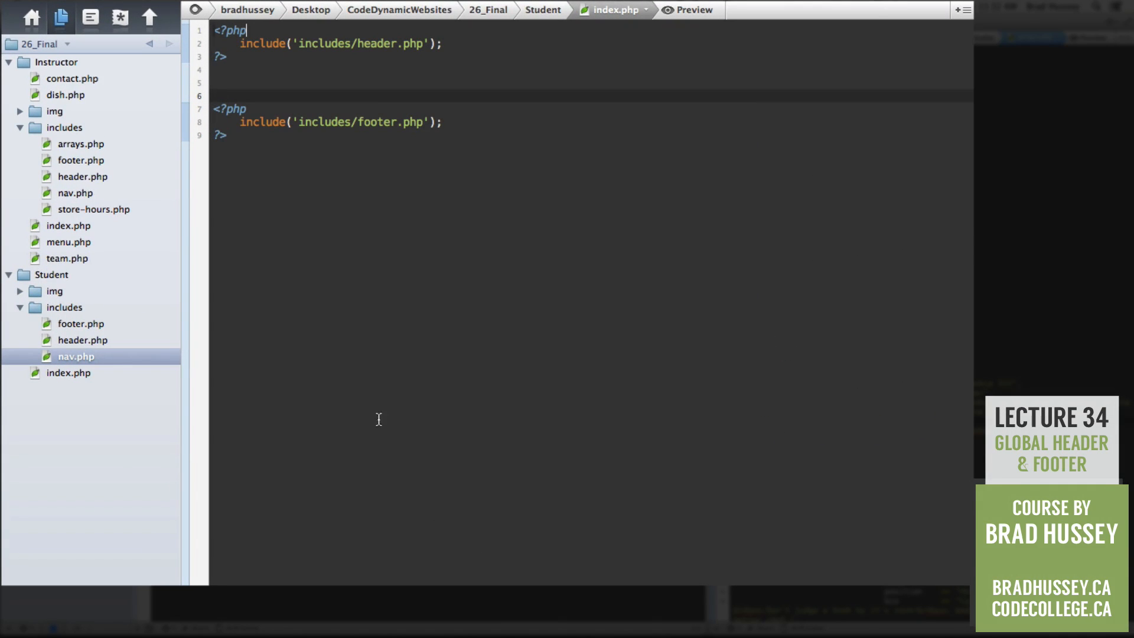
mouse_move(143, 361)
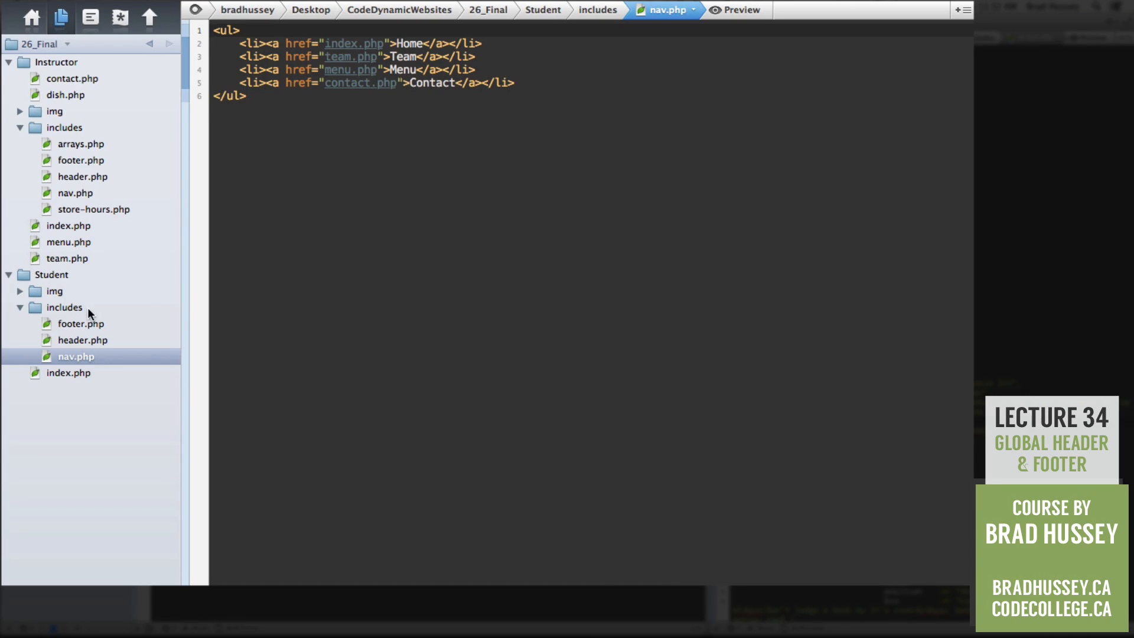
- Select the Student includes folder in Coda's sidebar
left_click(65, 306)
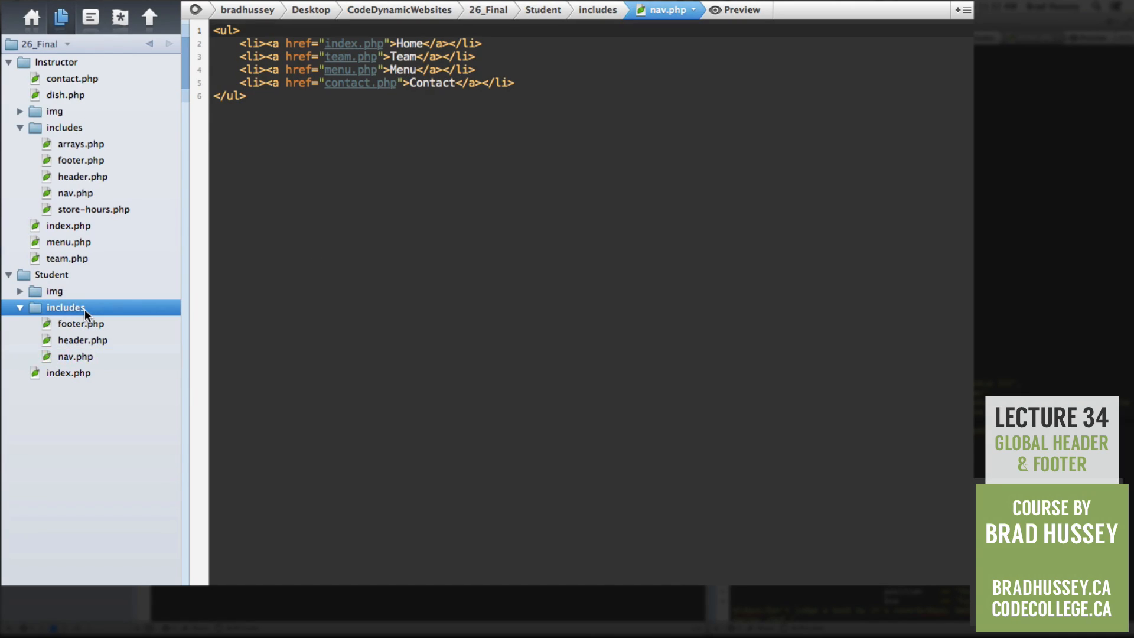
- Add a new file named arrays.php to the Student includes folder
right_click(66, 306)
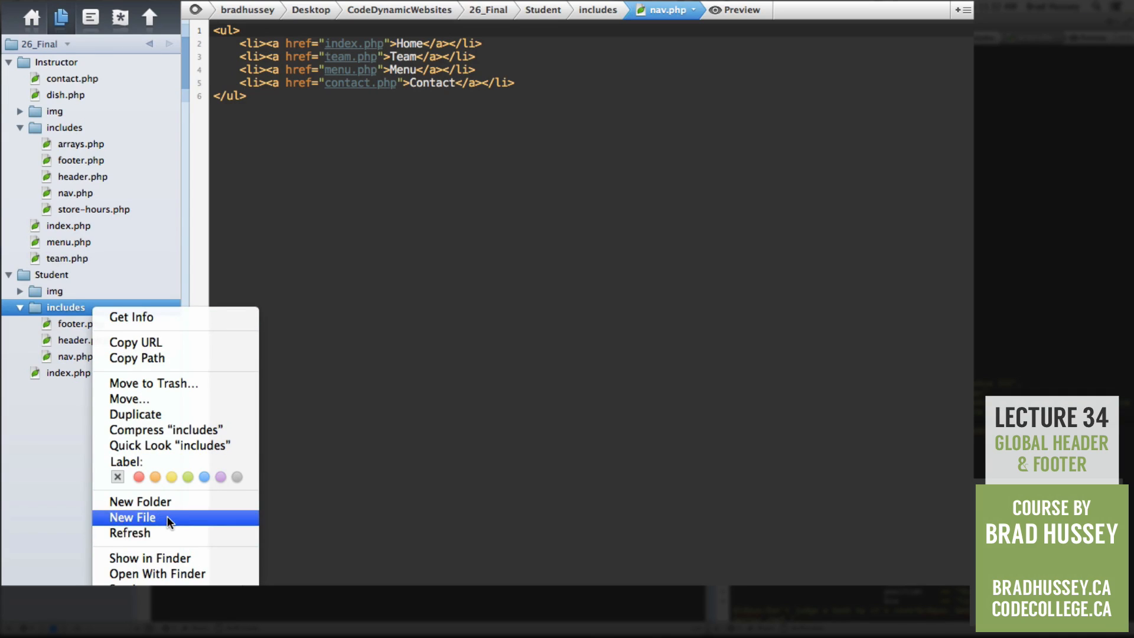
left_click(133, 517)
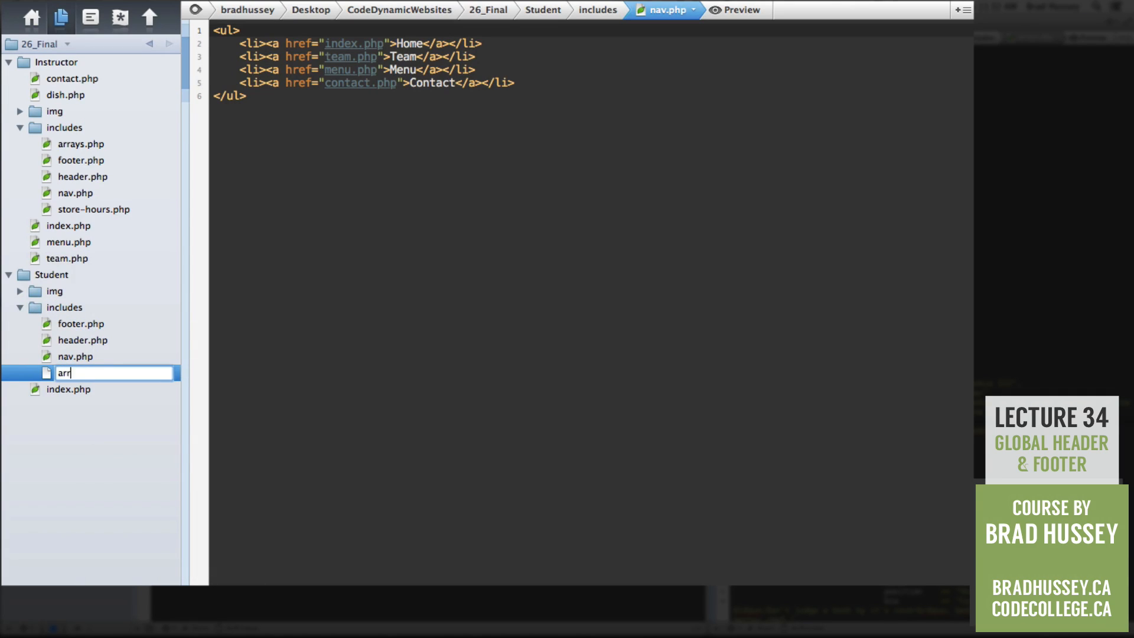
key("Return")
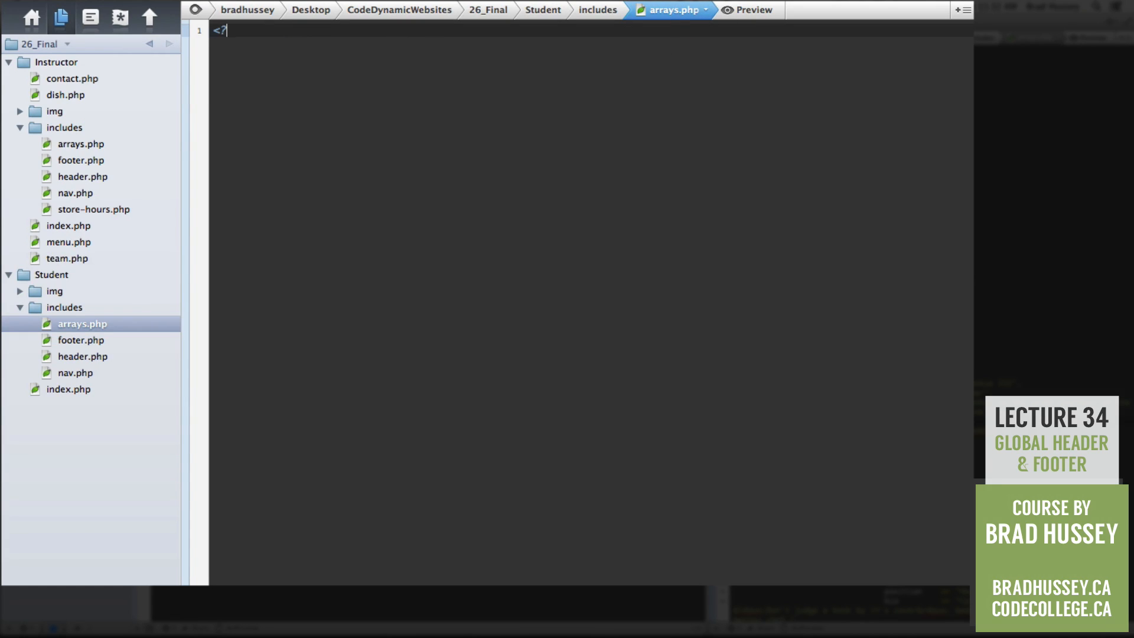
- Start a PHP block with a '// Nav Menu Items' comment and a $navItems = array(); declaration
type("php")
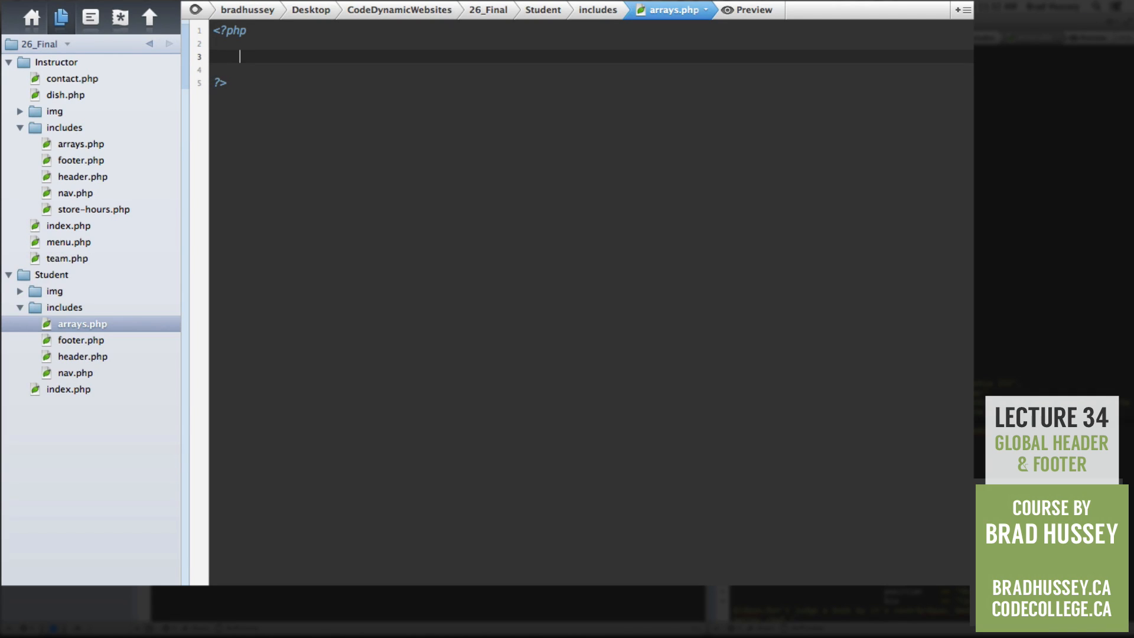
type("// Nav M")
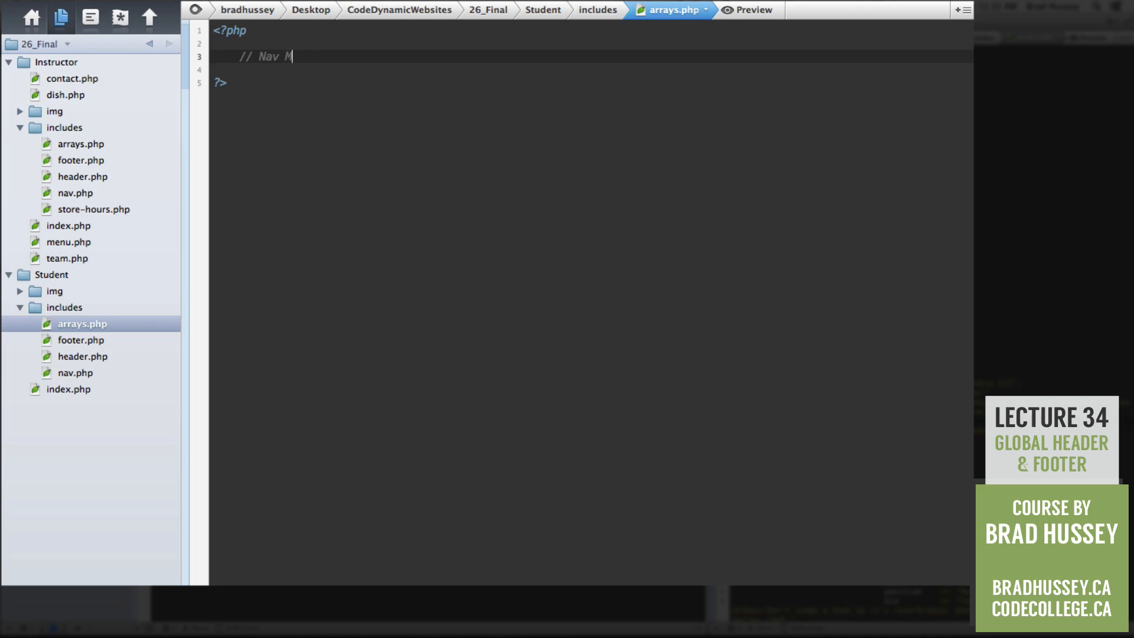
type("enu Items")
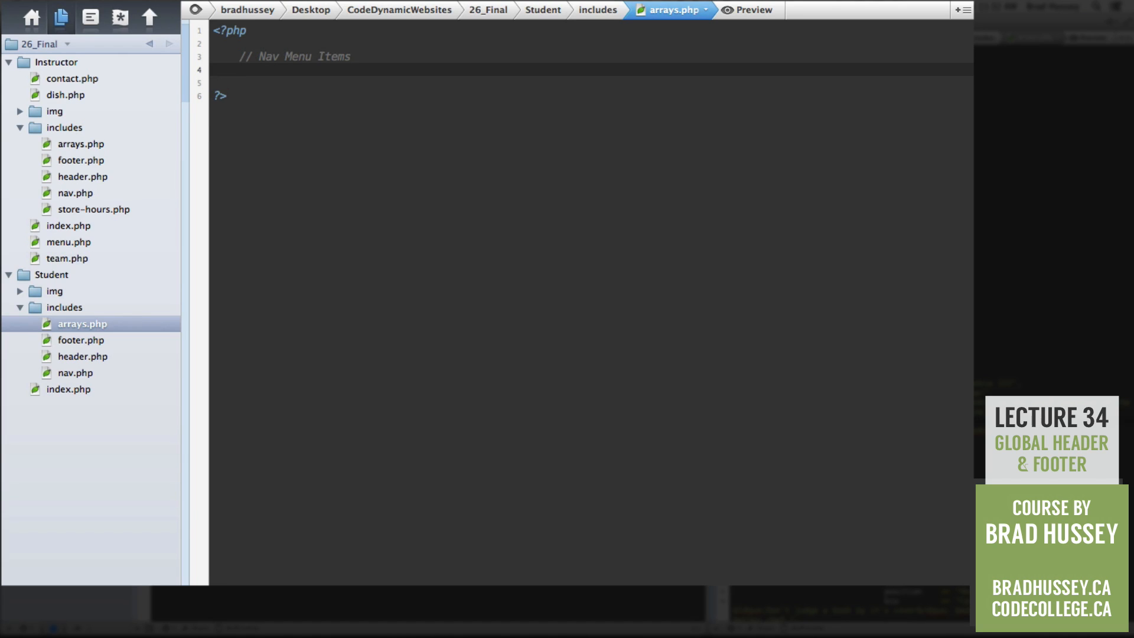
type("$nav")
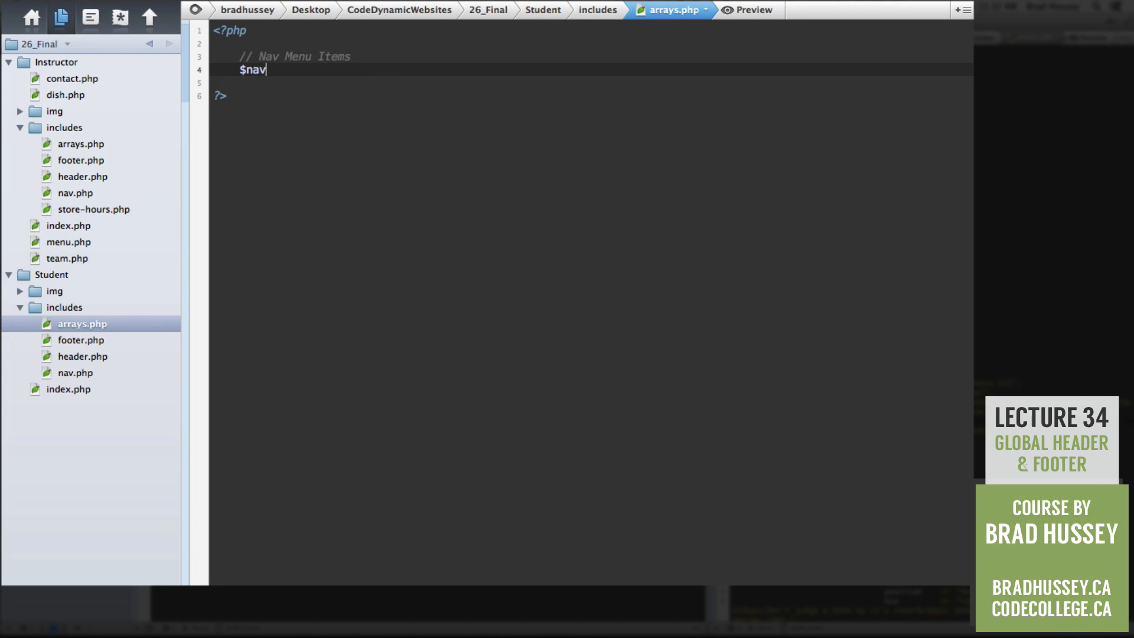
type("Items = array(")
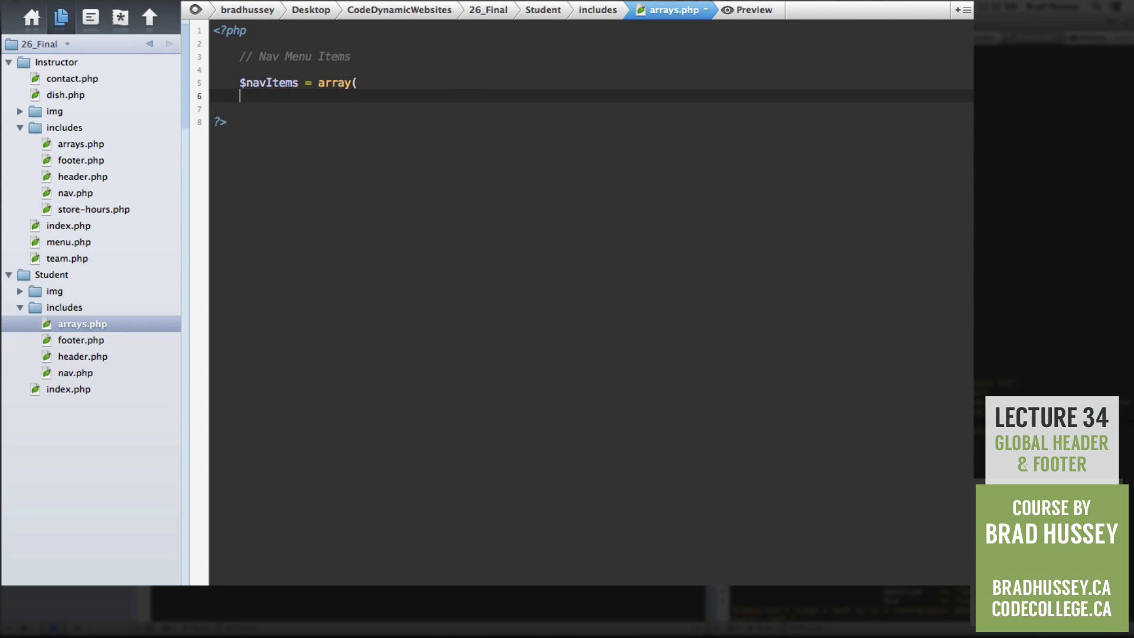
type(")")
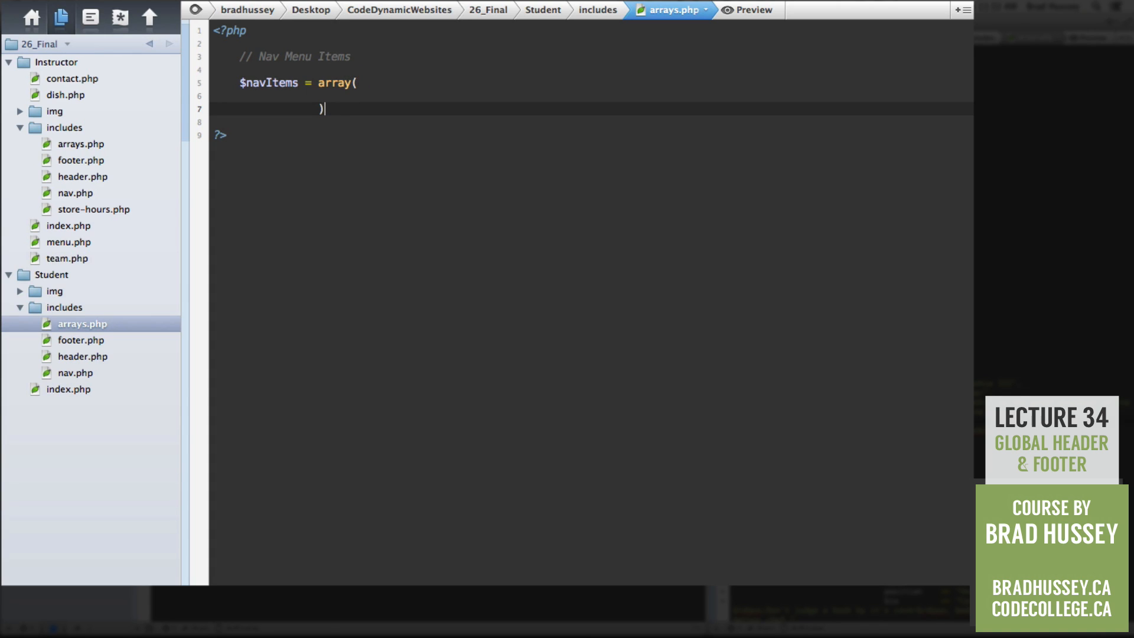
type(";")
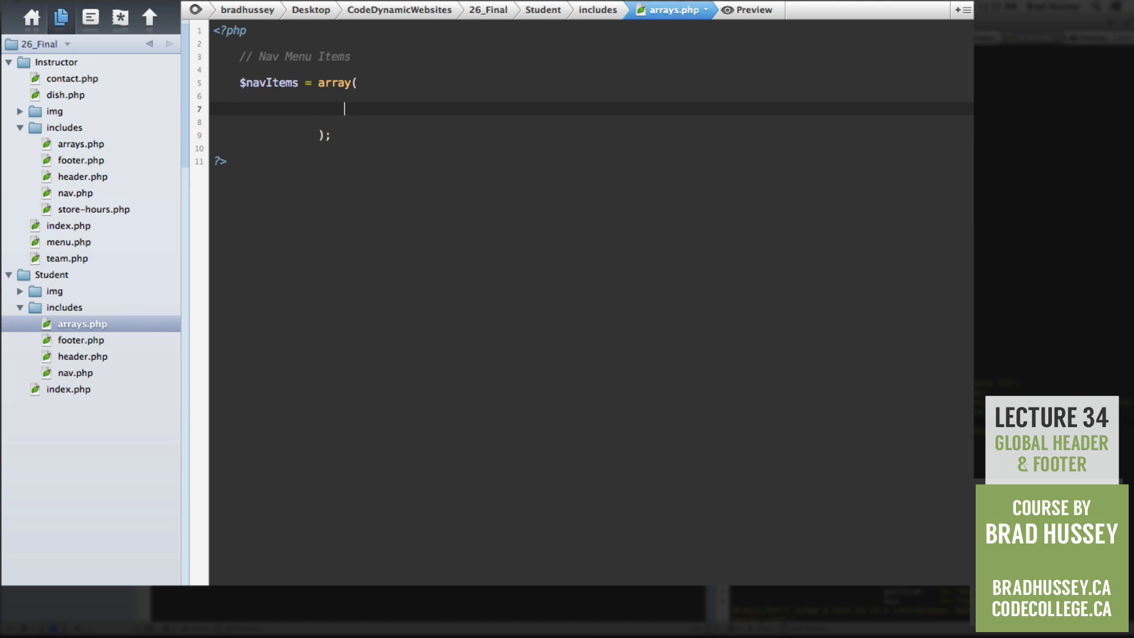
type("array(")
type(")")
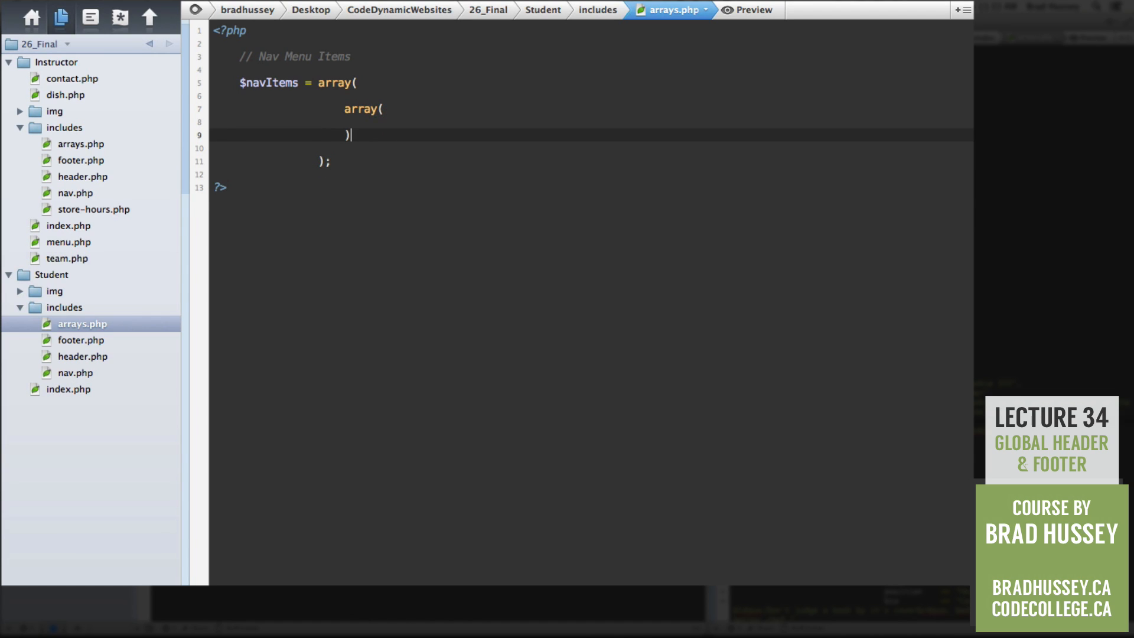
type(",")
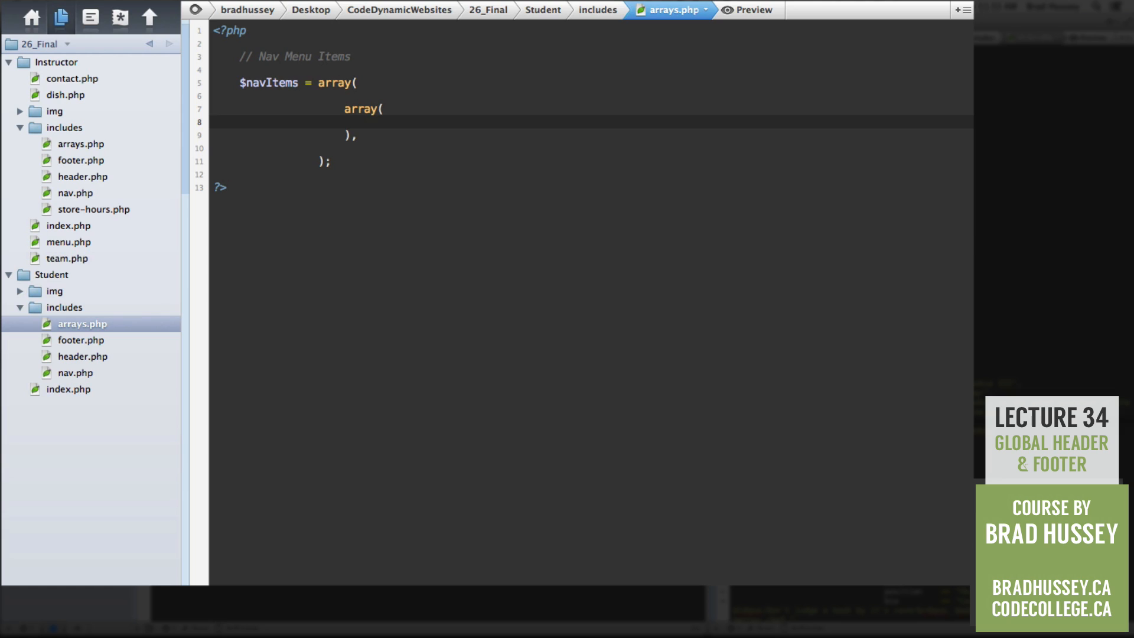
- Fill $navItems with slug/title pairs: index.php Home, Team, Menu, contact.php Contact
left_click(370, 122)
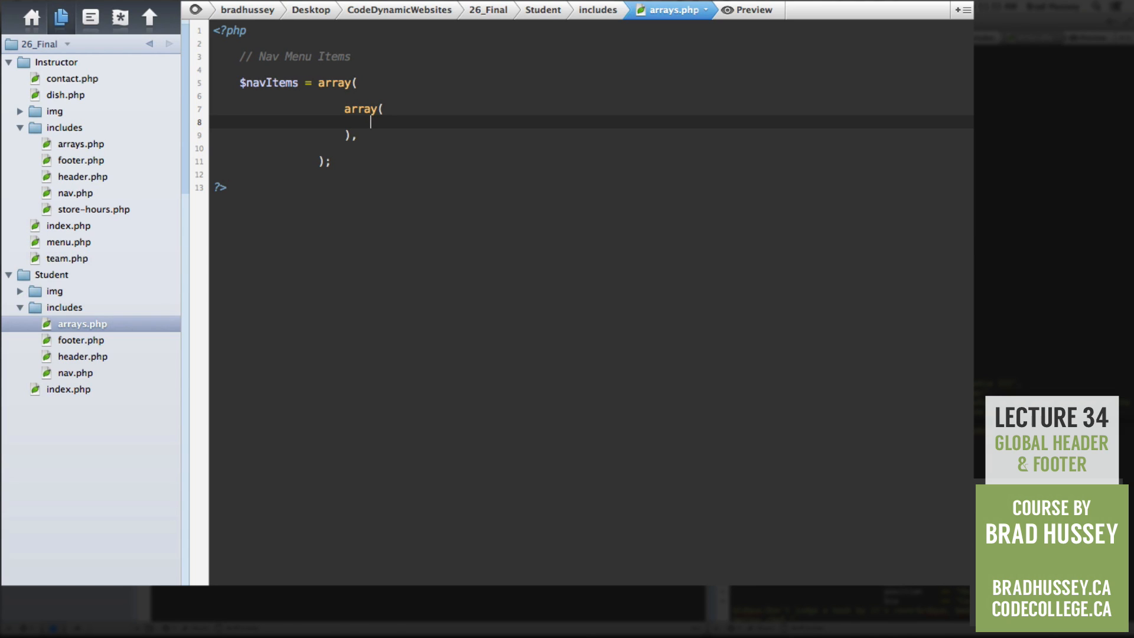
type("slug    =")
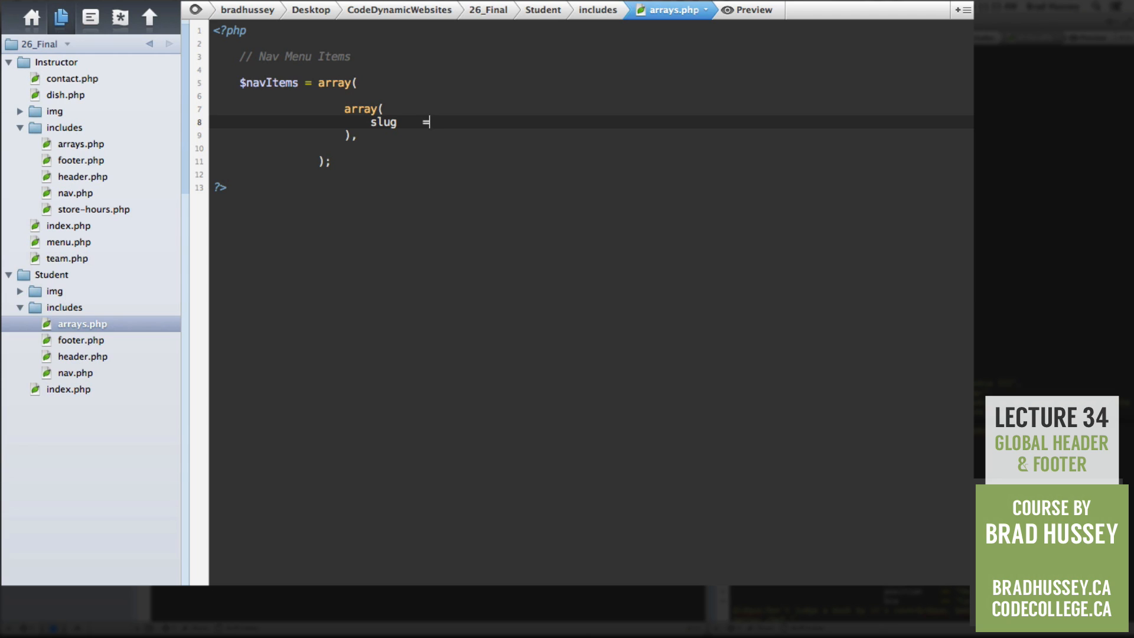
type(">")
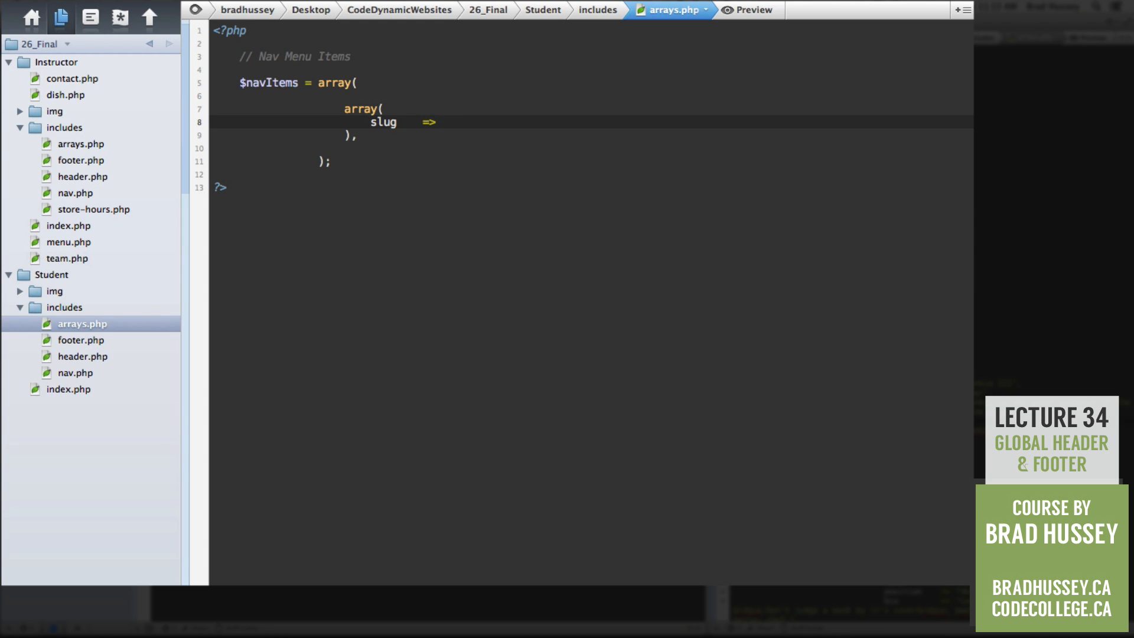
type("\"index.php\",")
type("title   =>")
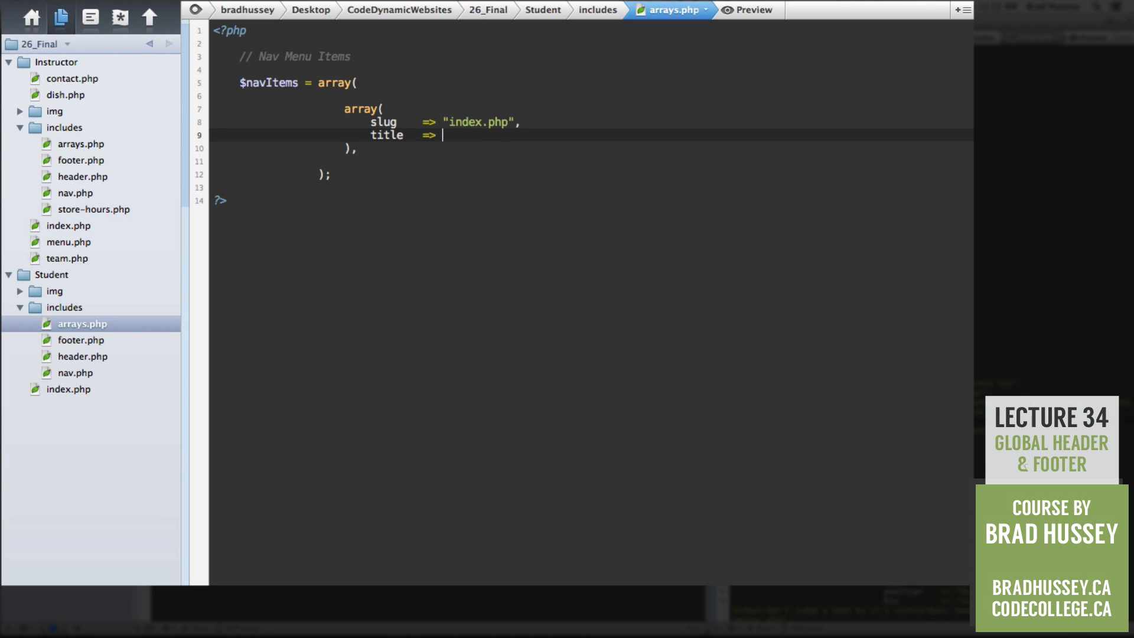
type("\"Home\"")
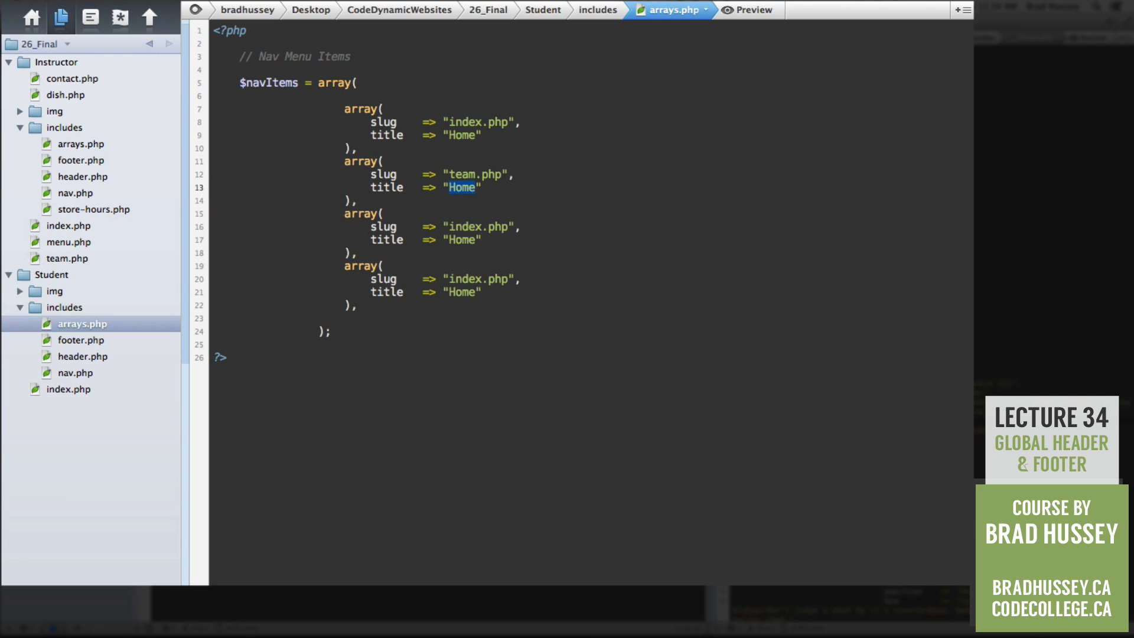
type("Team")
left_click(592, 226)
type("menu")
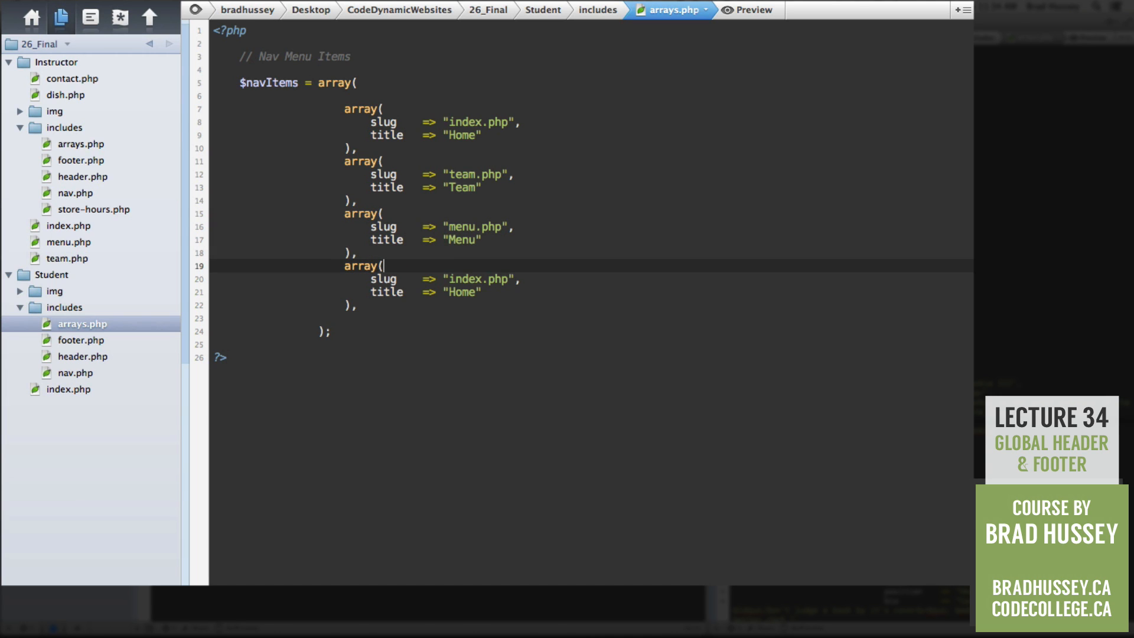
type("contact.php")
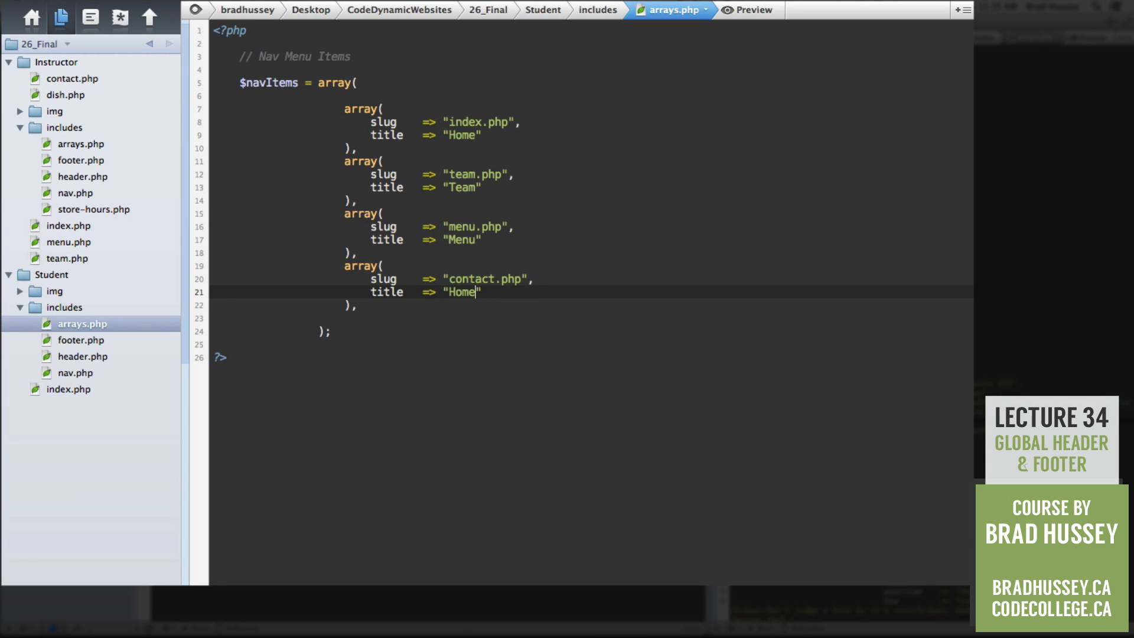
type("Contact")
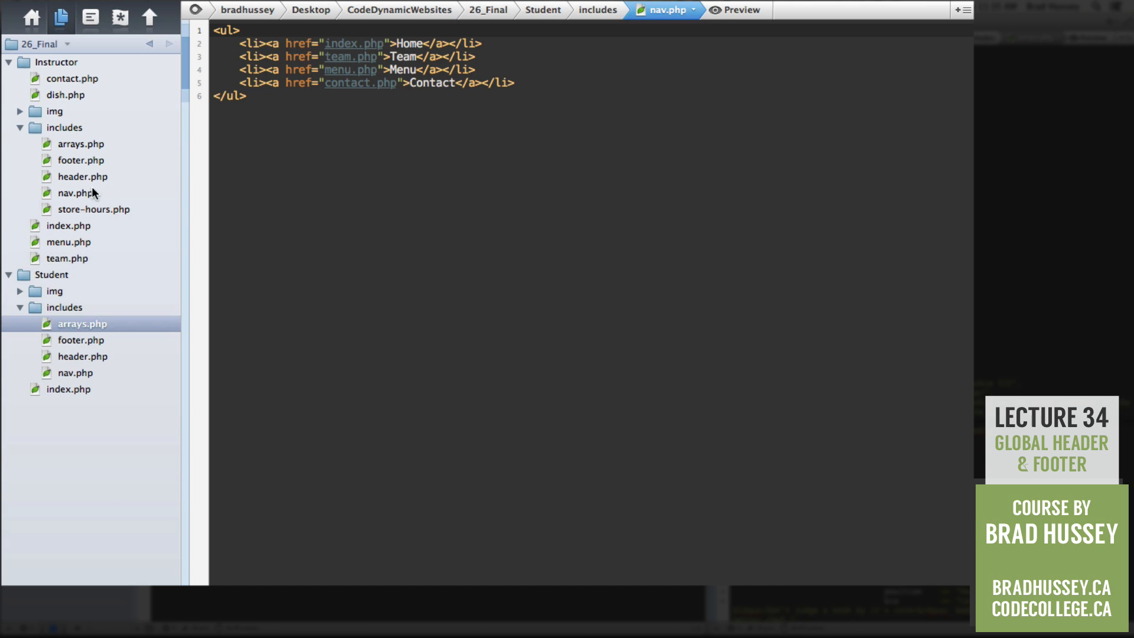
mouse_move(484, 138)
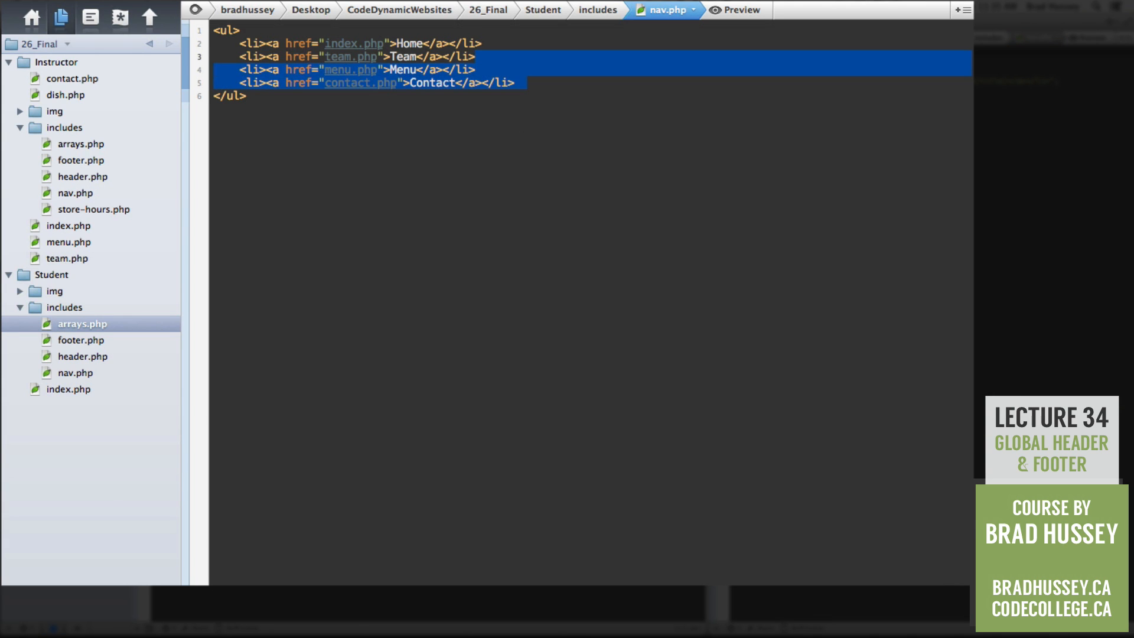
- Replace the hard-coded list items with a foreach ($navItems as $item) loop containing an empty echo
key("Delete")
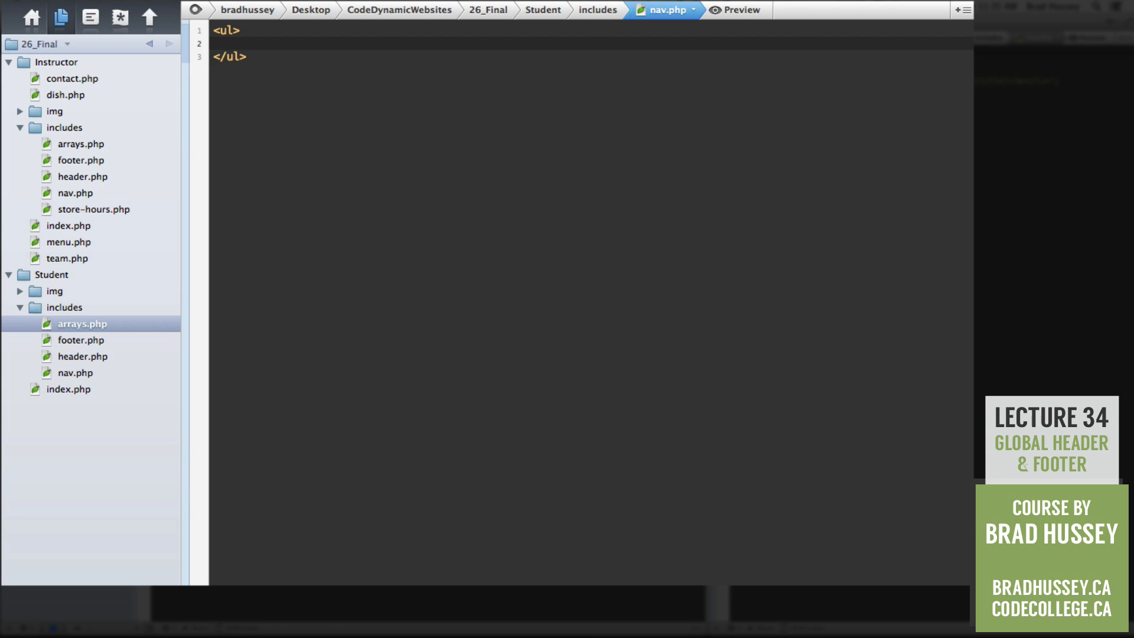
type("<?php")
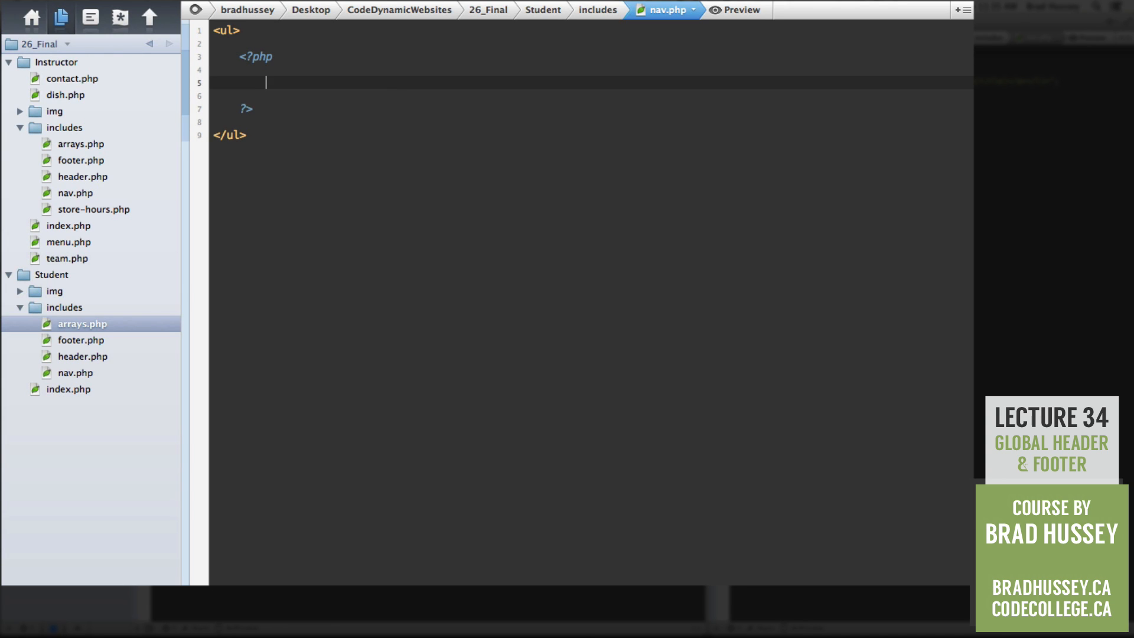
type("foreach (")
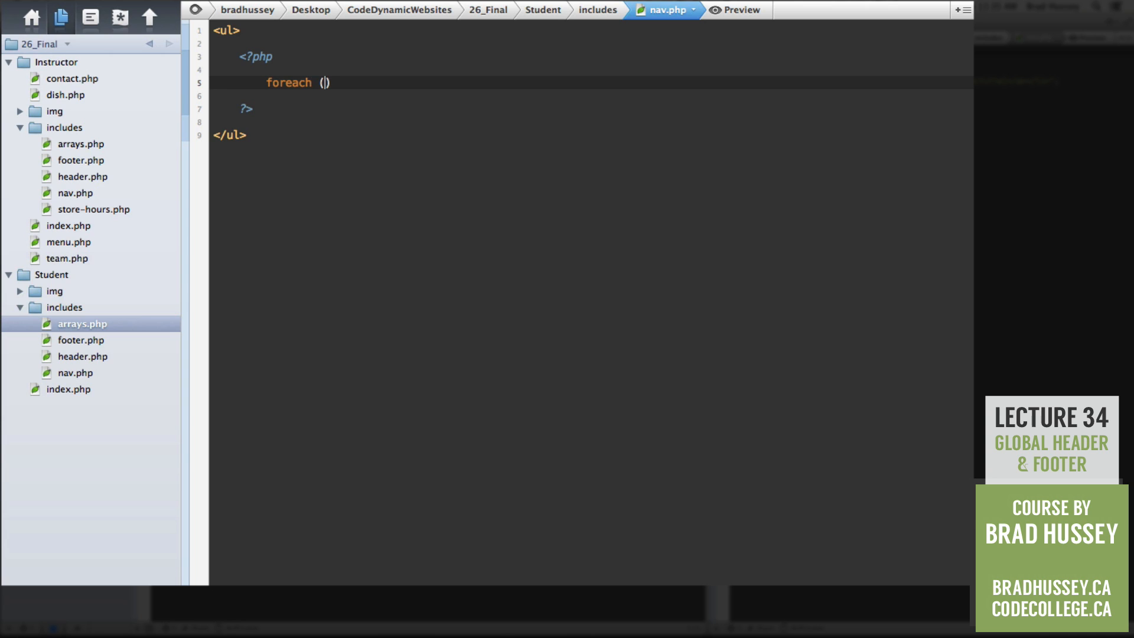
type("$navItems")
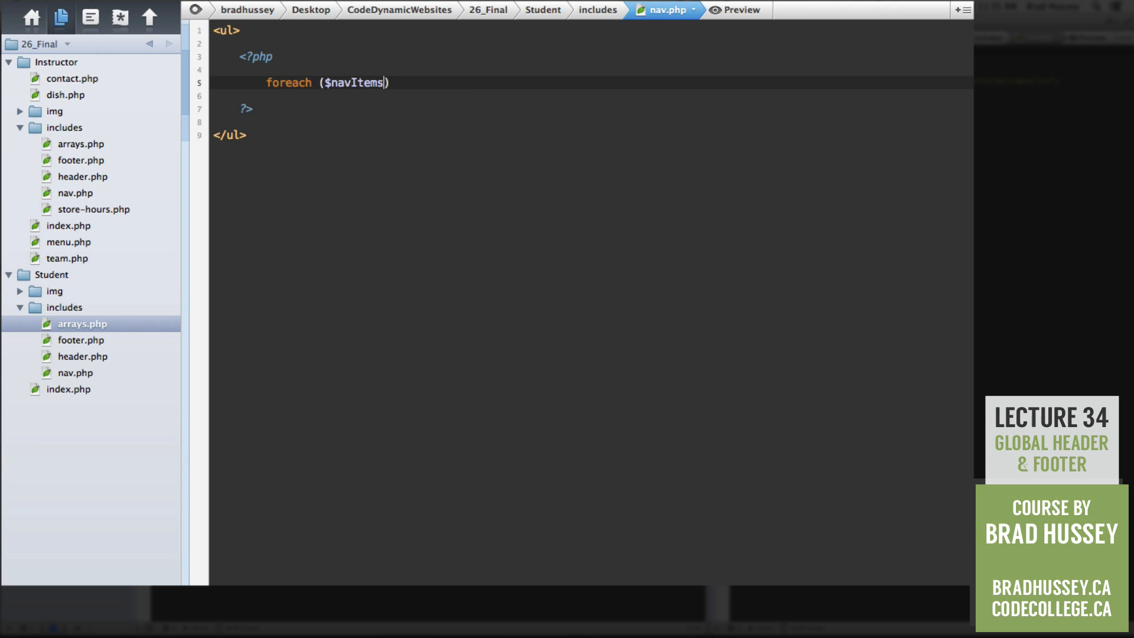
type("as $item")
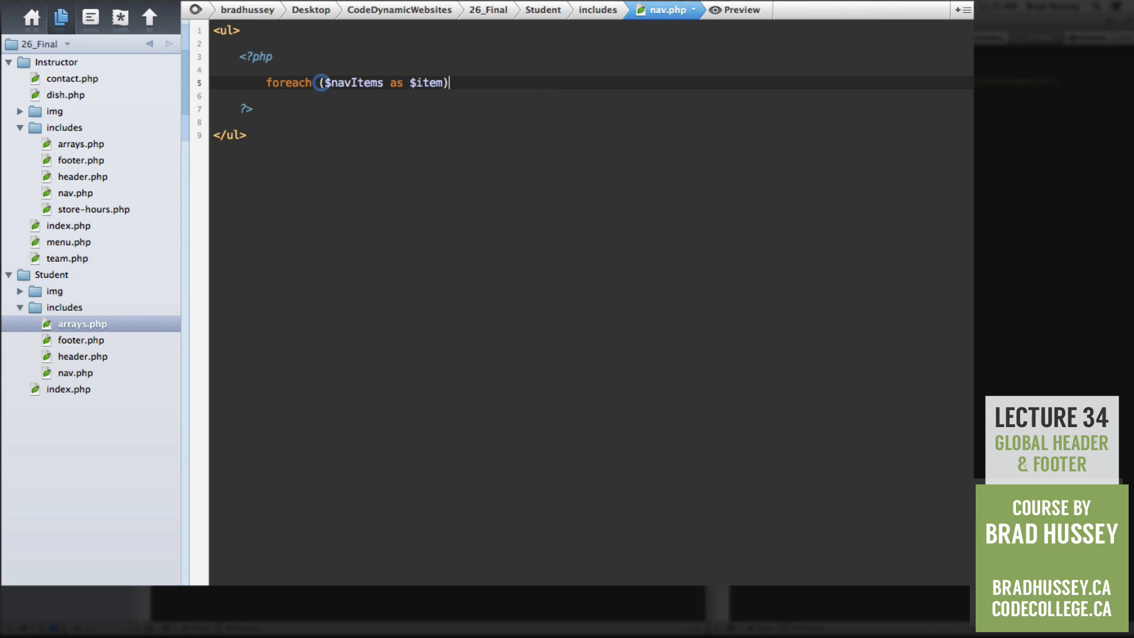
type("{")
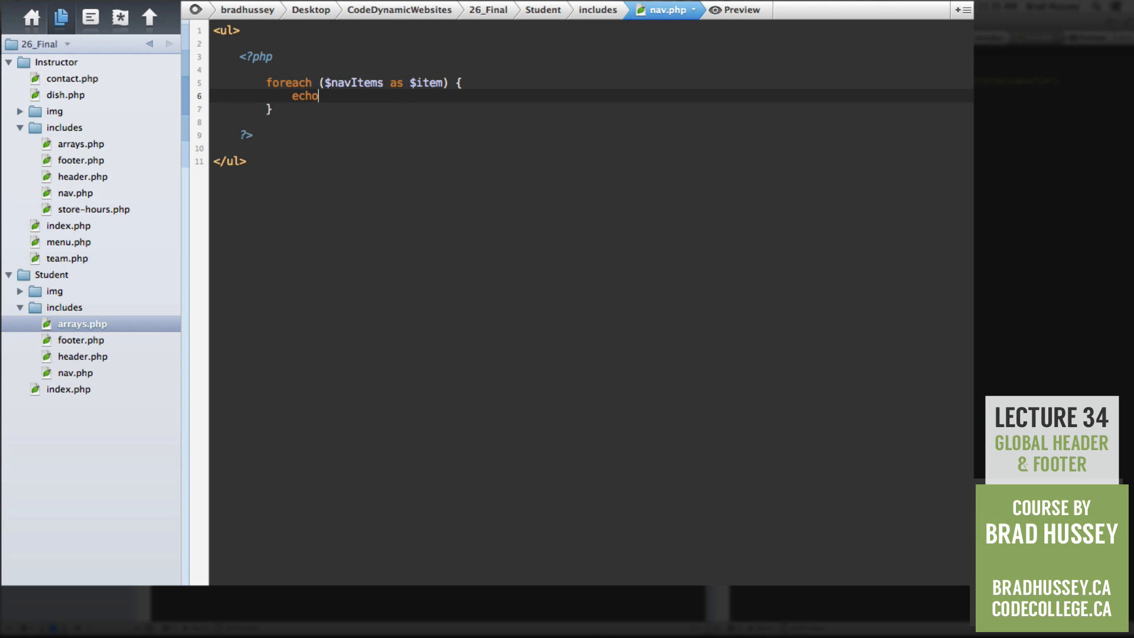
type("\"\"")
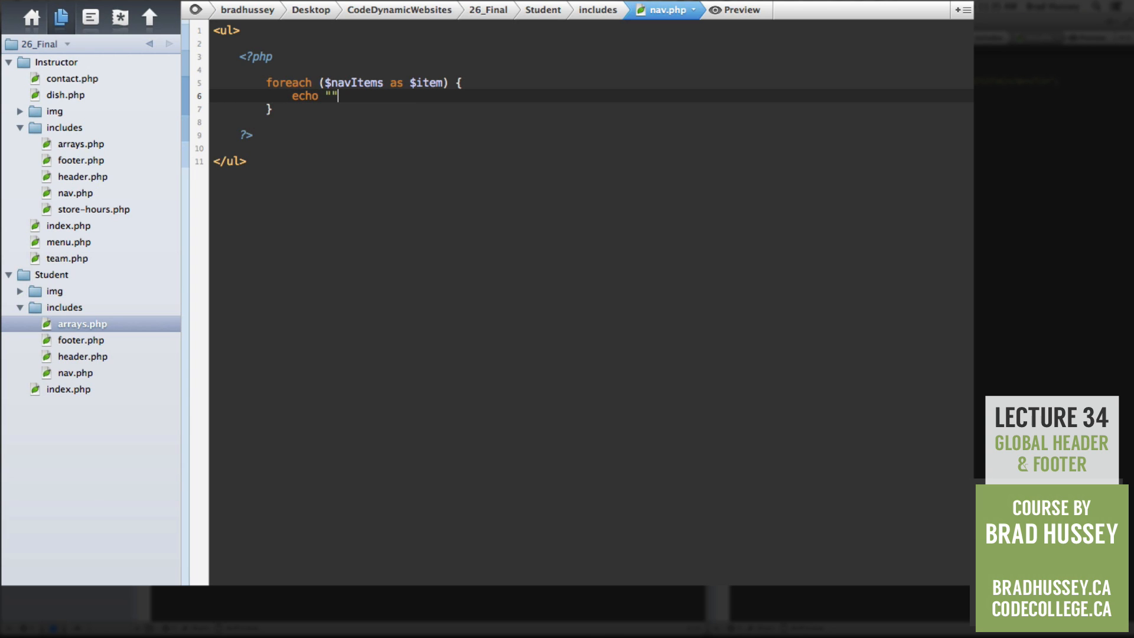
type(";")
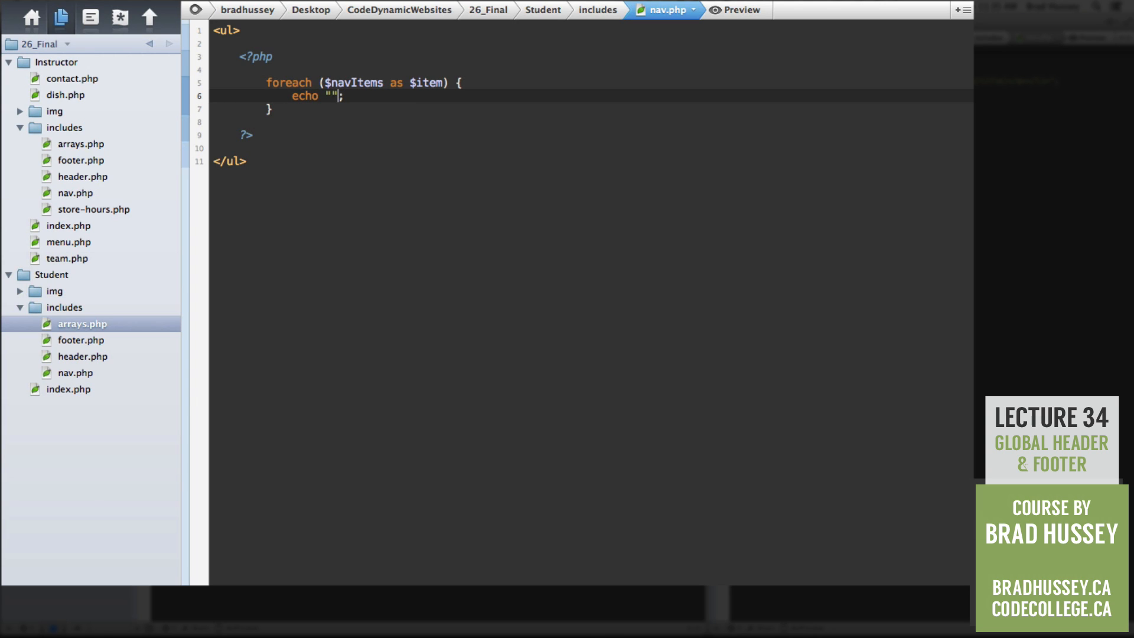
- Make the echo output <li><a href="$item[slug]">$item[title]</a></li>
type("<li</")
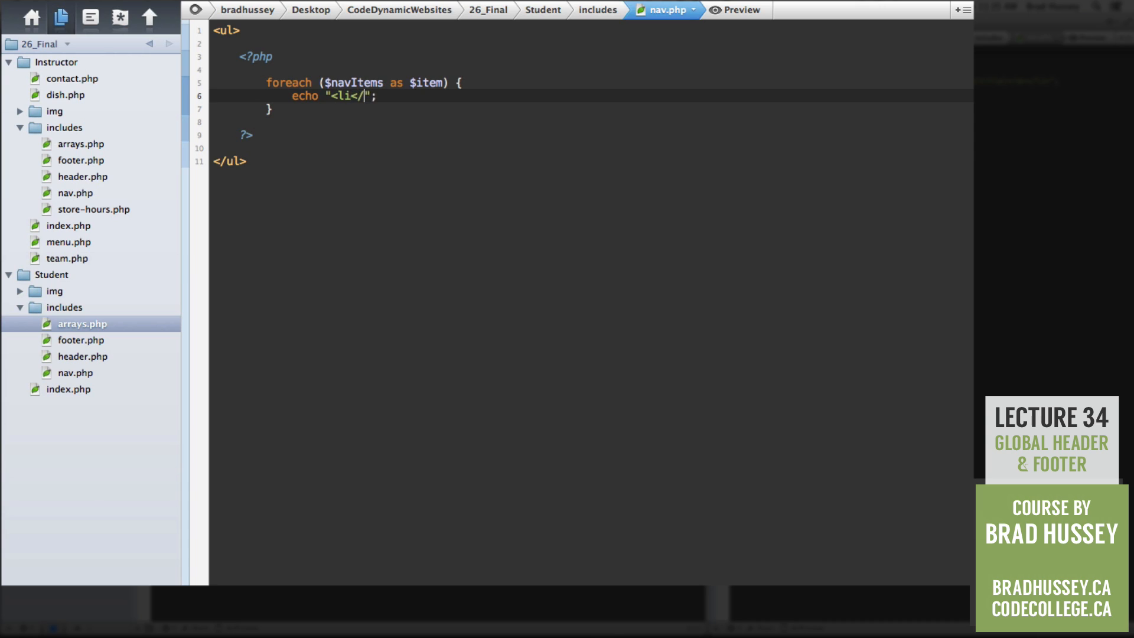
type(">")
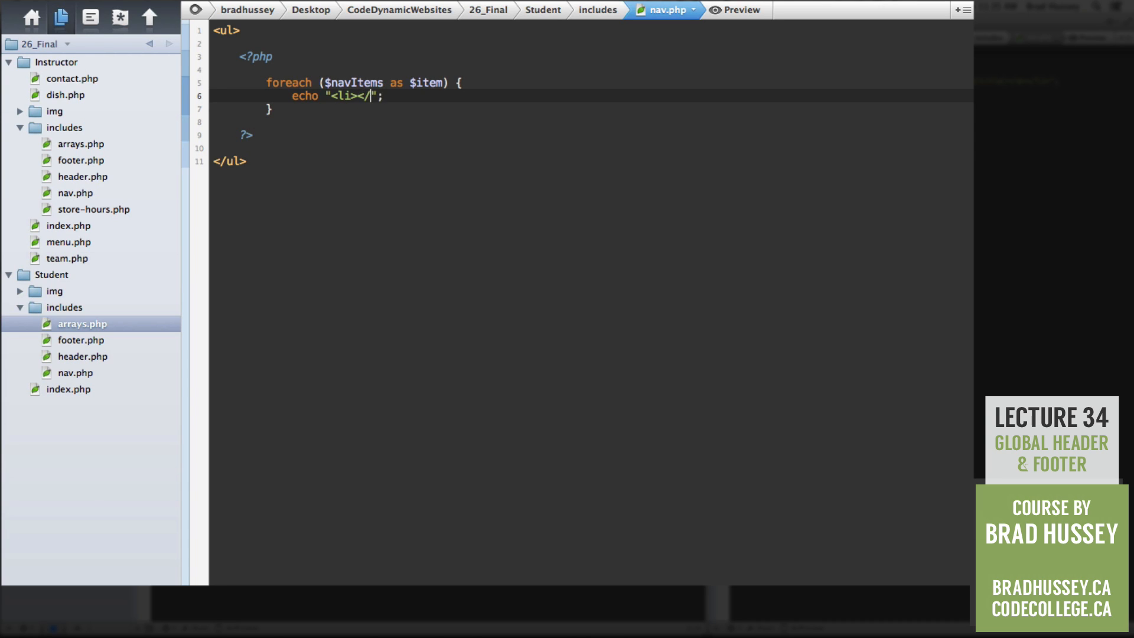
type("li>")
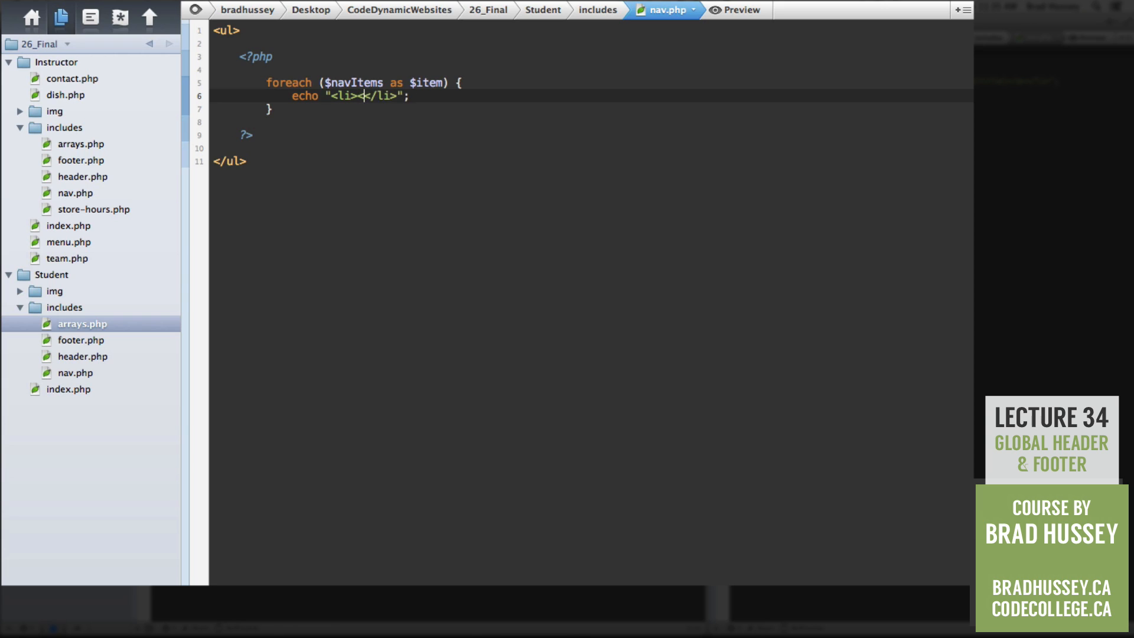
type("<a href=")
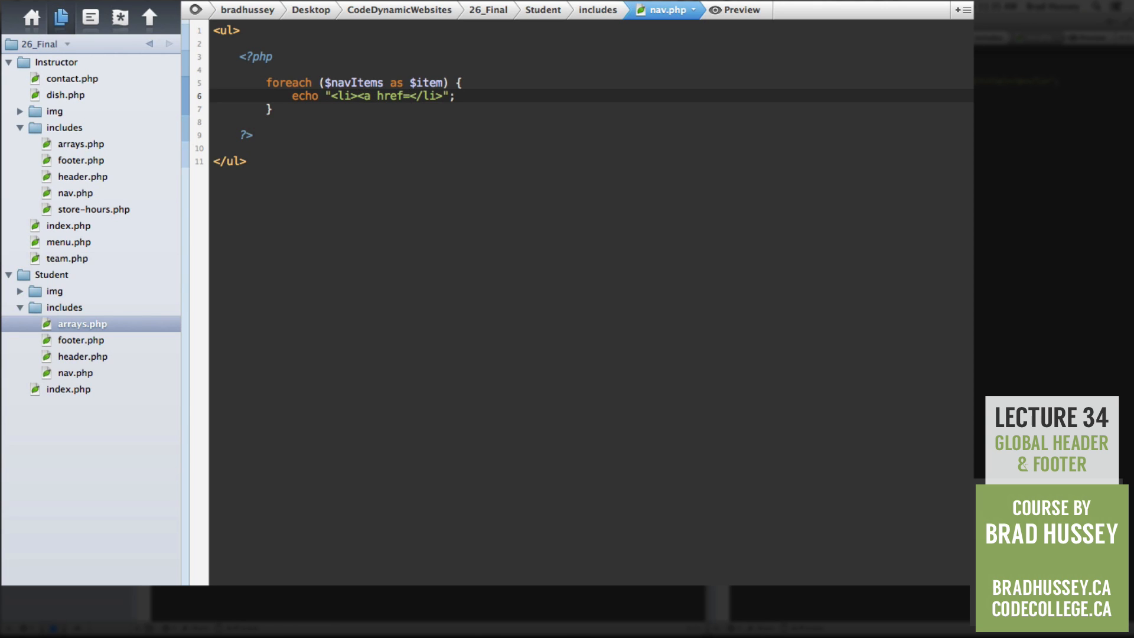
type("\\")
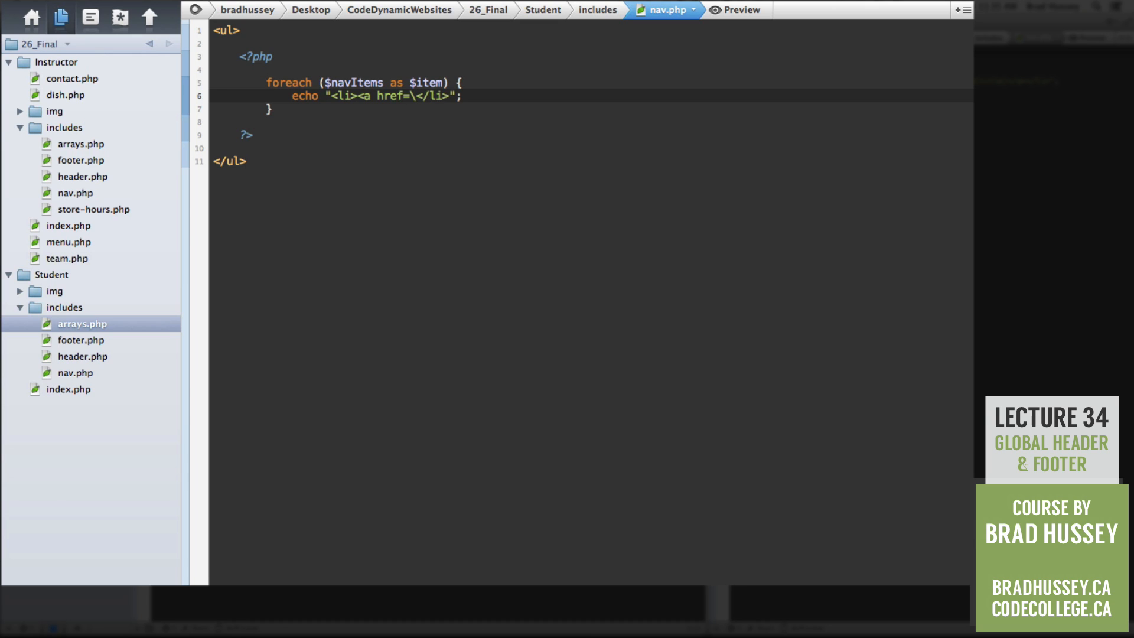
type("\"")
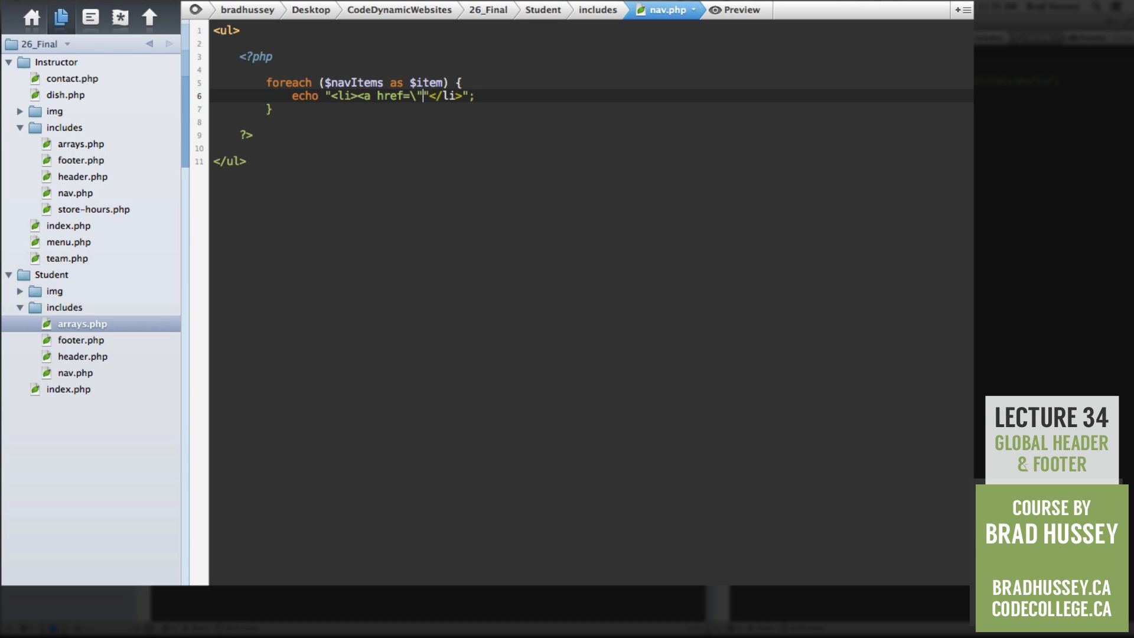
type("\\")
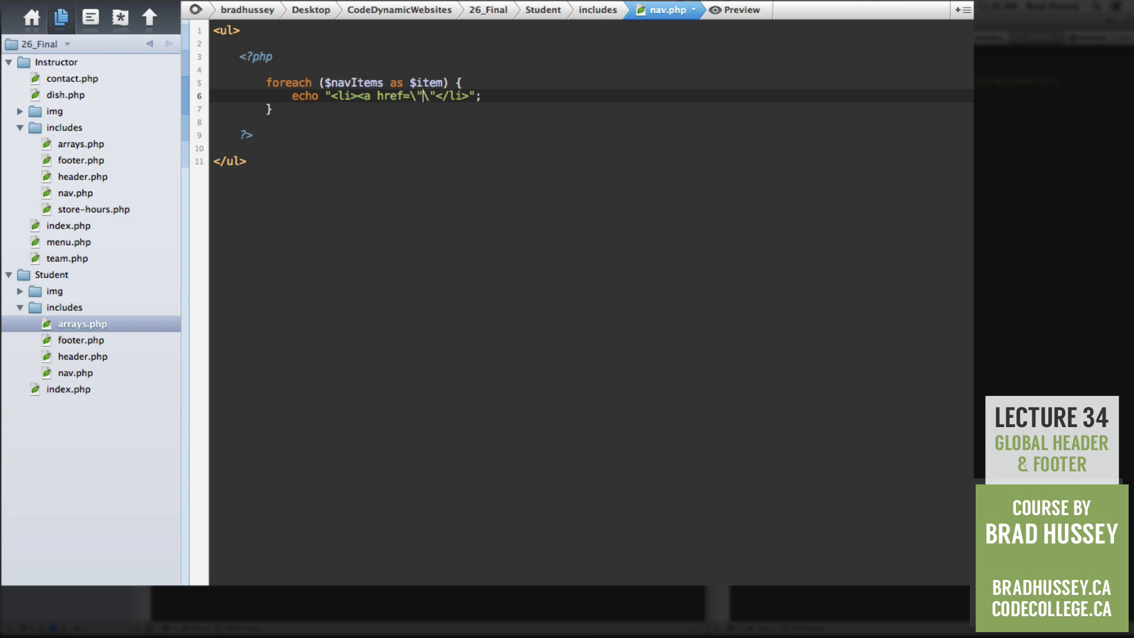
type("$i")
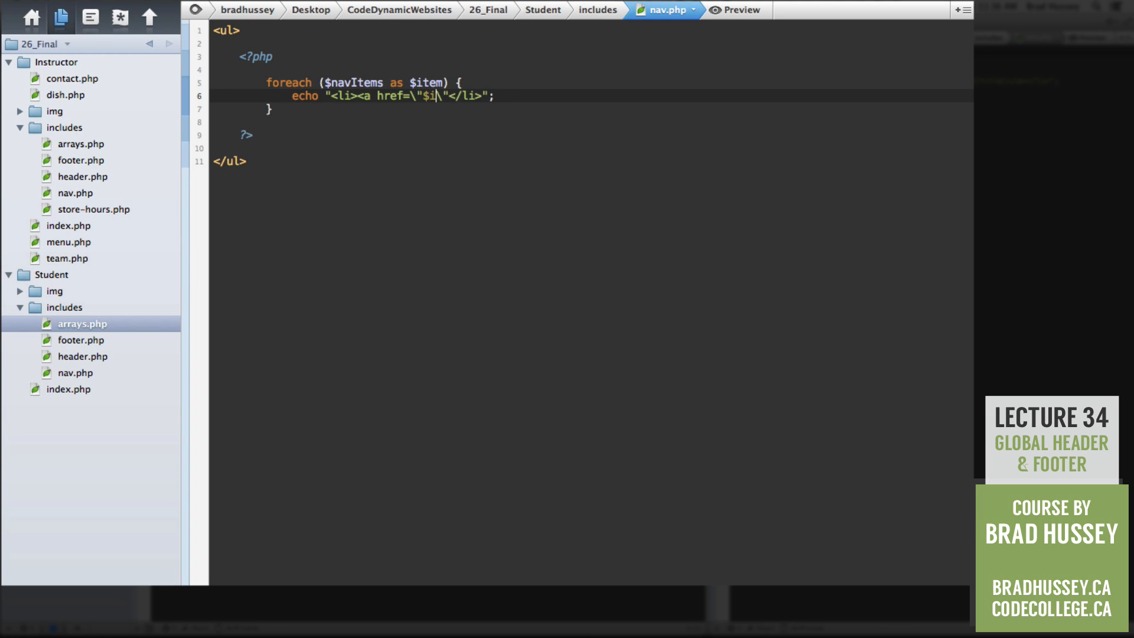
type("tem[s")
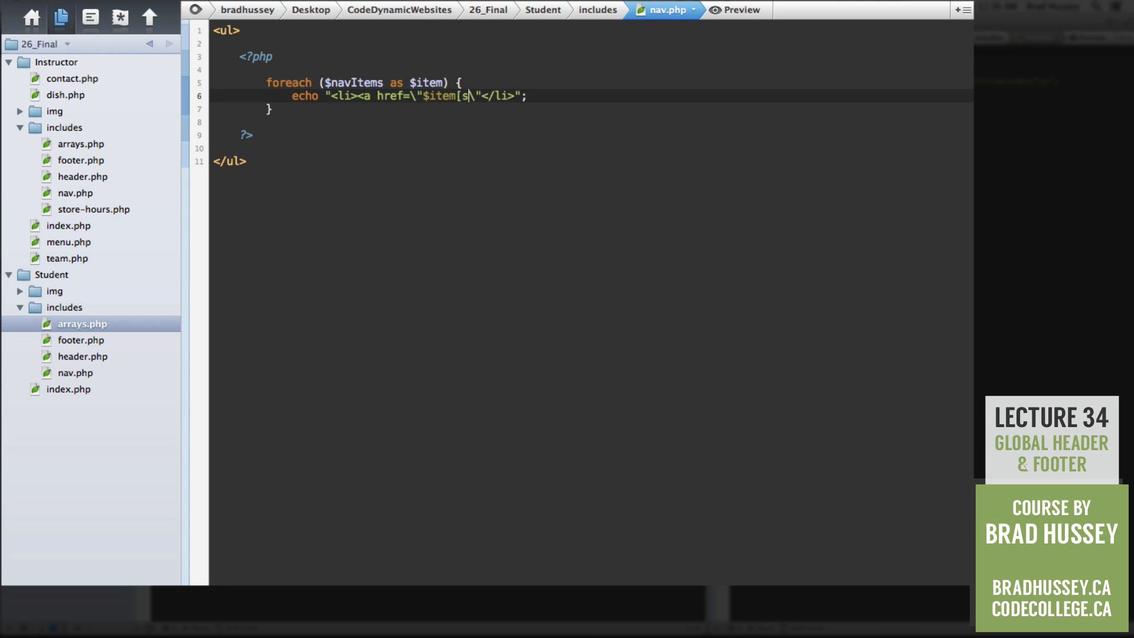
type("lug]")
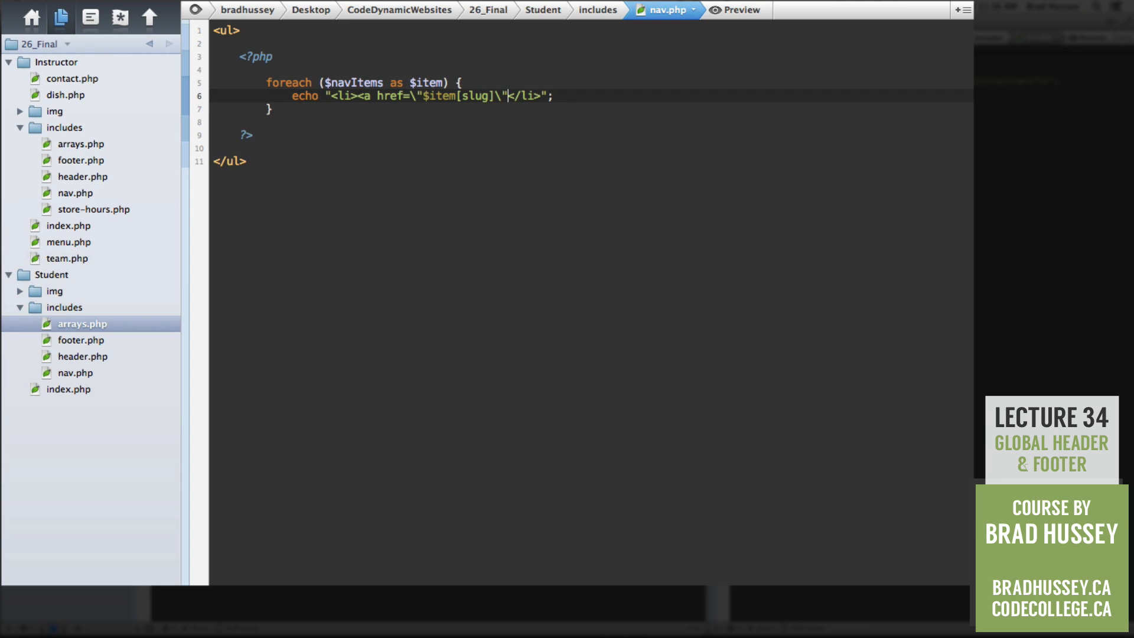
type("></a>")
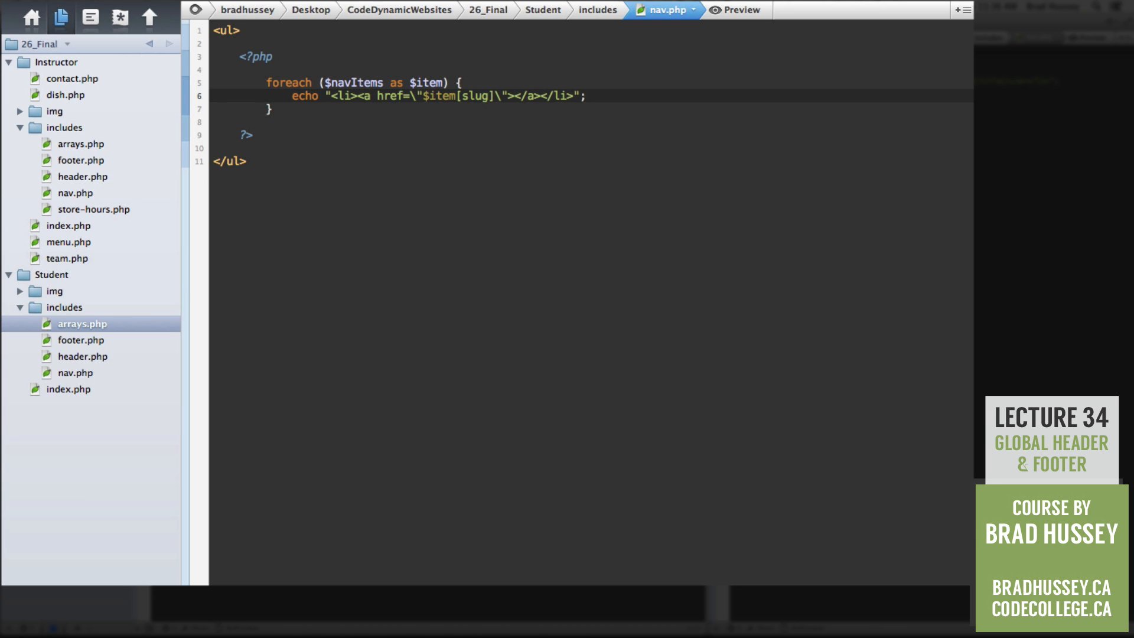
type("$item[")
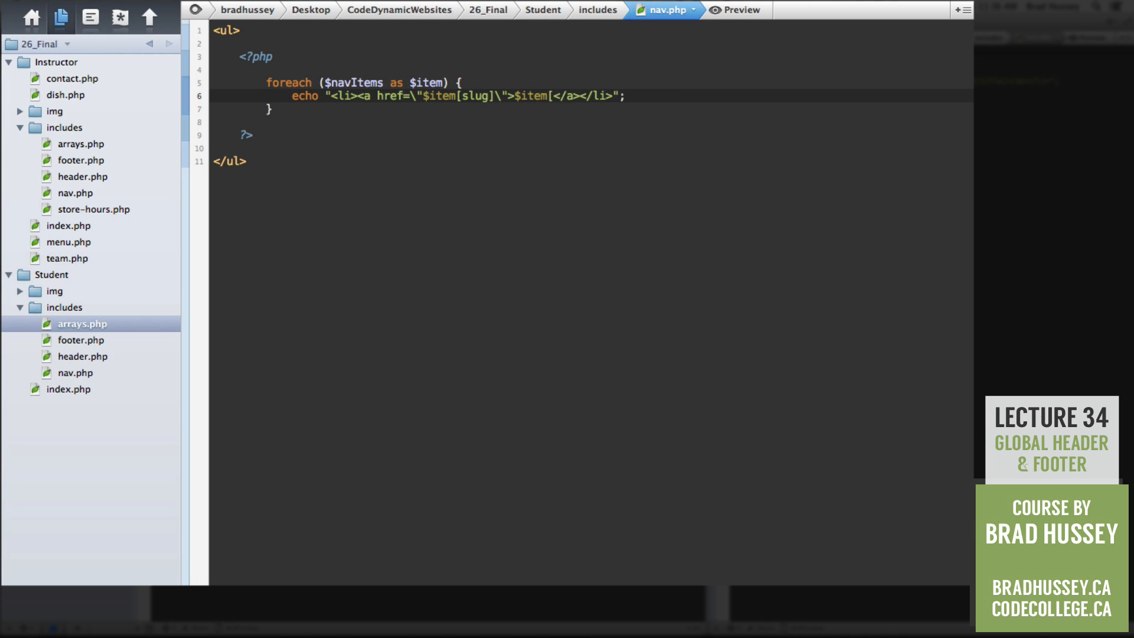
type("title]")
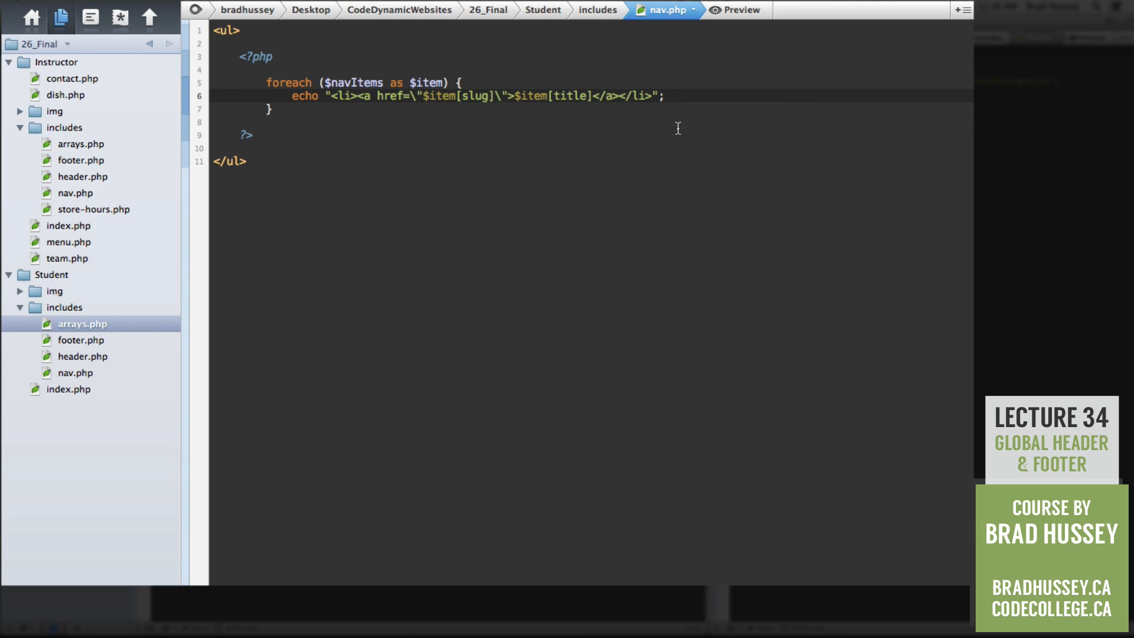
left_click(431, 109)
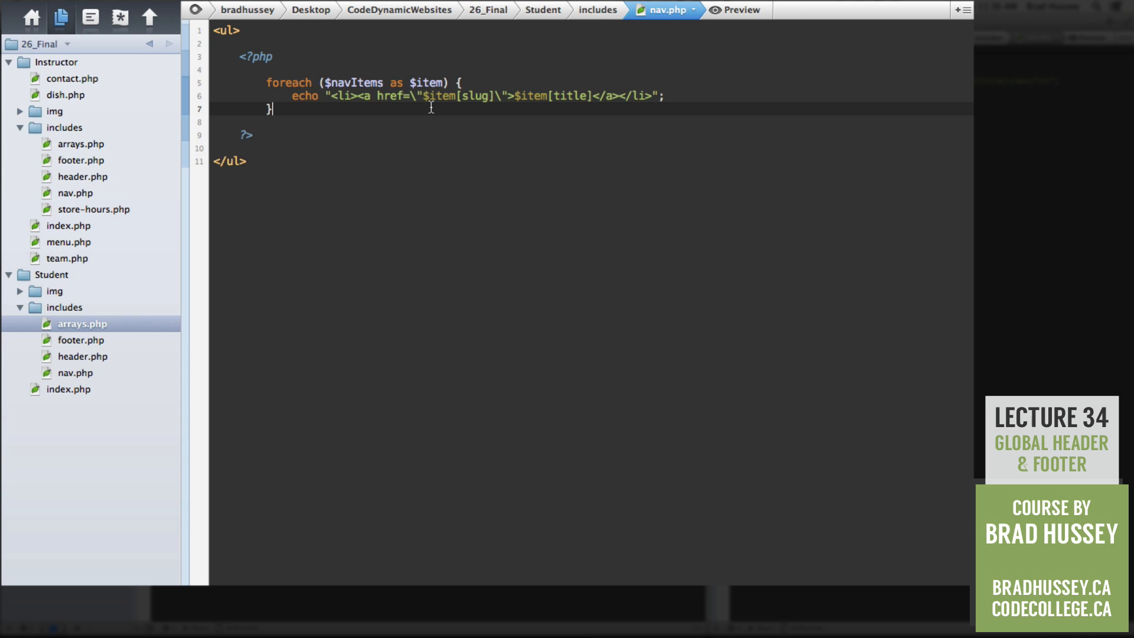
mouse_move(90, 360)
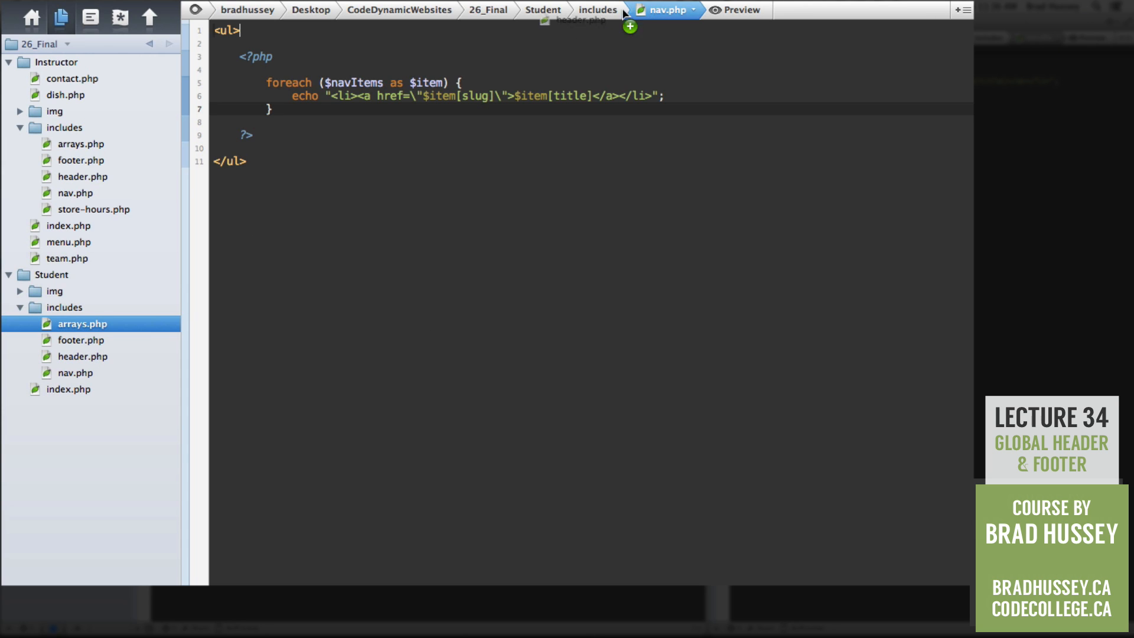
- Add include('includes/arrays.php'); in a PHP block at the top of header.php
left_click(571, 19)
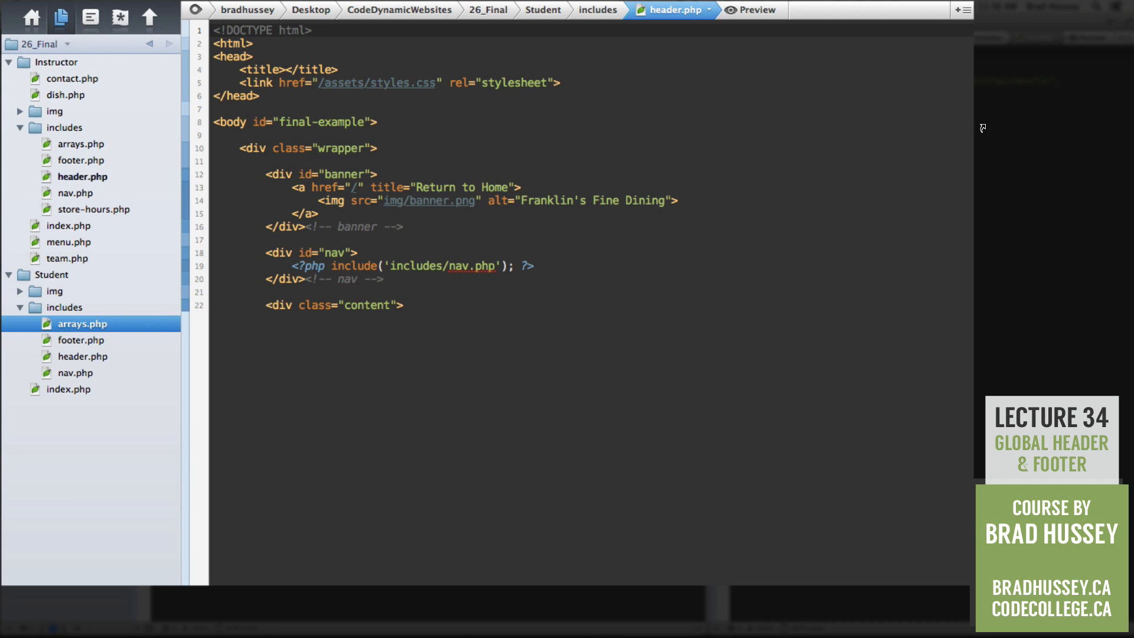
mouse_move(848, 148)
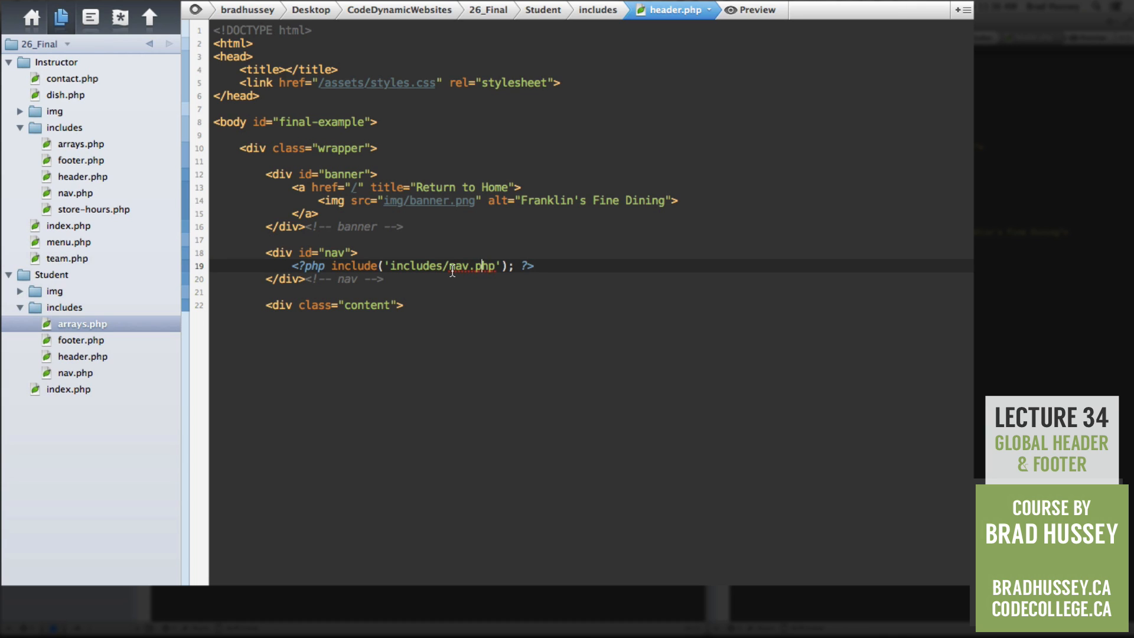
left_click(492, 291)
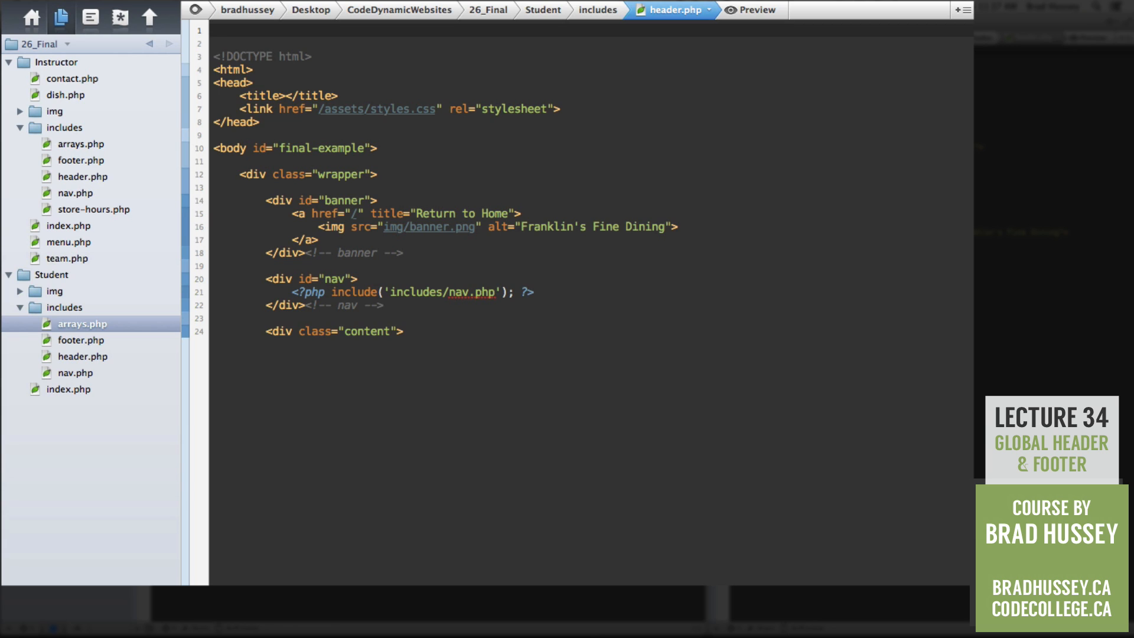
type("<?php")
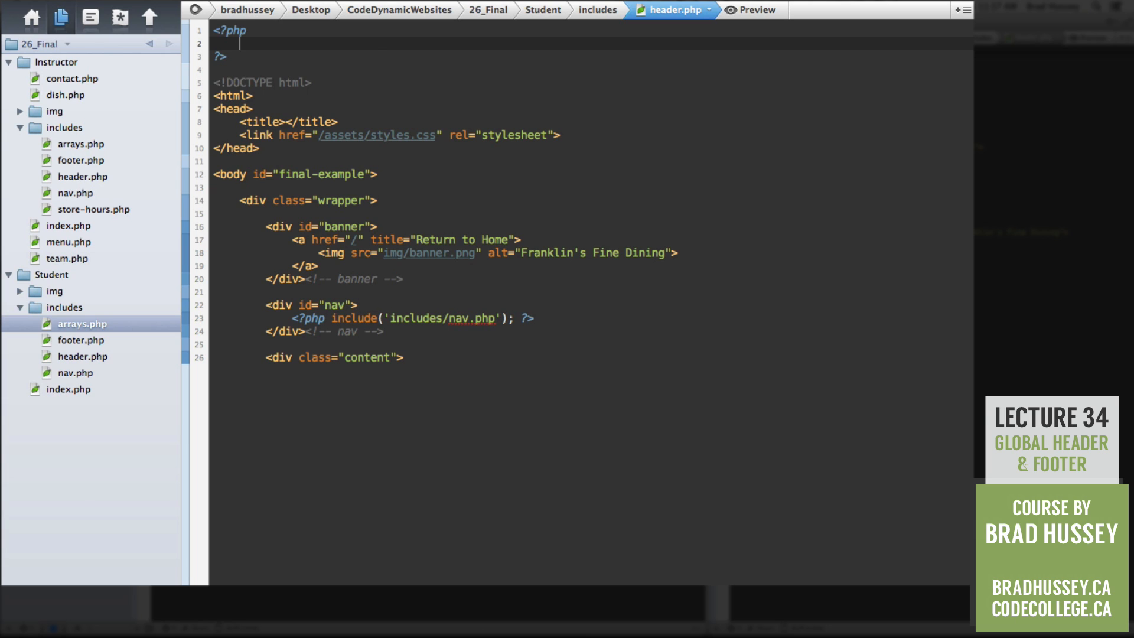
type("include(")
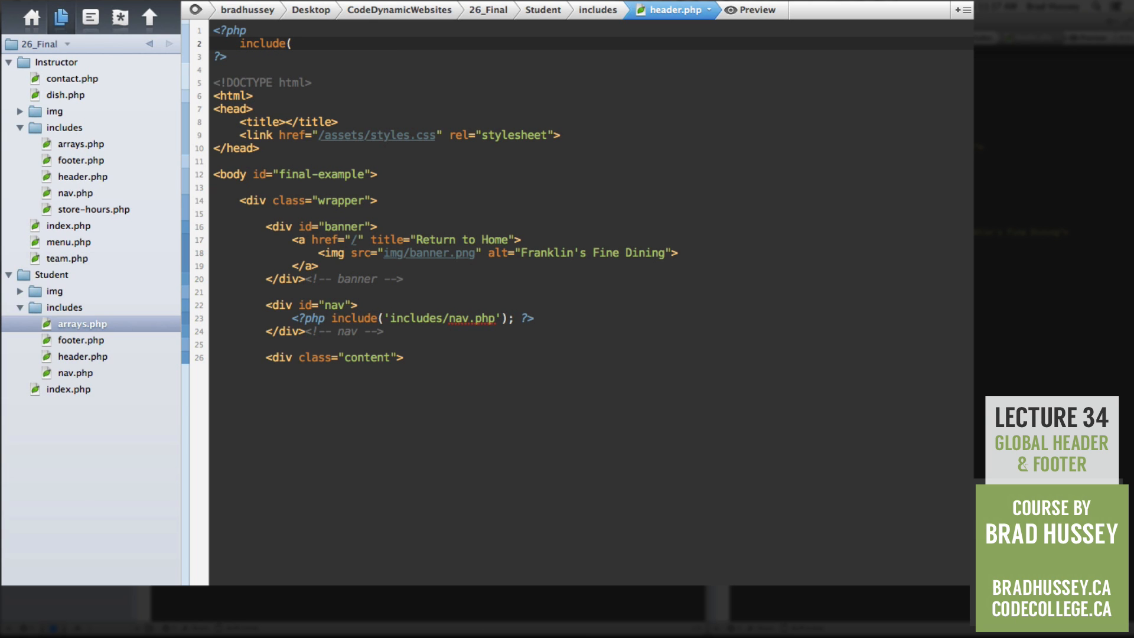
type("'includes/")
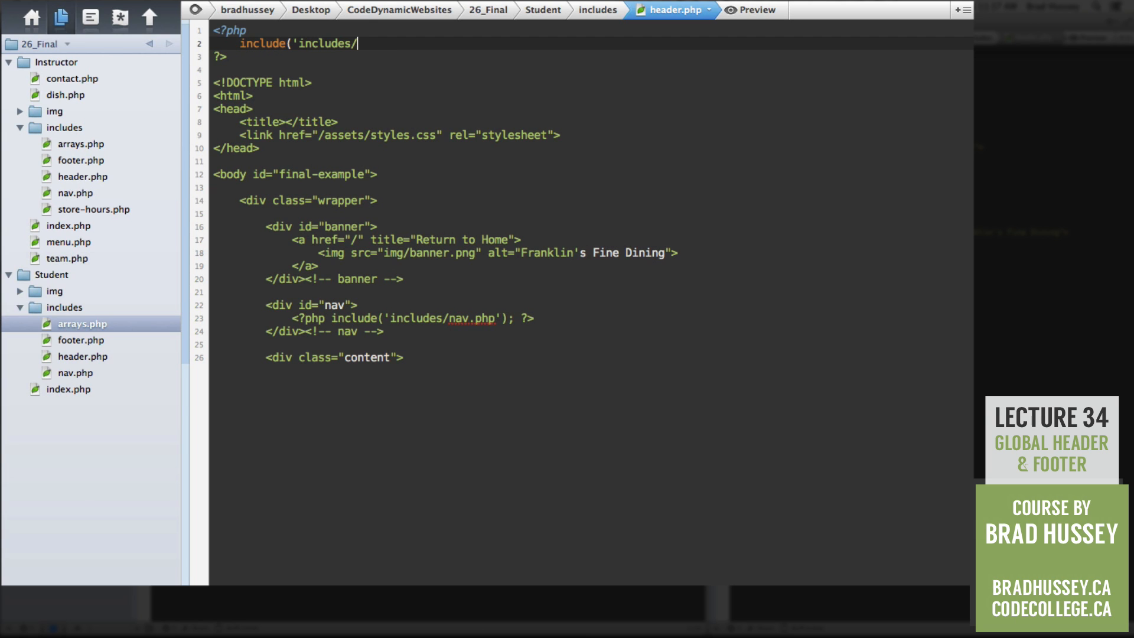
type("arrays.php')")
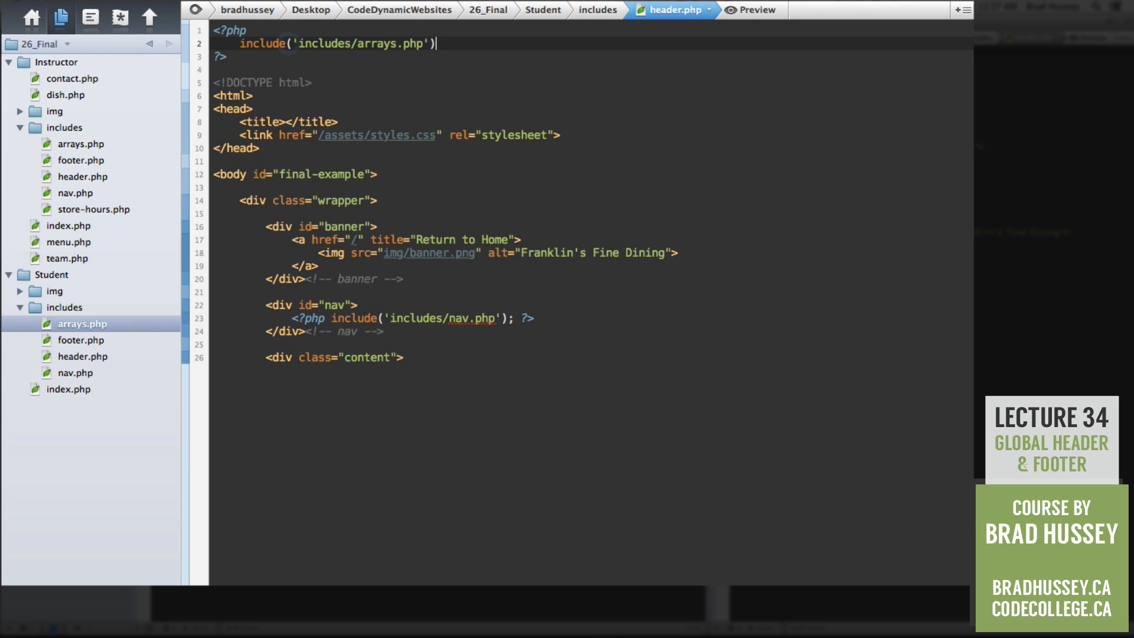
type(";")
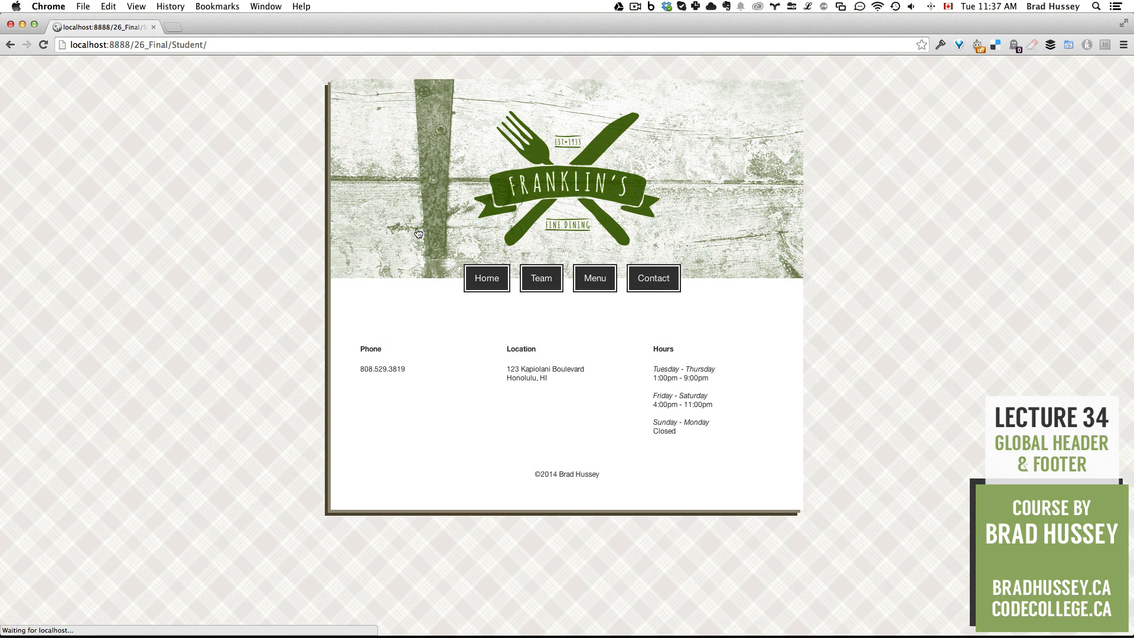
mouse_move(503, 262)
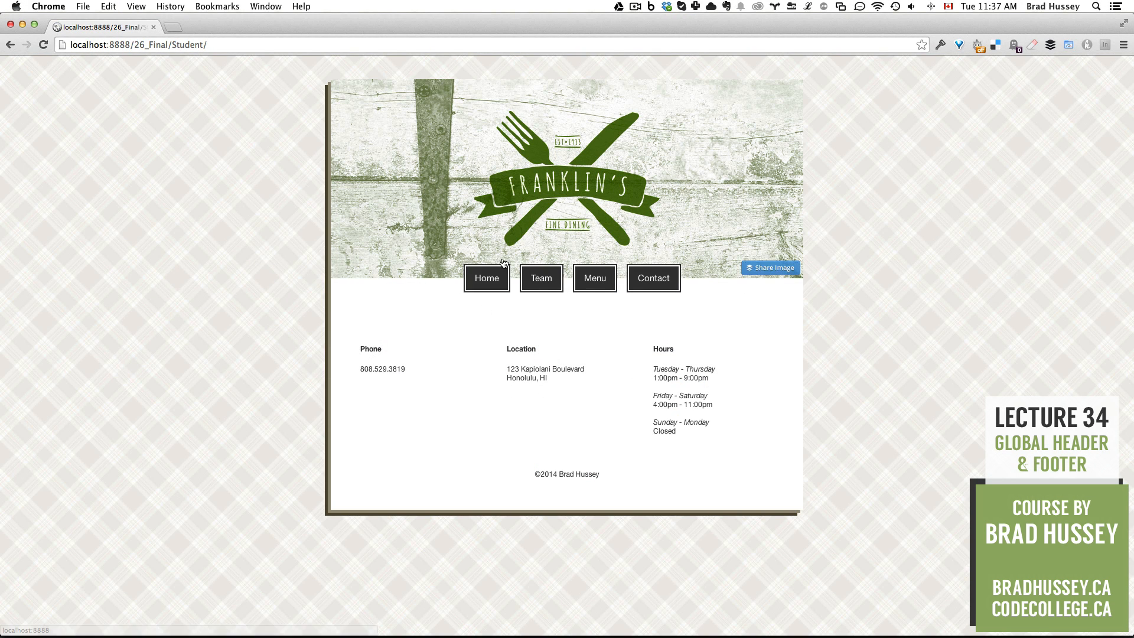
mouse_move(652, 278)
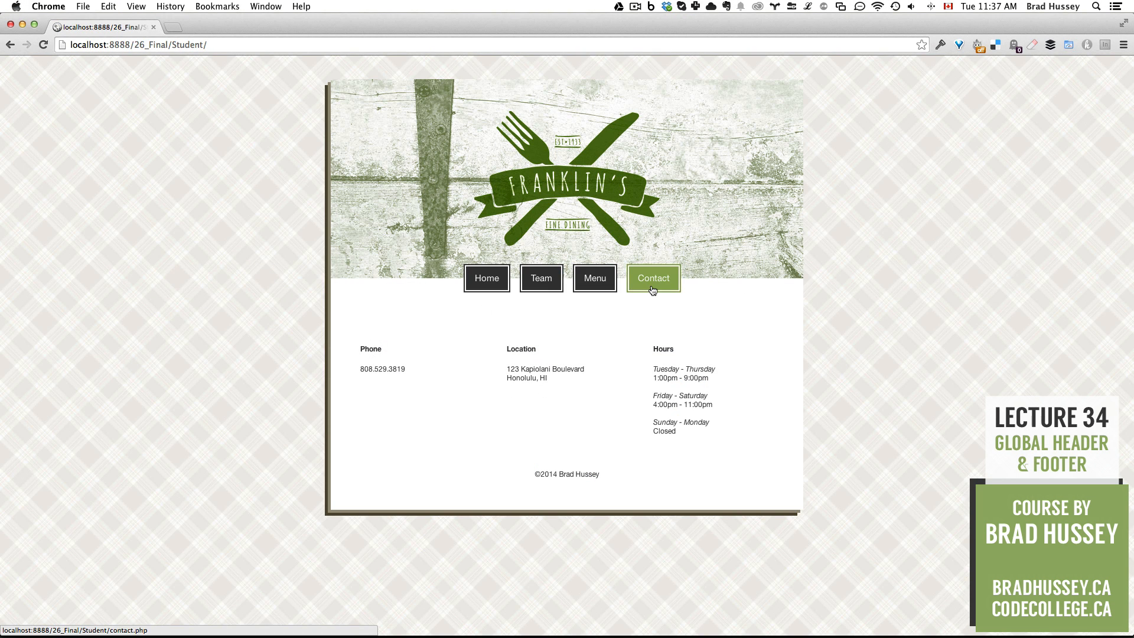
mouse_move(541, 278)
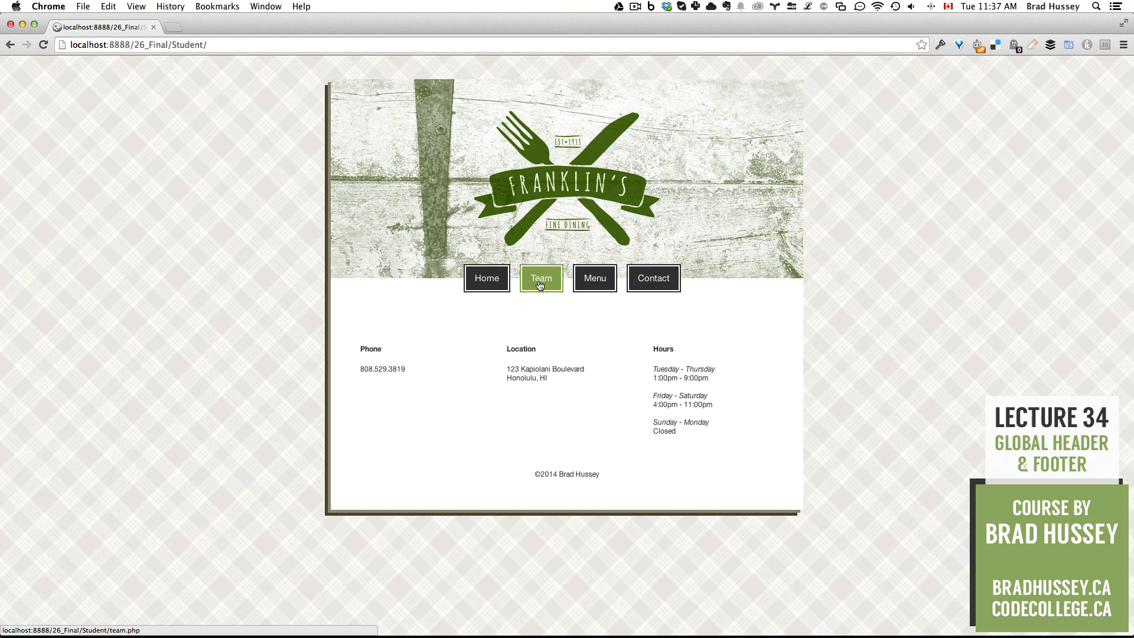
mouse_move(785, 311)
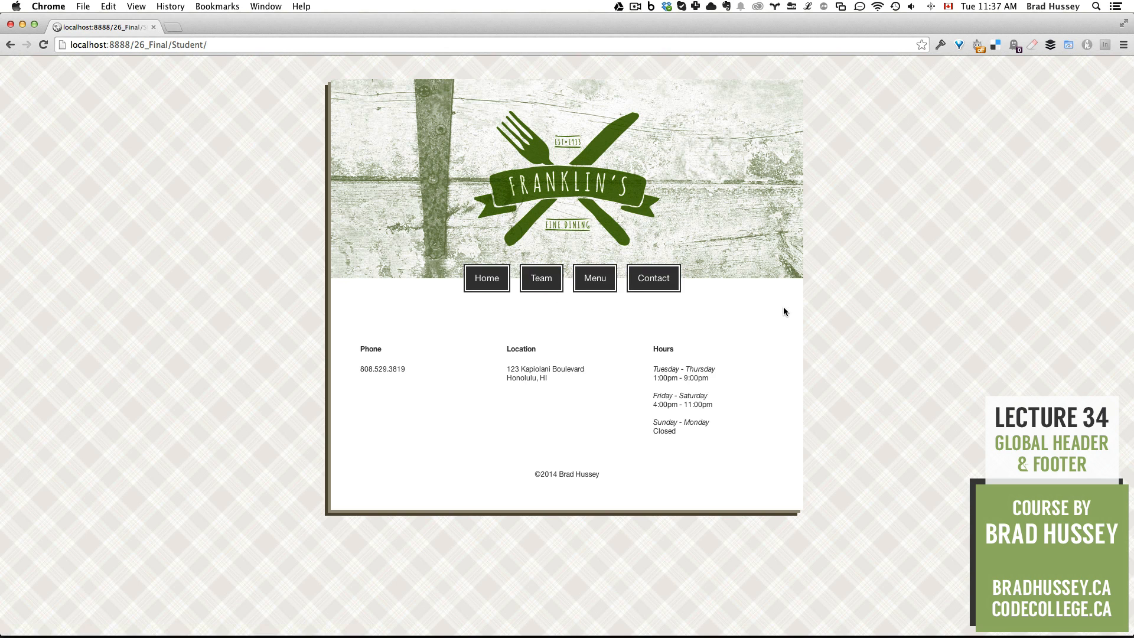
mouse_move(793, 329)
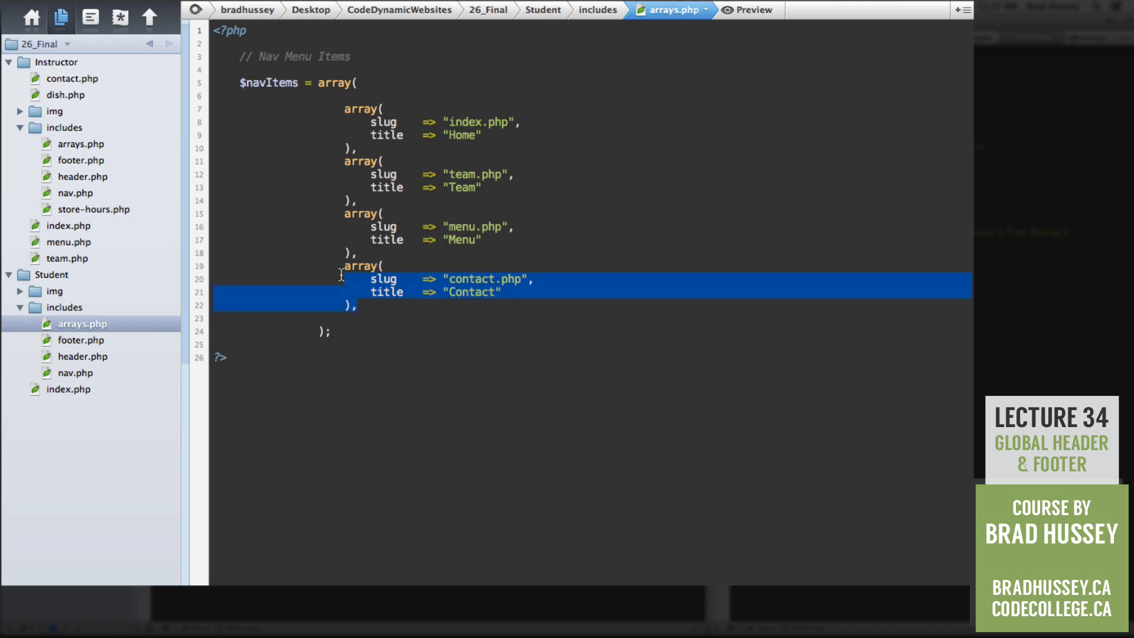
- Review the $navItems array in arrays.php and deselect the Contact entry
left_click(477, 278)
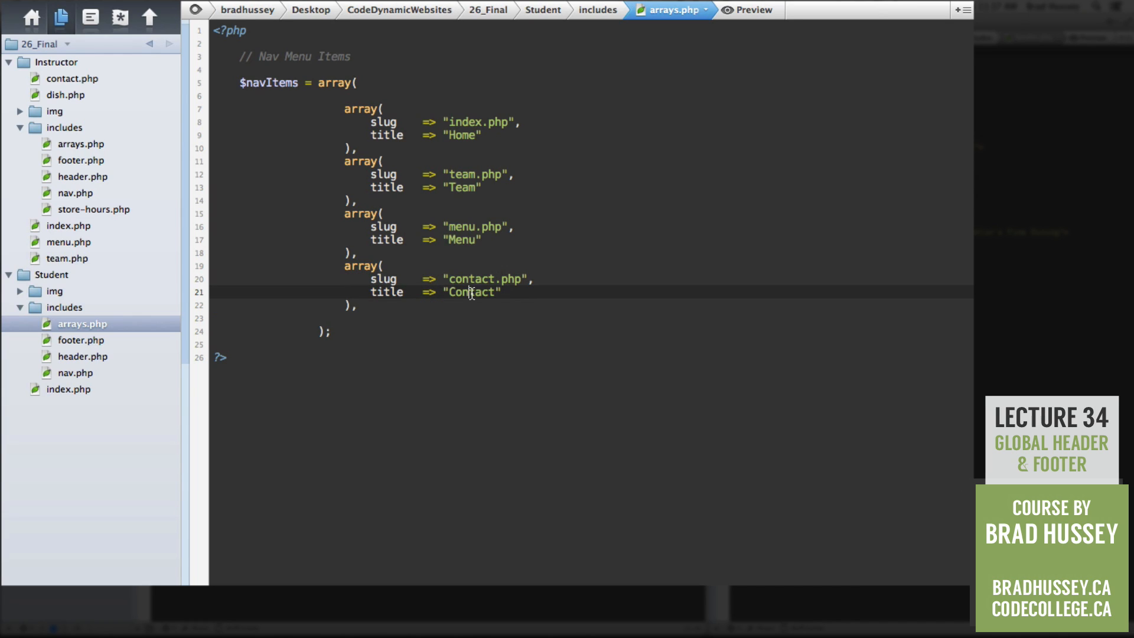
mouse_move(296, 344)
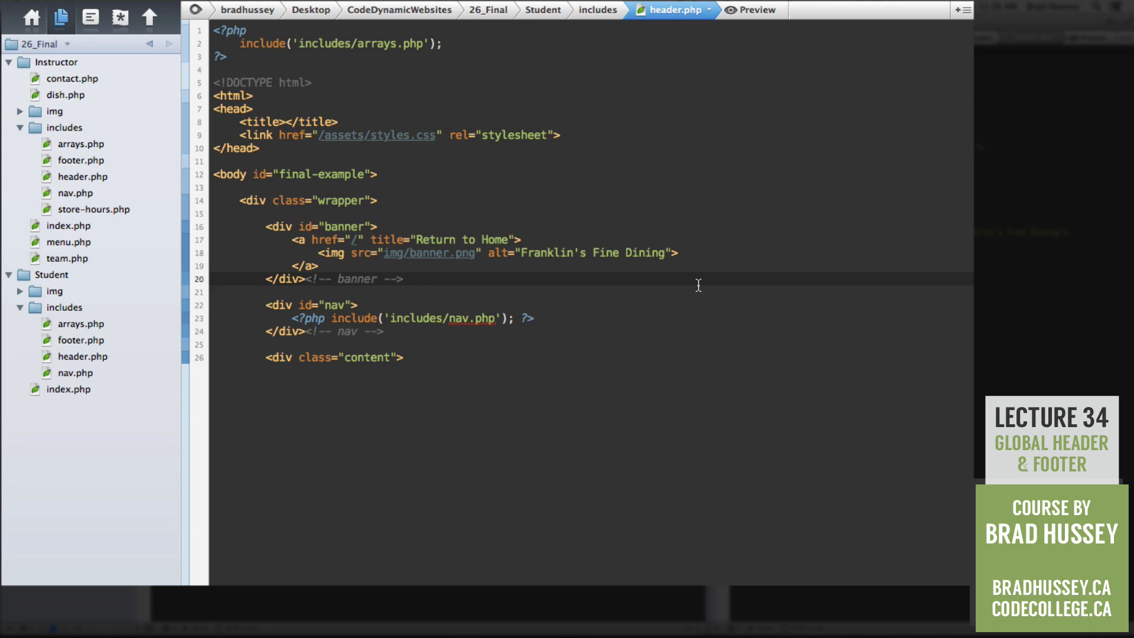
left_click(406, 279)
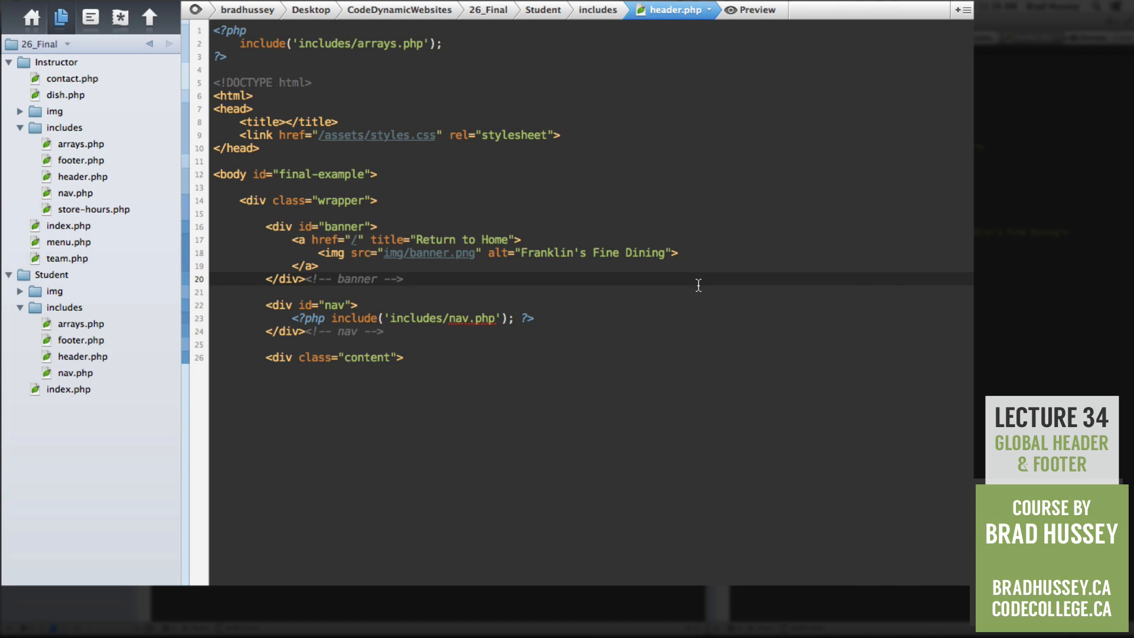
left_click(403, 279)
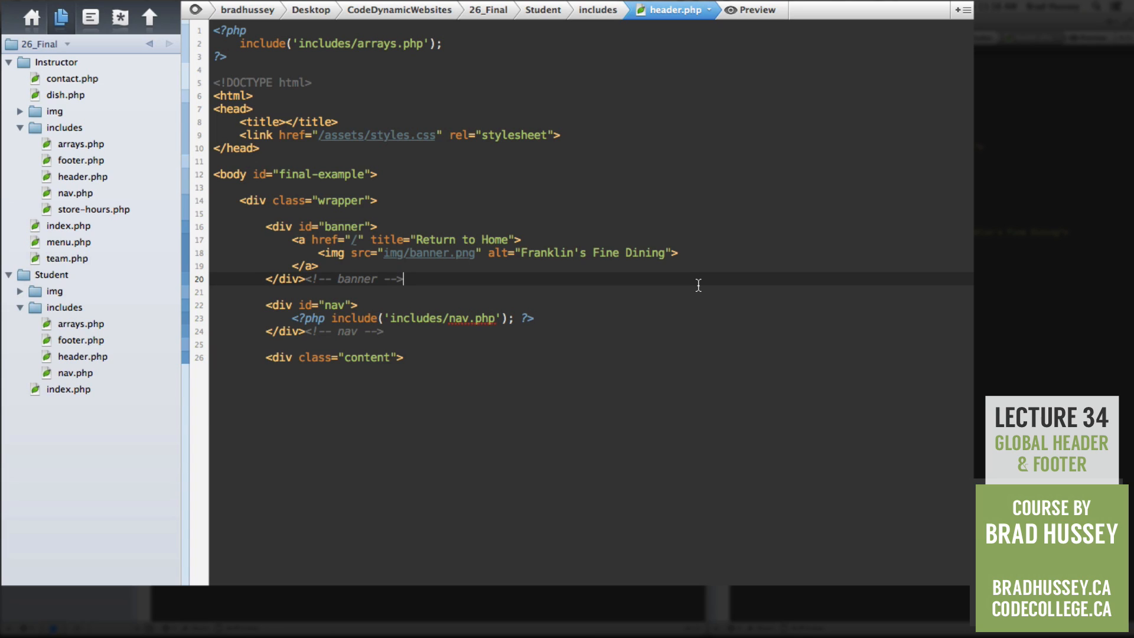